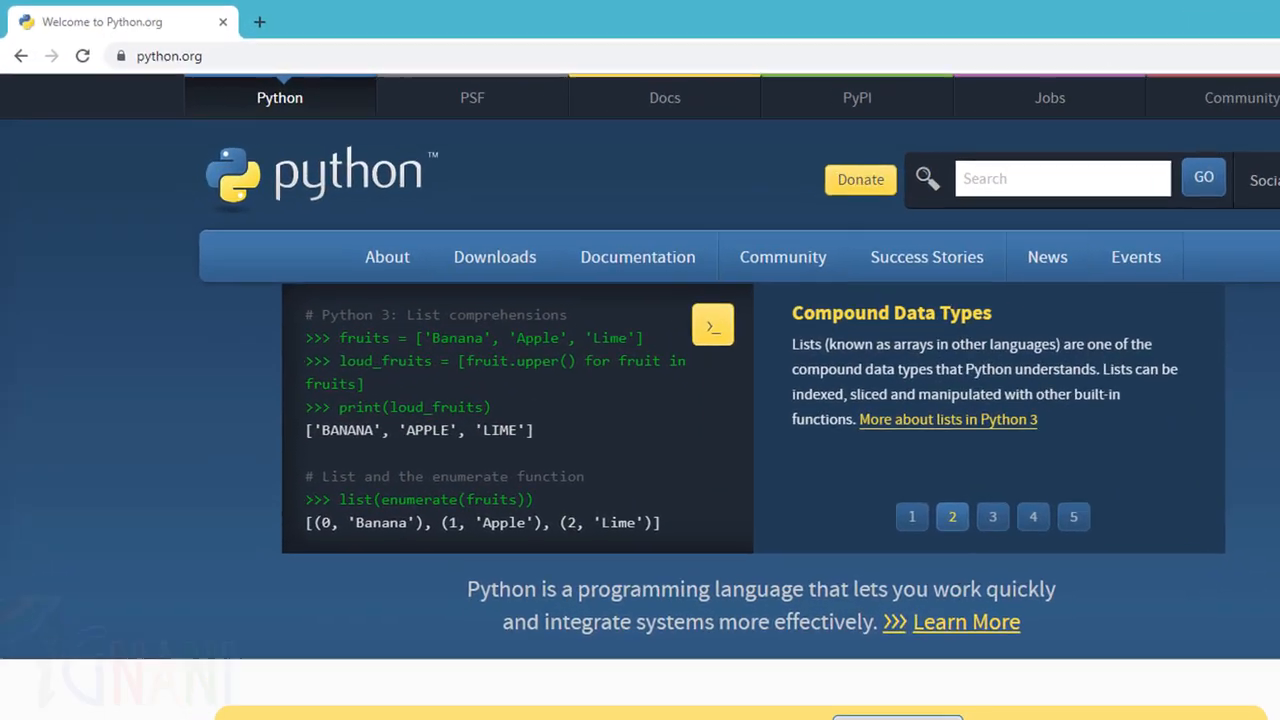
Cycle through the homepage carousel's code samples: arithmetic, output/input, for loop, Fibonacci, list comprehensions
click(992, 516)
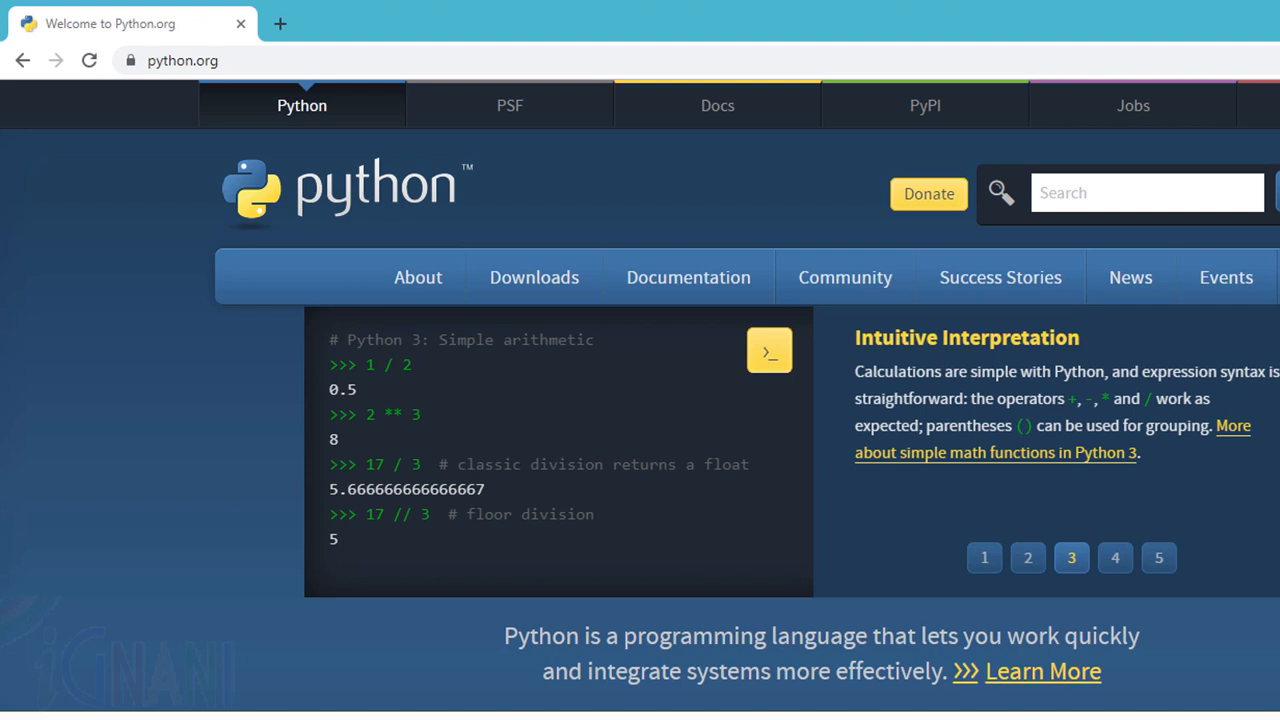
click(1115, 558)
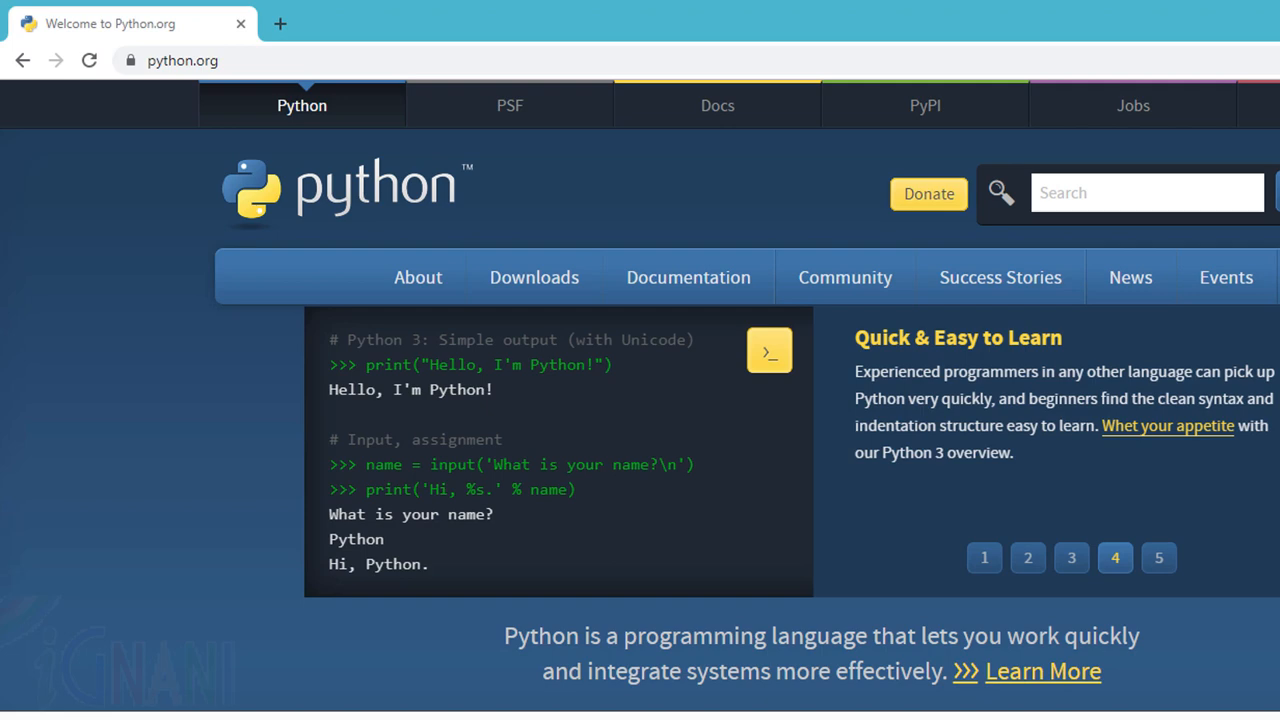
click(1158, 557)
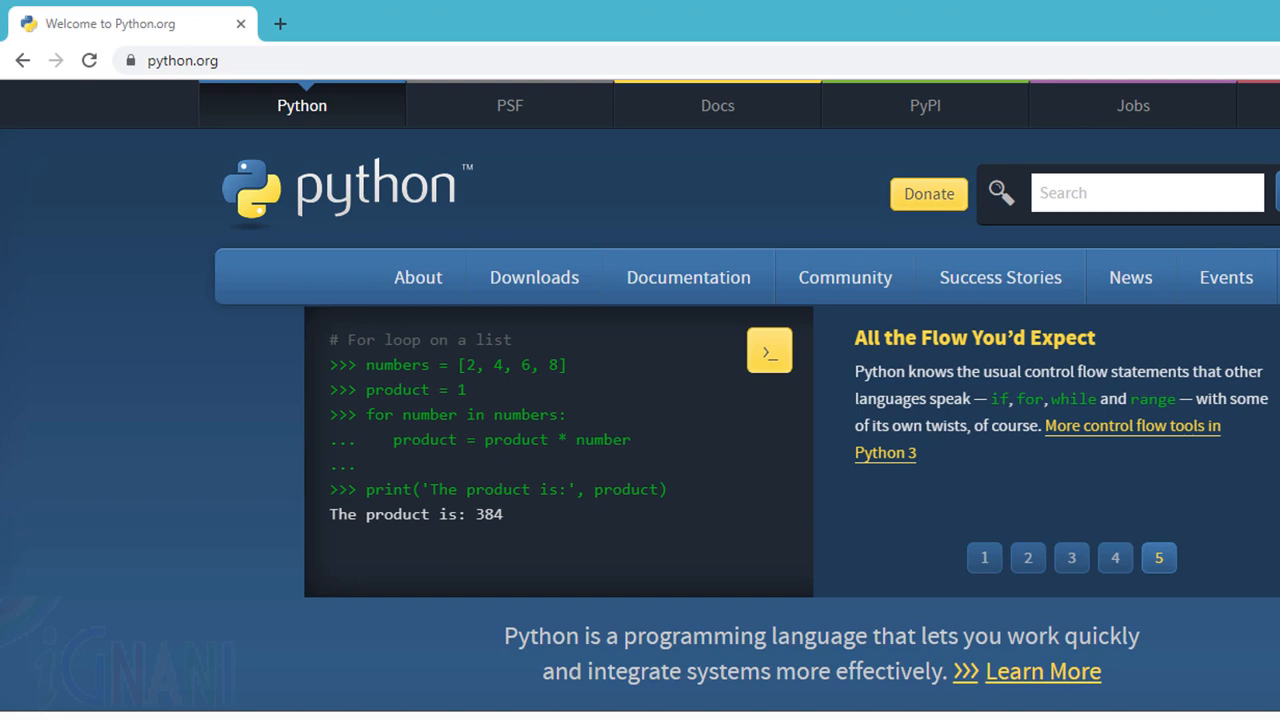
click(983, 557)
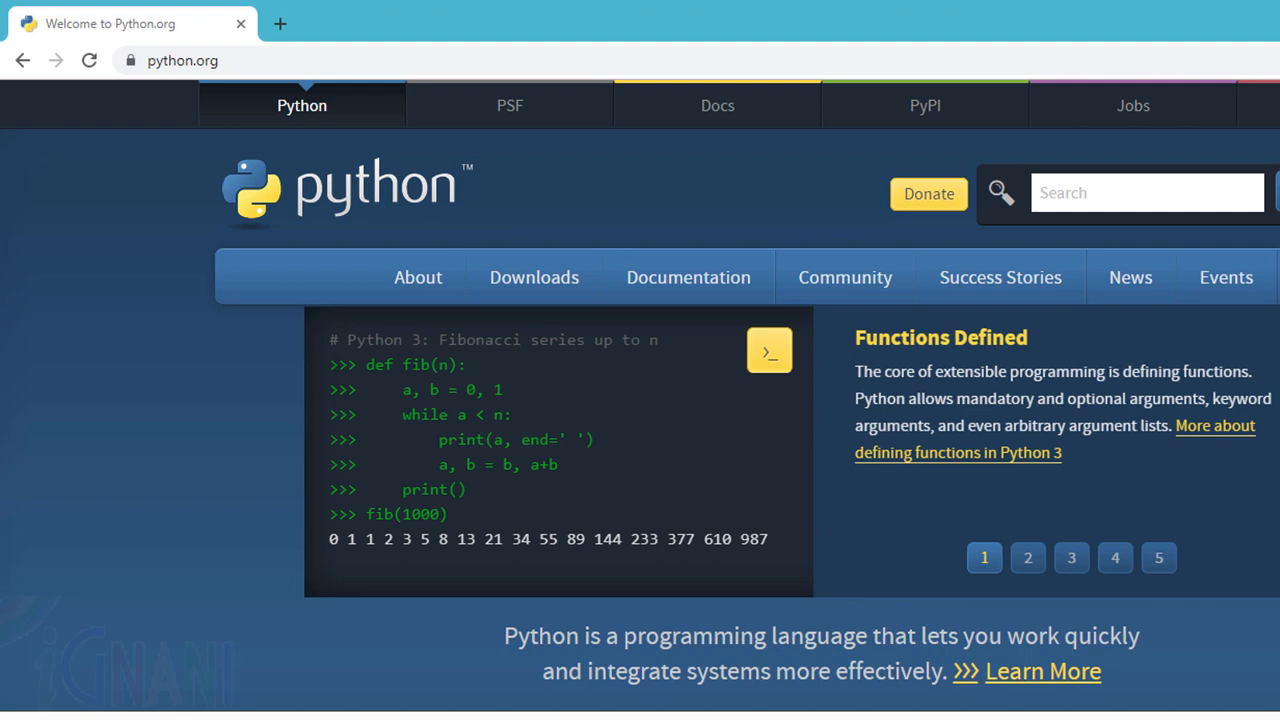
click(1027, 558)
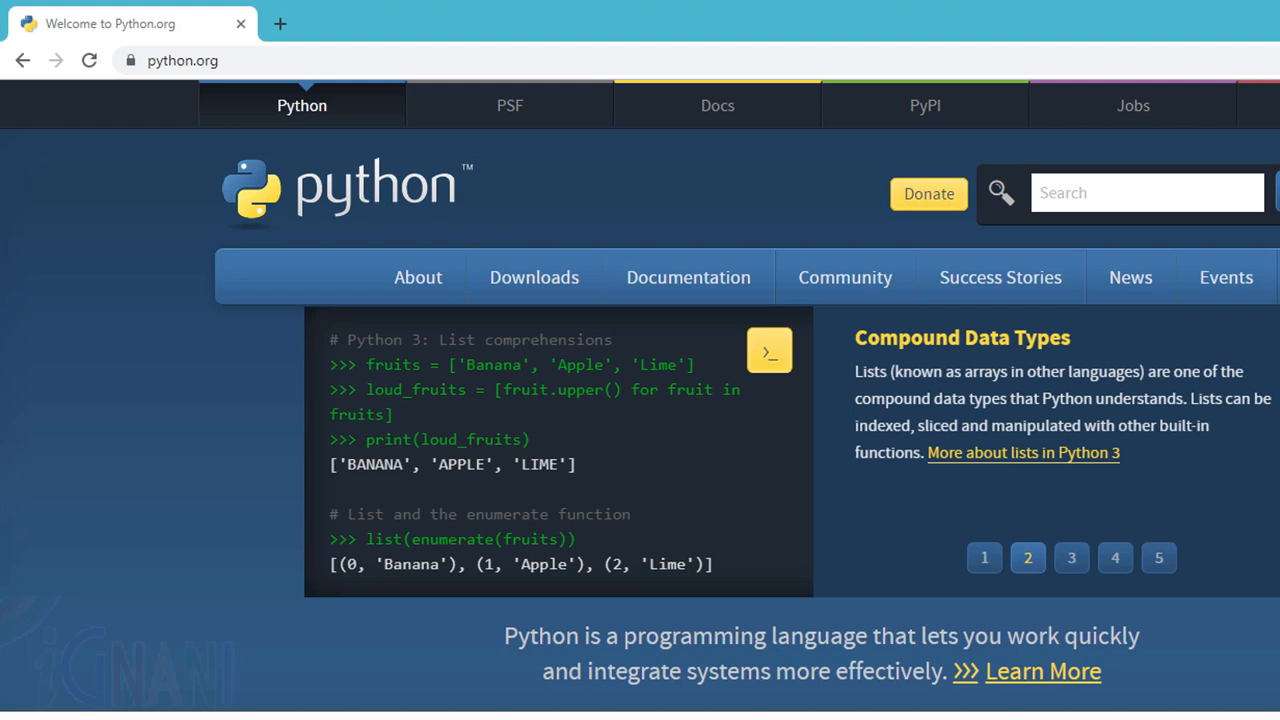
Revisit the arithmetic, simple output and list comprehension samples once more
click(1071, 558)
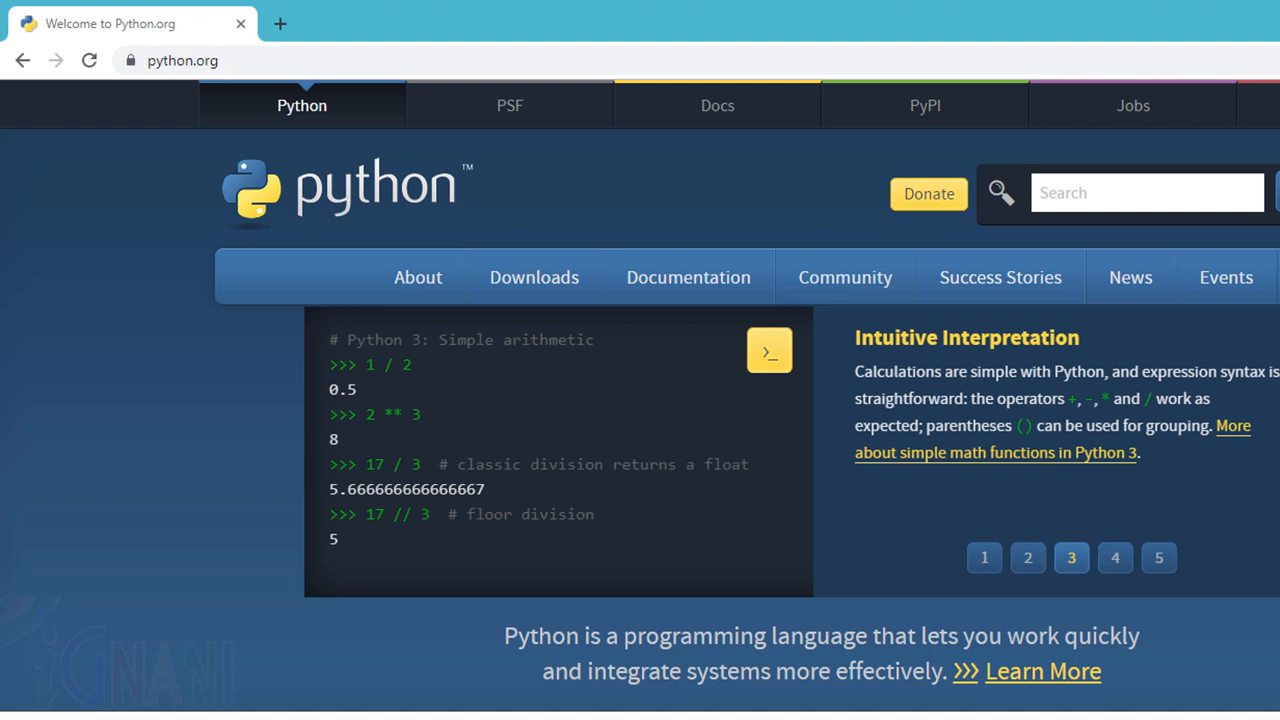
click(1115, 557)
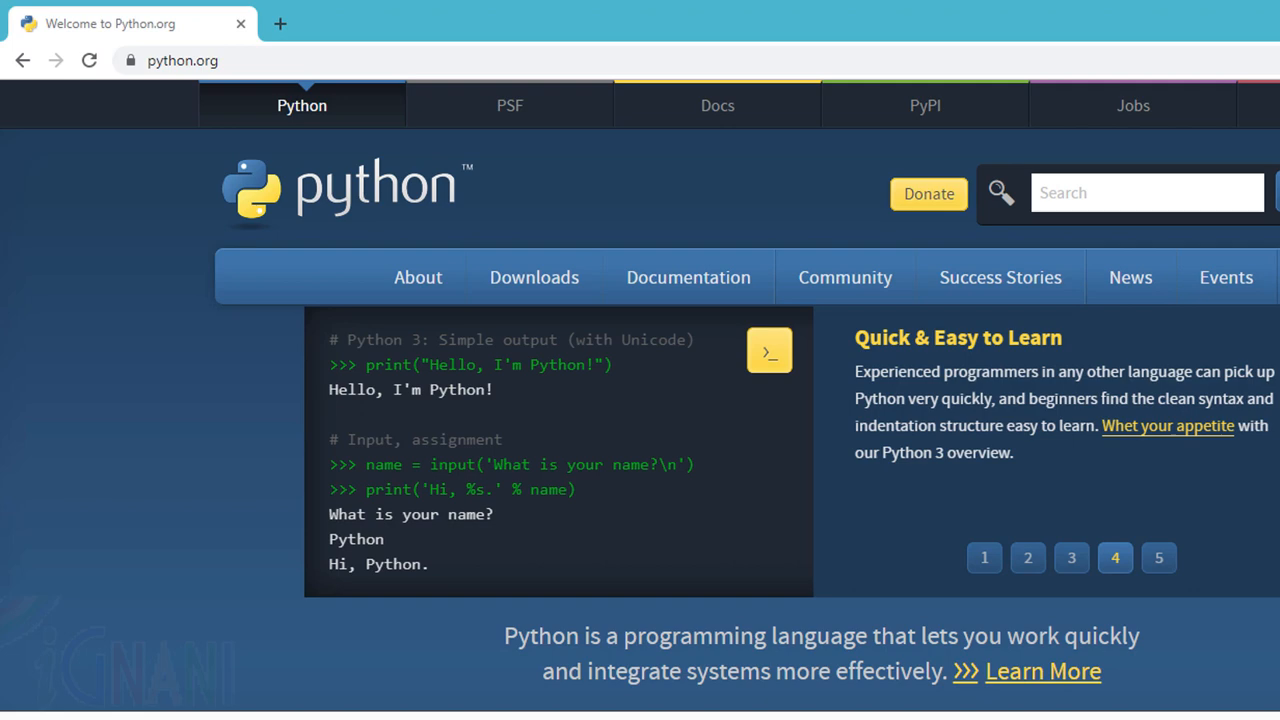
click(1027, 558)
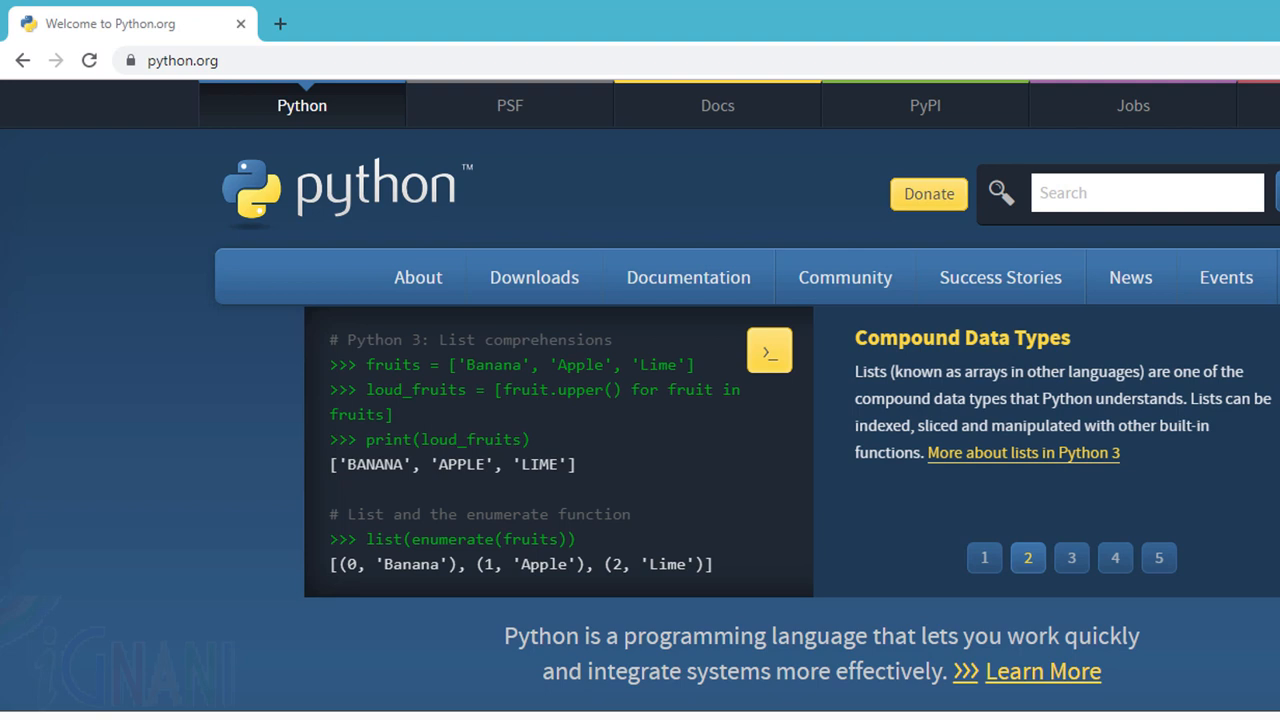
click(1071, 557)
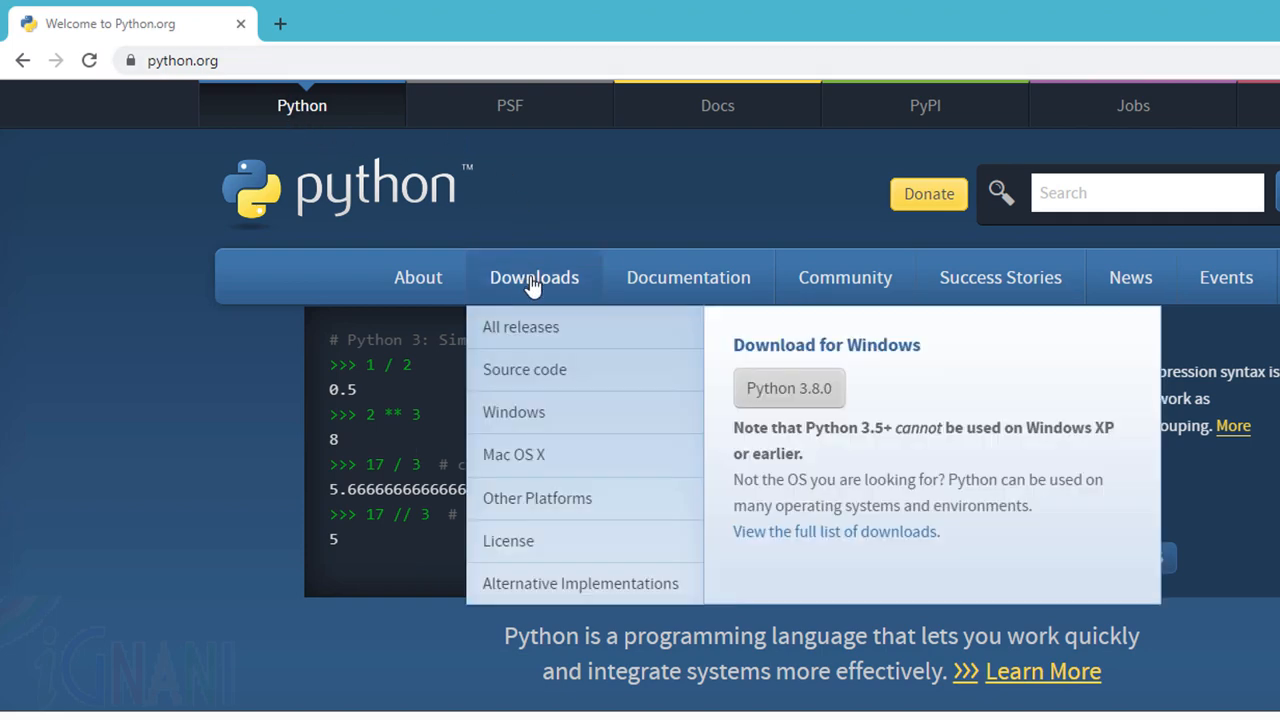
Go to the Download Python page from the top navigation
click(534, 277)
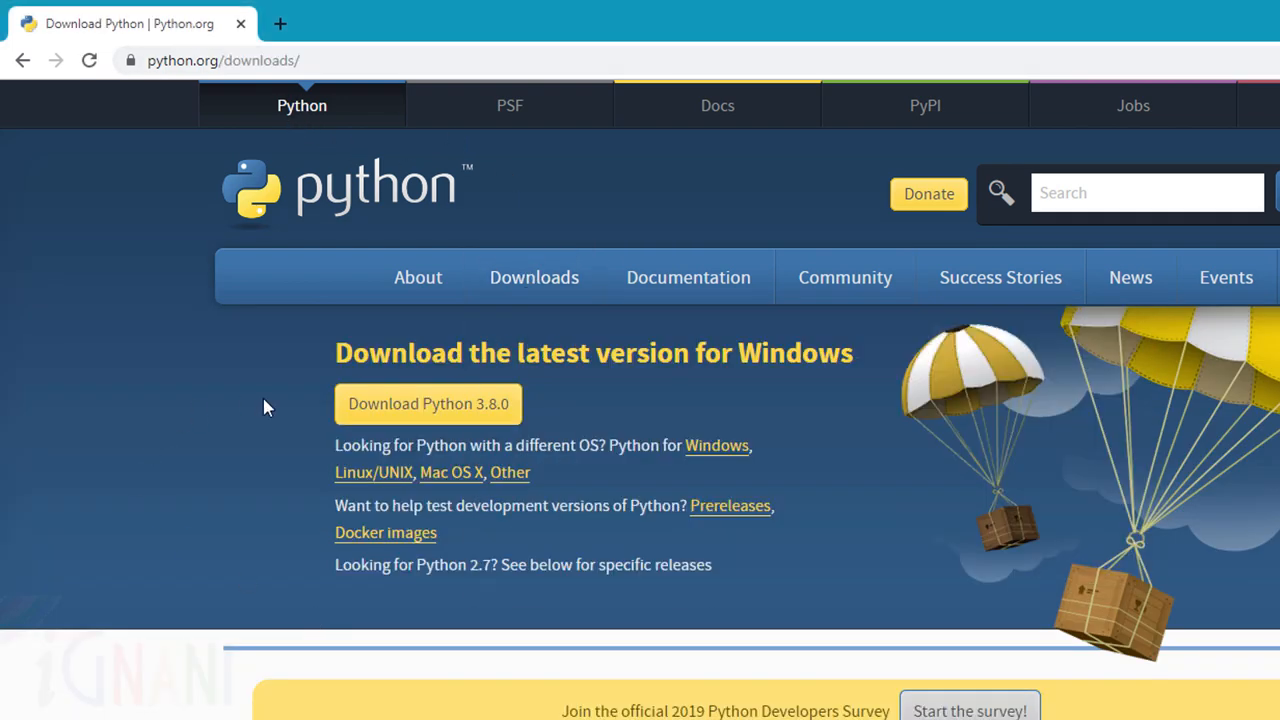
mouse_move(740, 395)
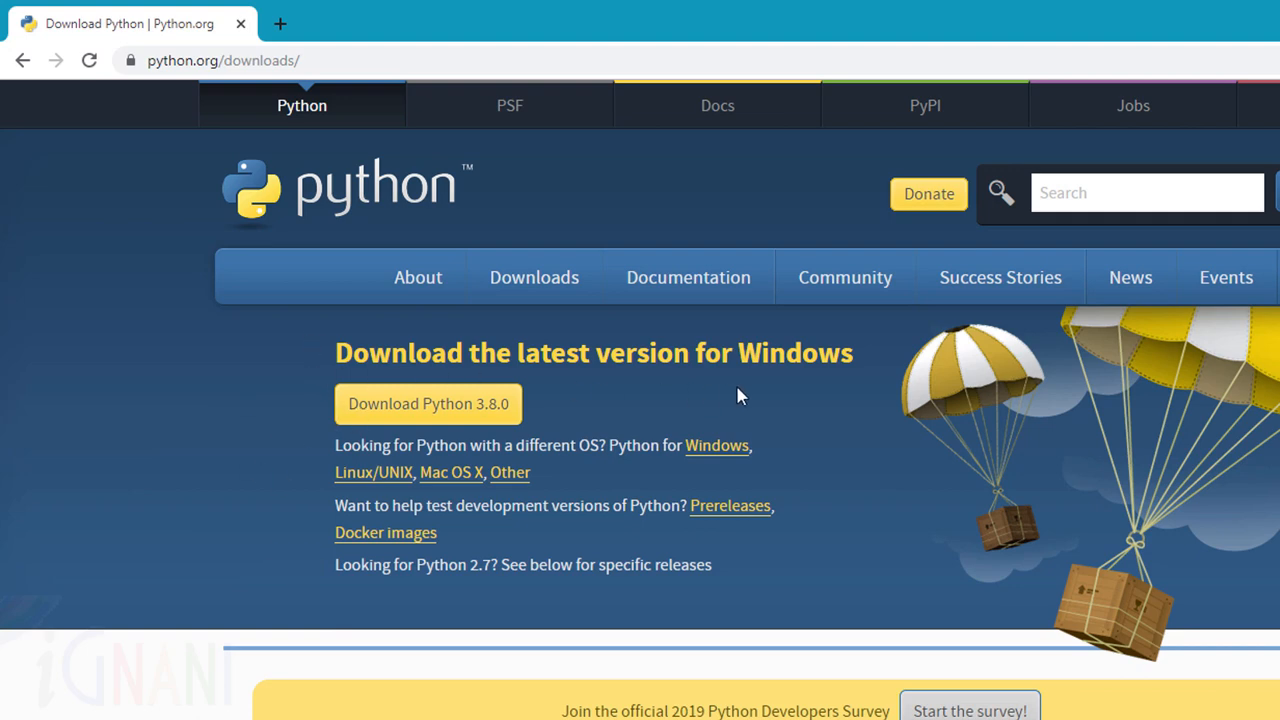
mouse_move(400, 420)
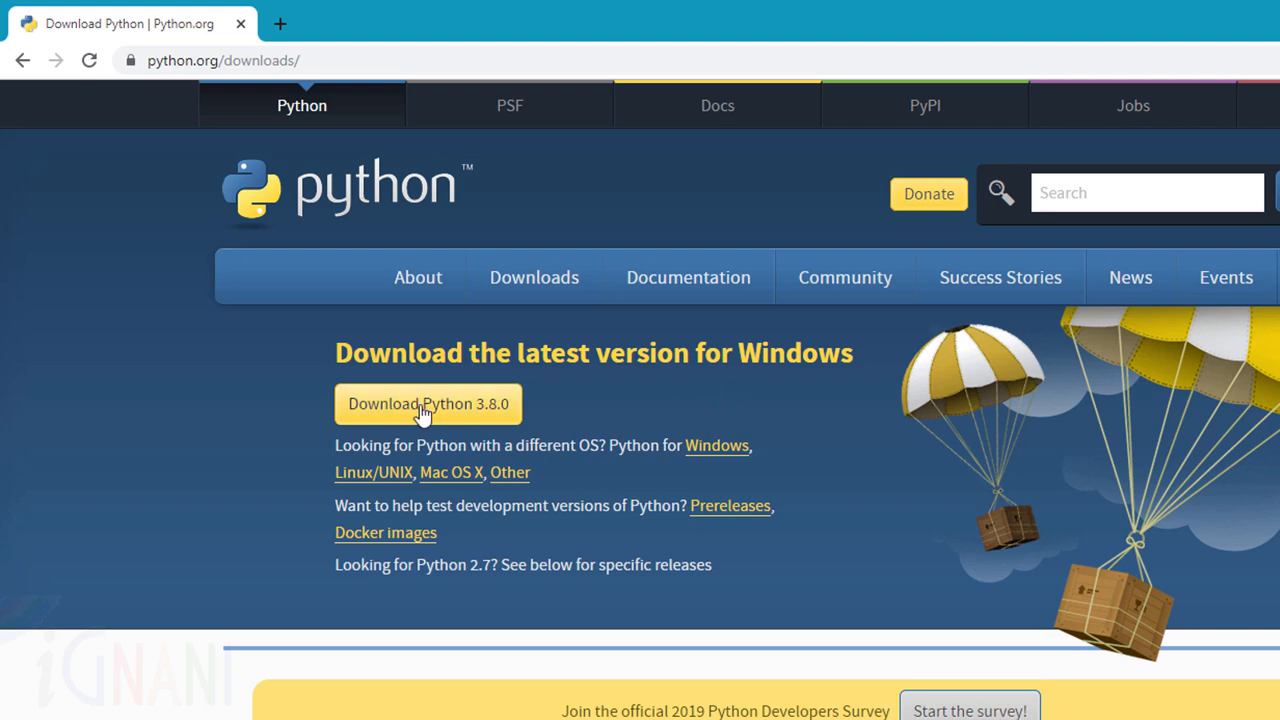
mouse_move(483, 408)
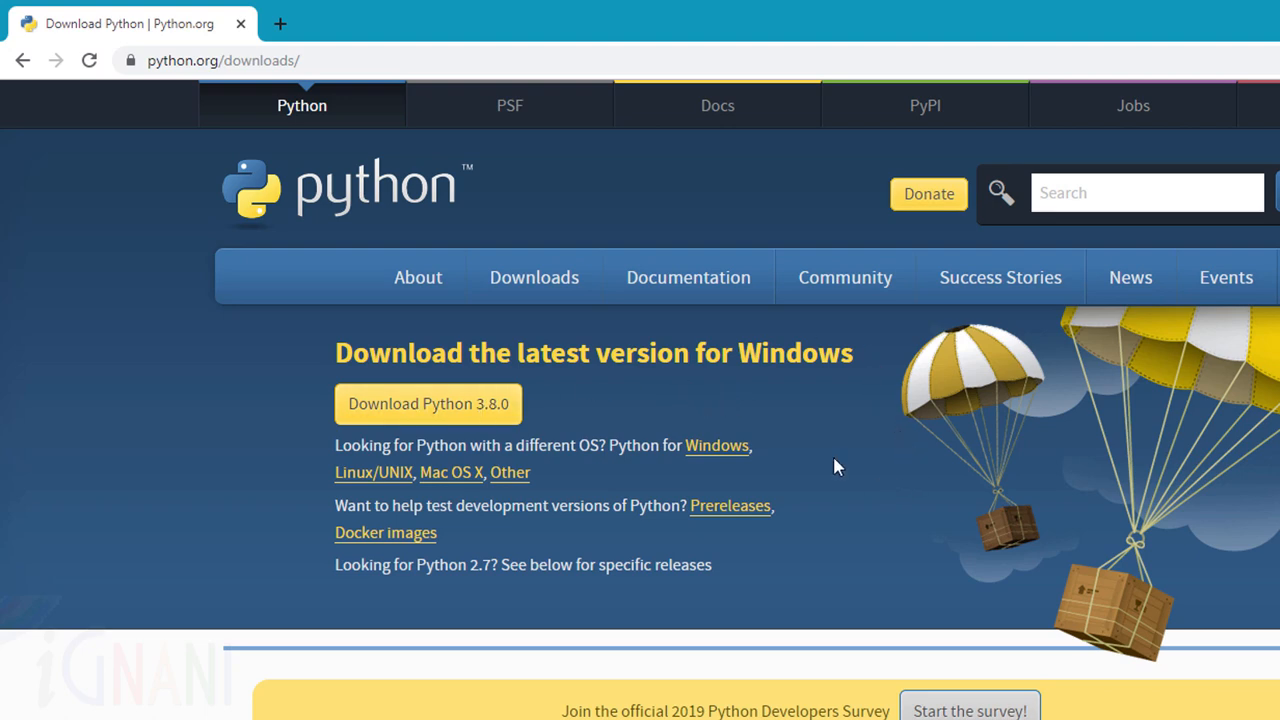
mouse_move(373, 472)
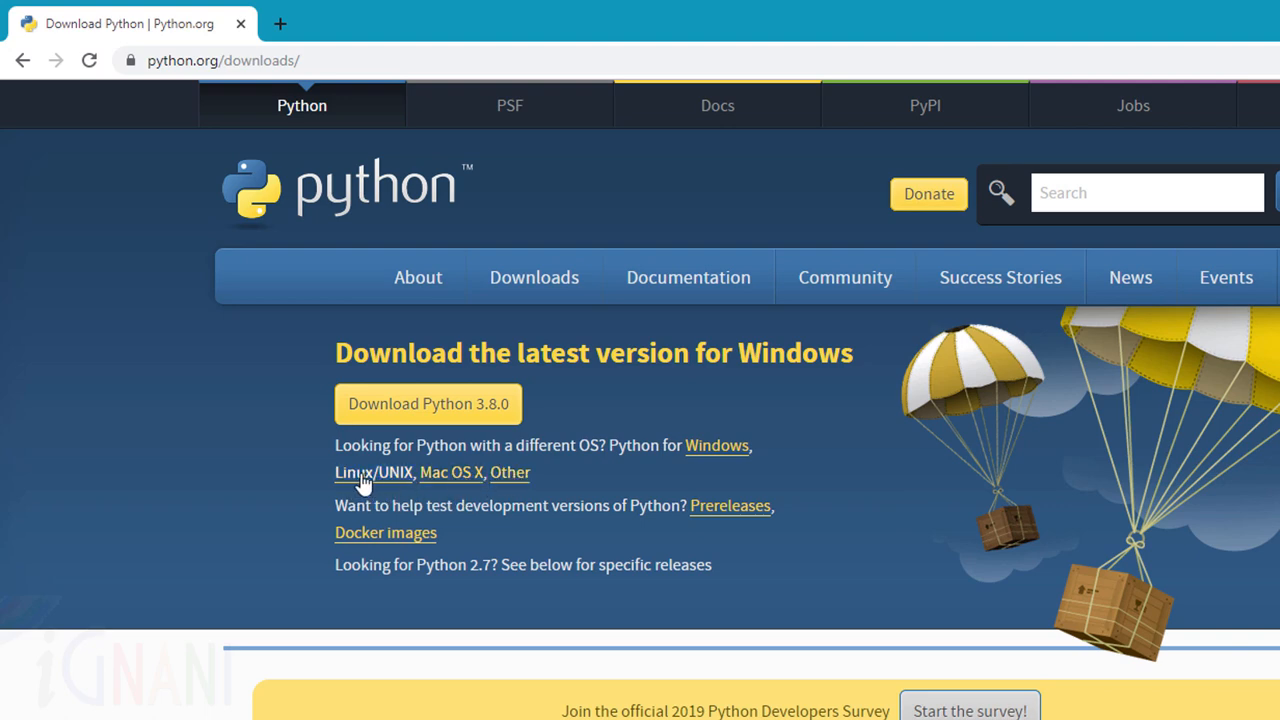
mouse_move(520, 475)
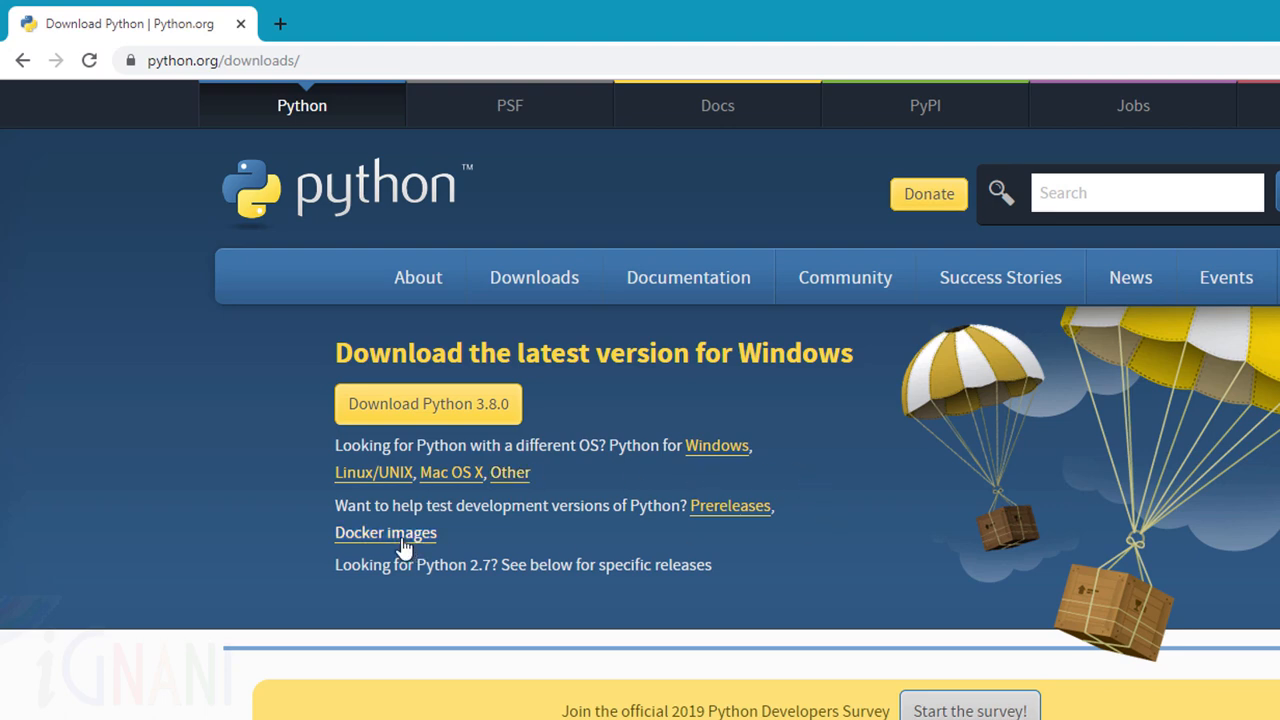
mouse_move(820, 515)
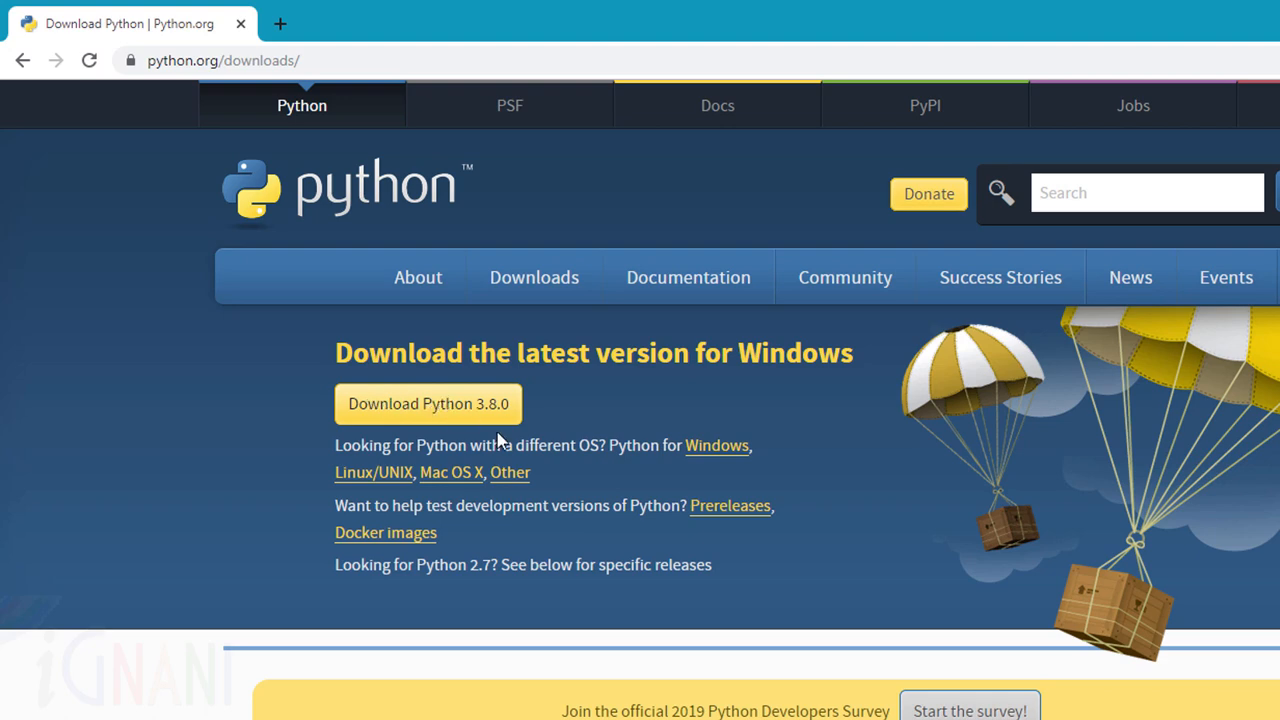
mouse_move(783, 565)
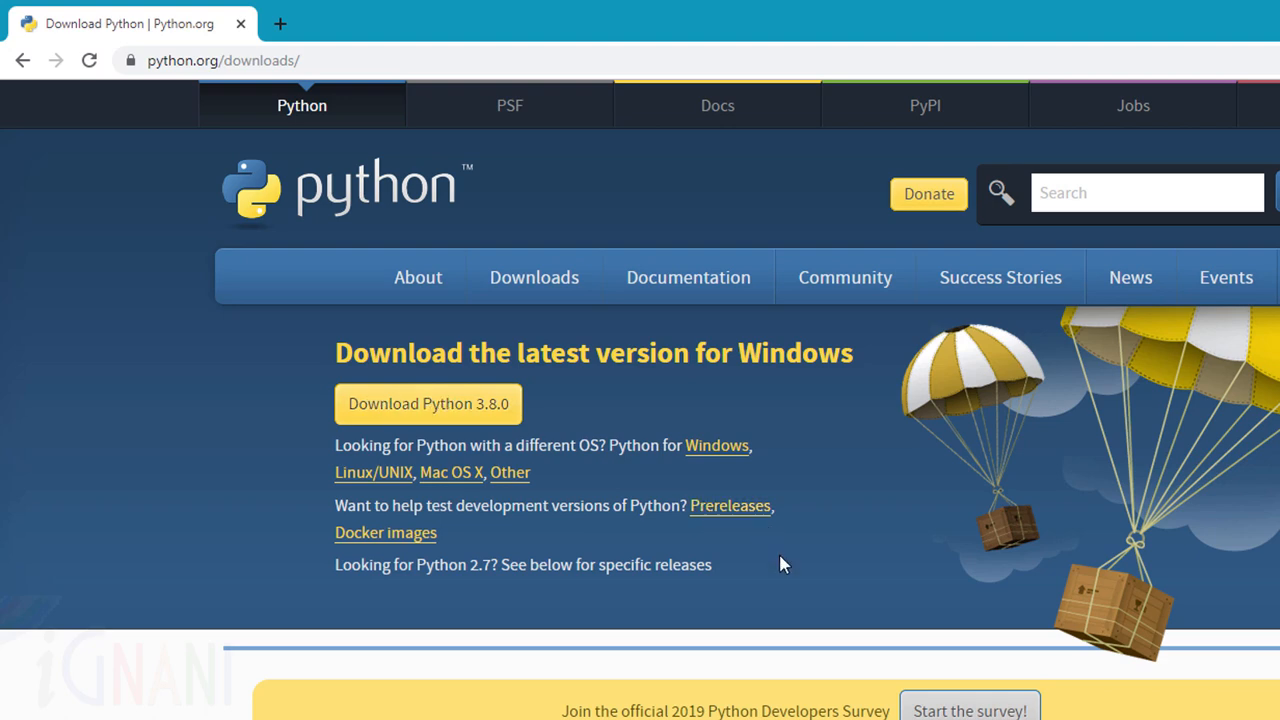
scroll(down, 3)
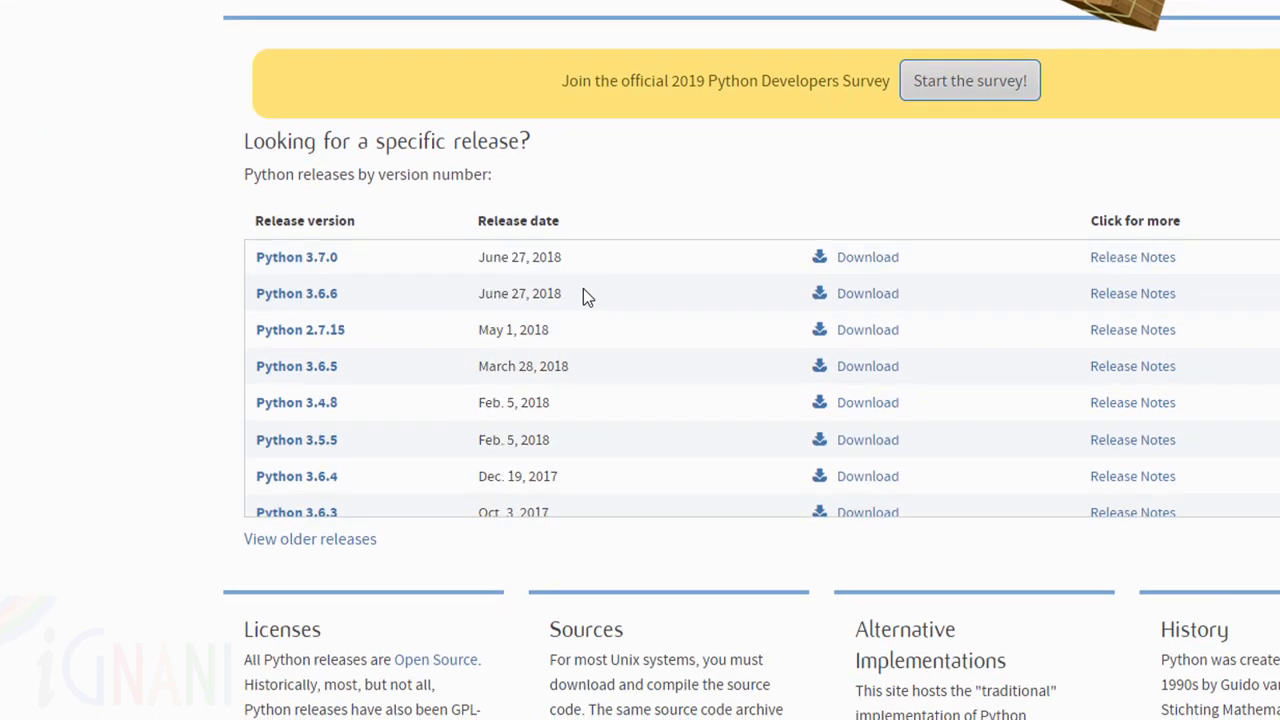
scroll(down, 3)
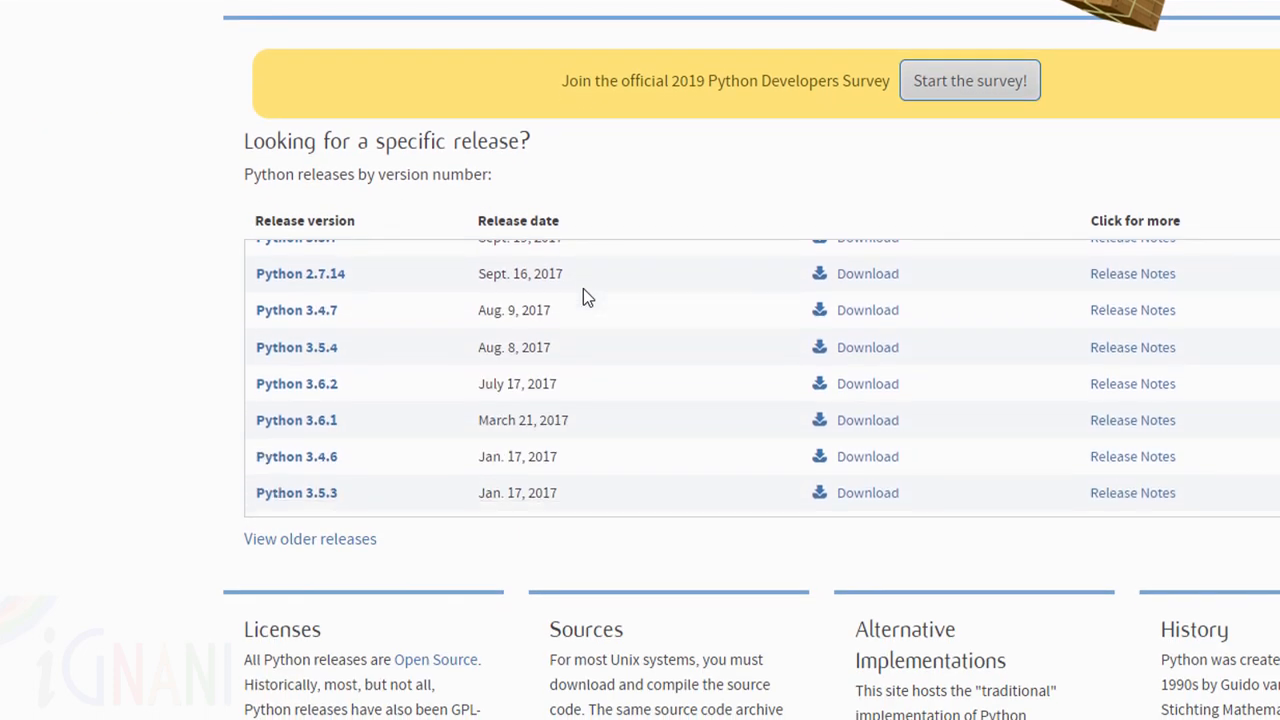
scroll(down, 3)
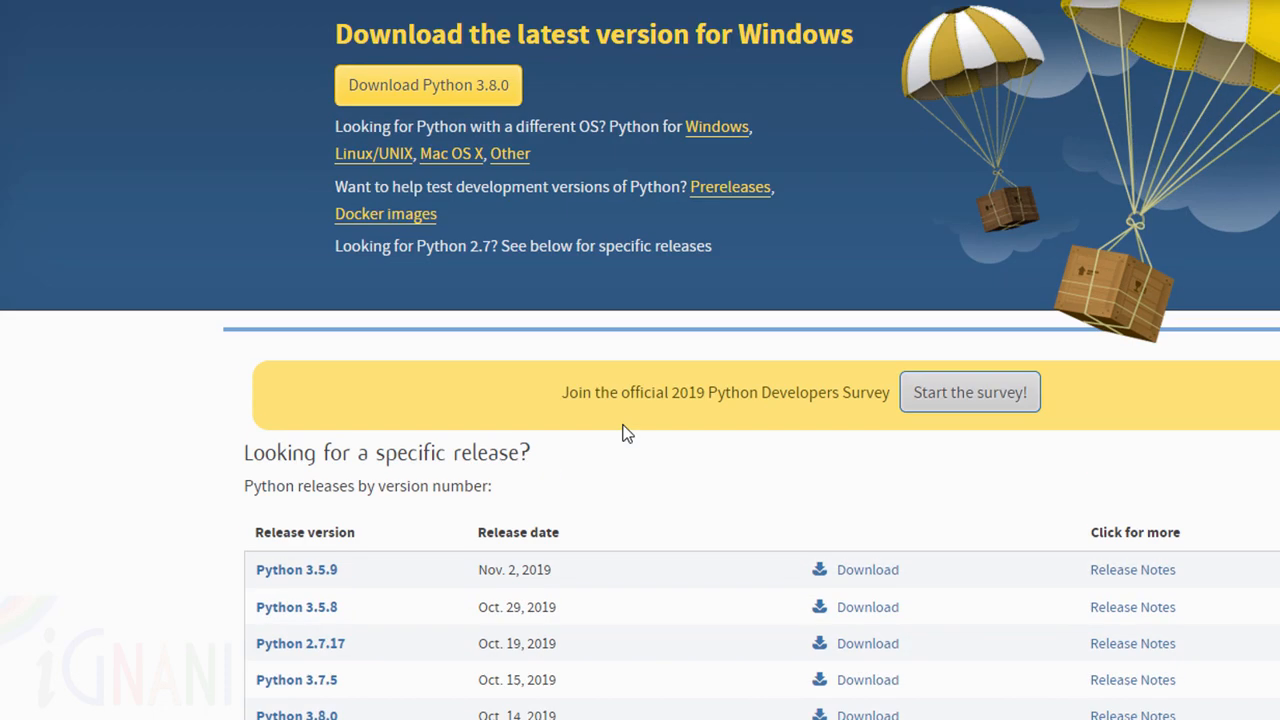
scroll(down, 3)
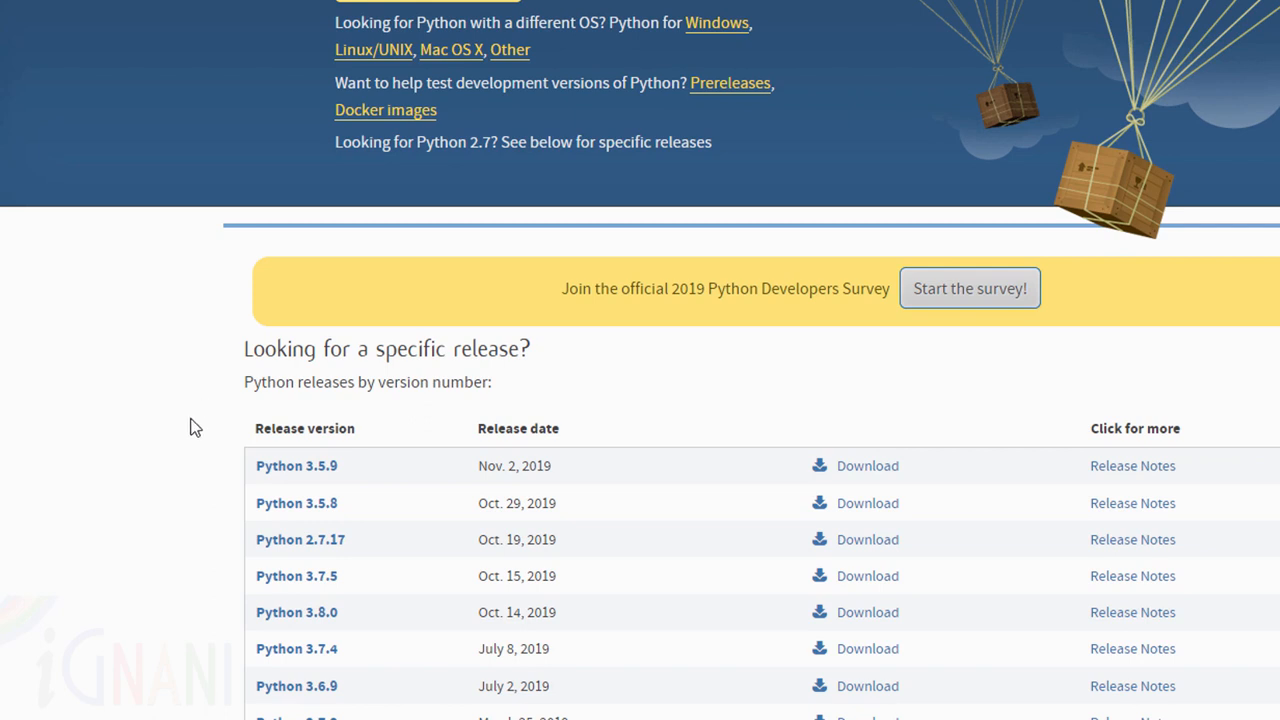
mouse_move(335, 597)
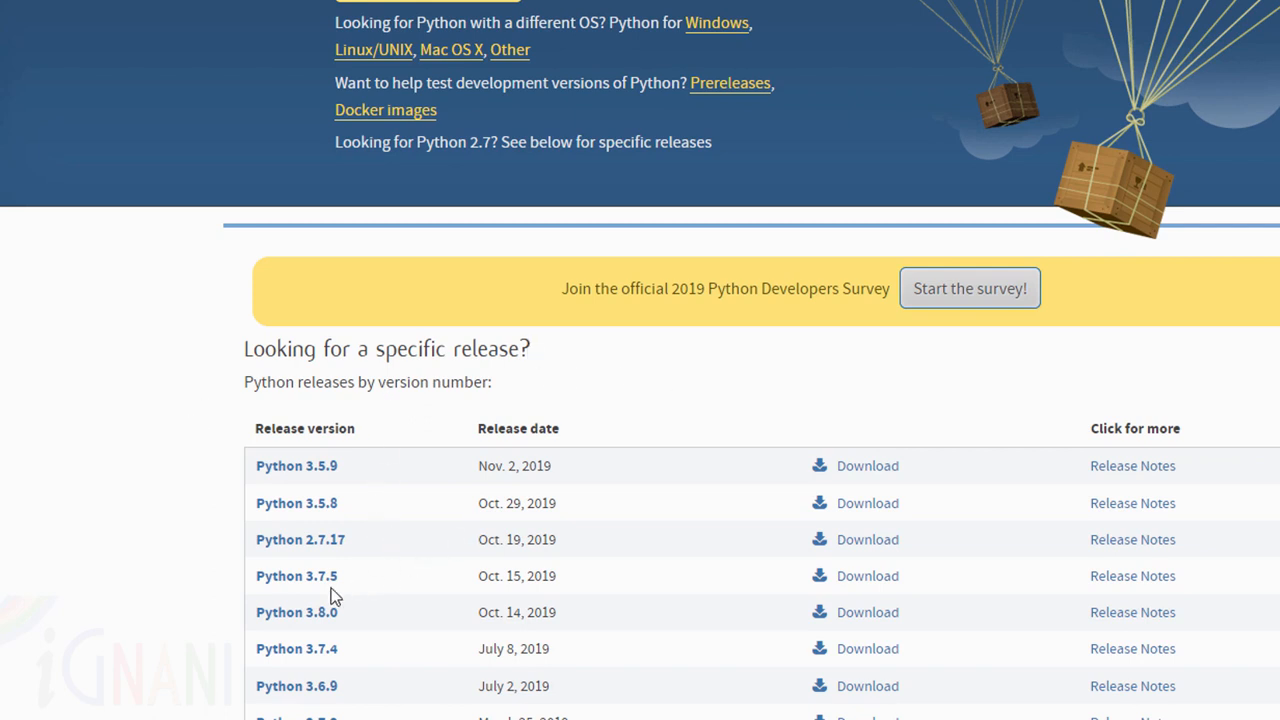
mouse_move(340, 535)
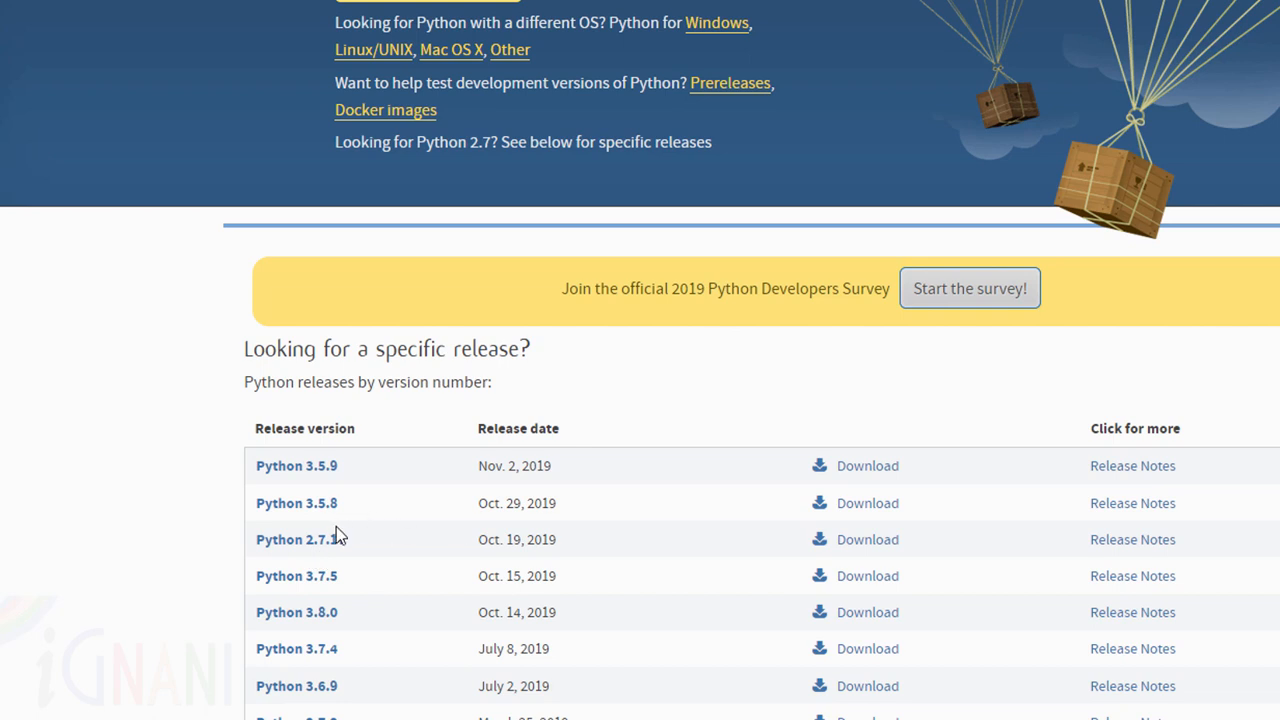
mouse_move(375, 455)
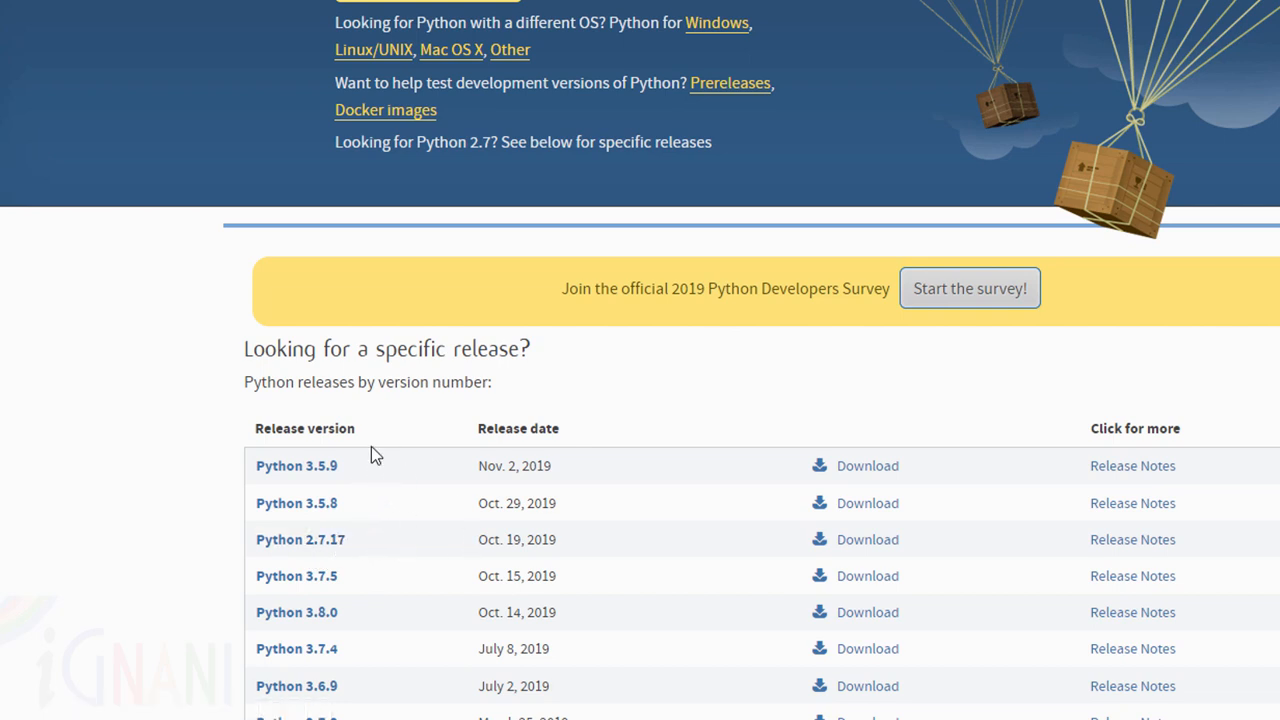
mouse_move(379, 560)
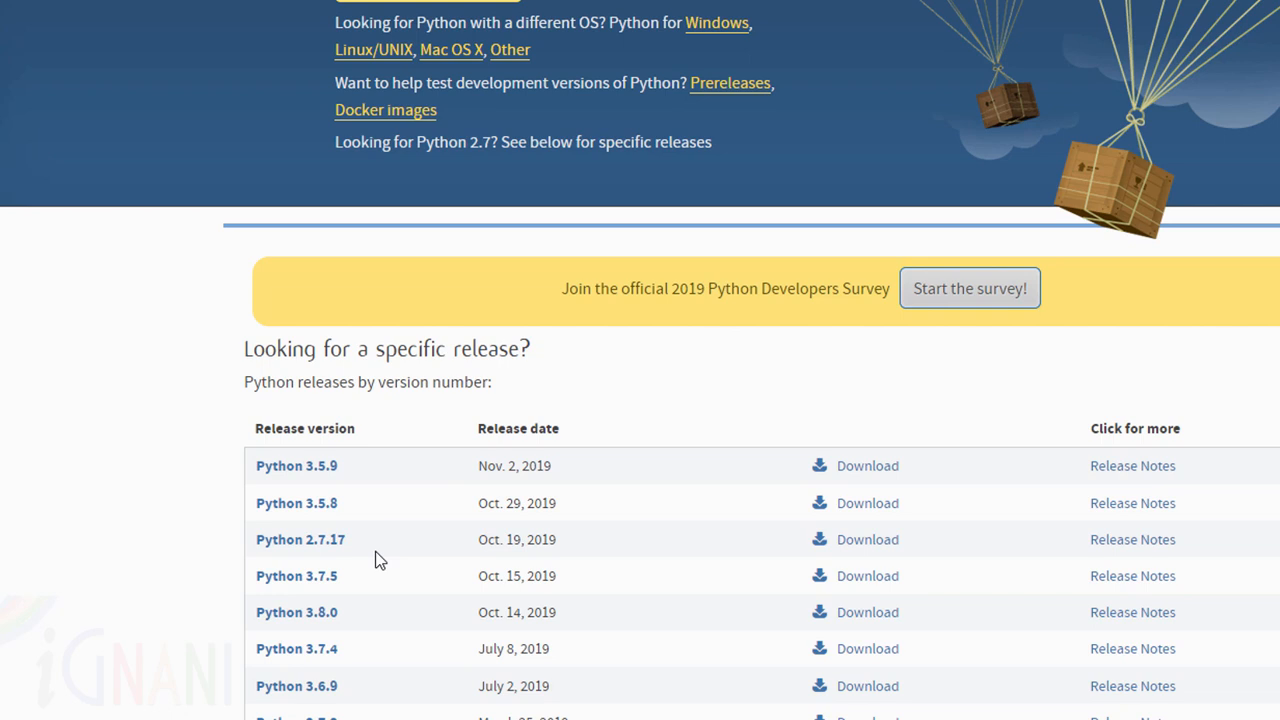
mouse_move(540, 568)
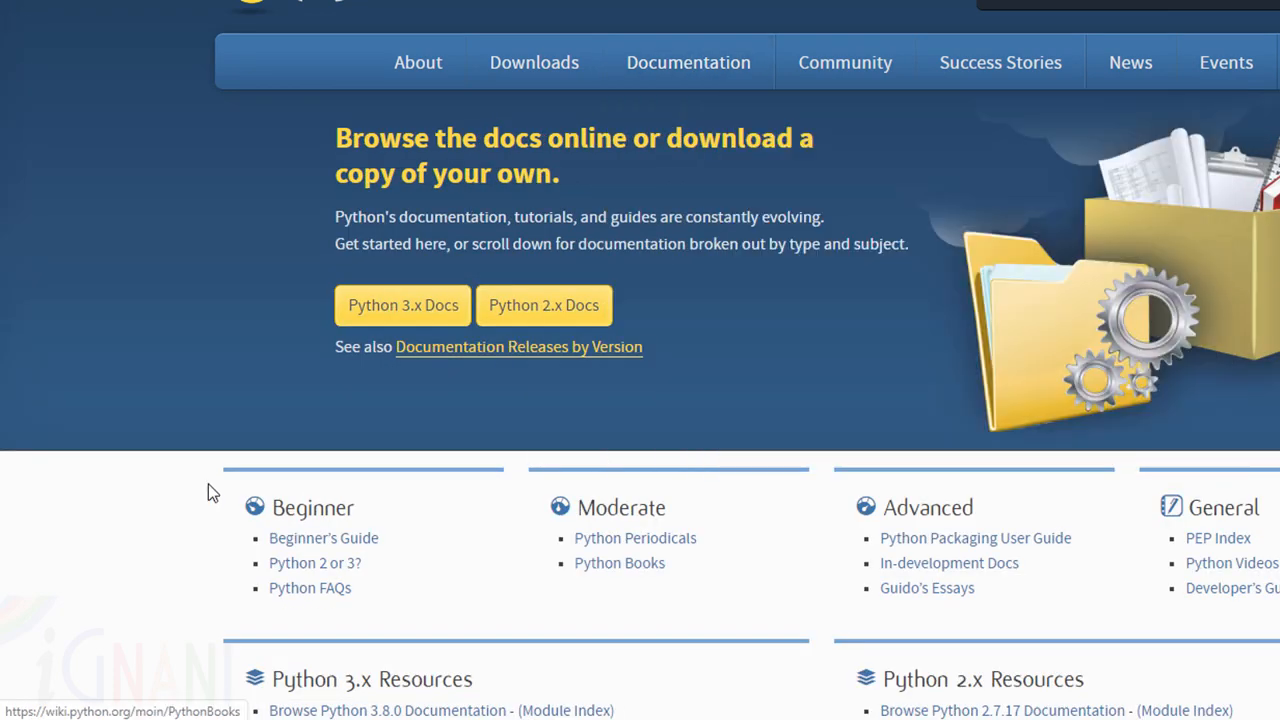
mouse_move(150, 319)
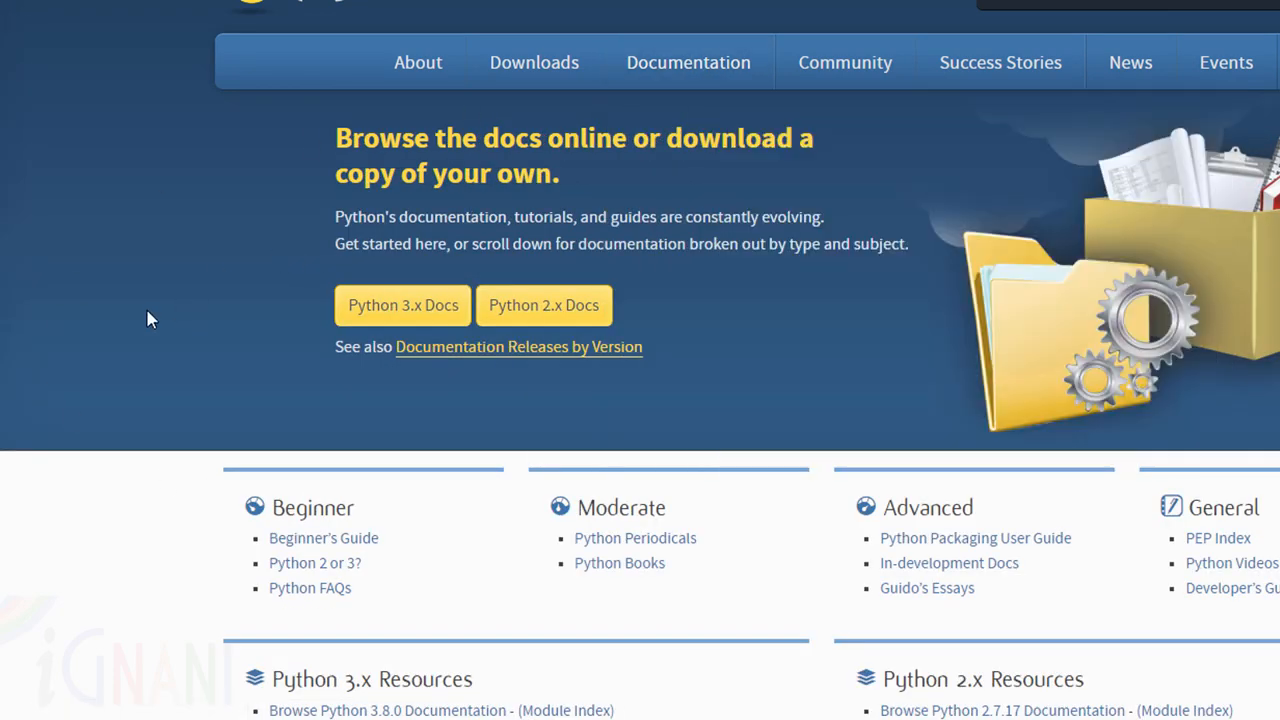
mouse_move(403, 305)
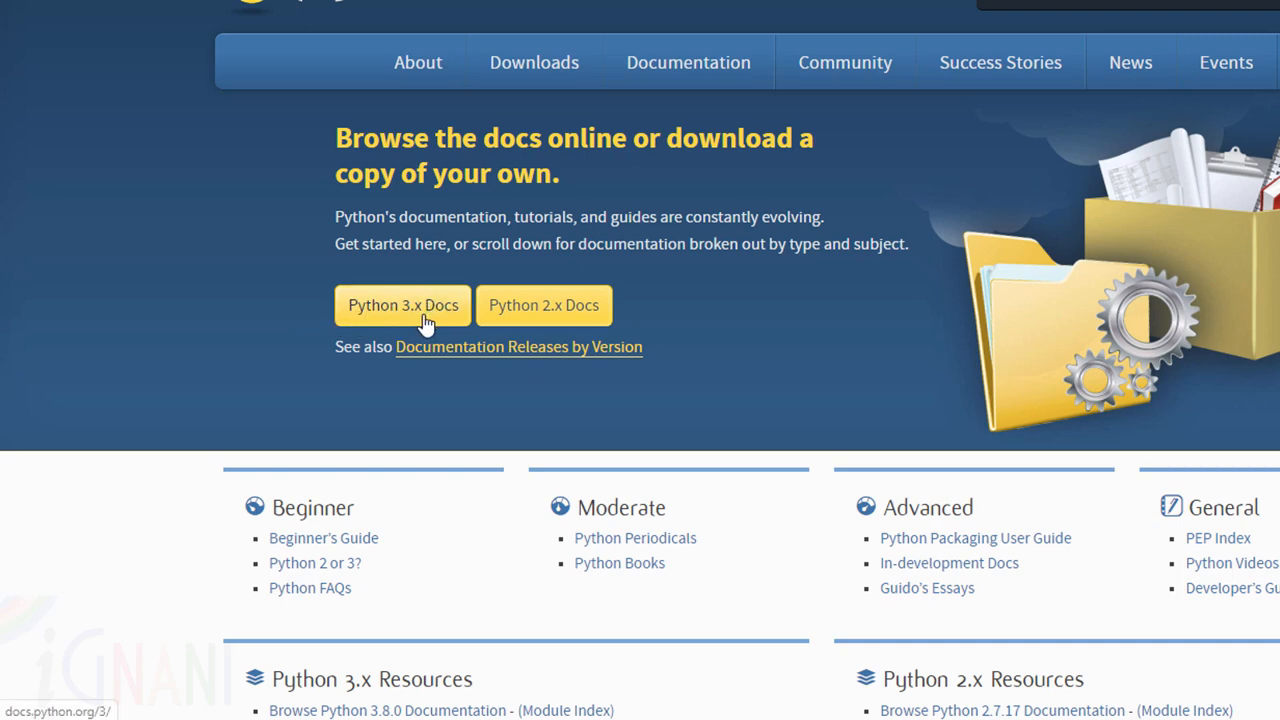
mouse_move(700, 307)
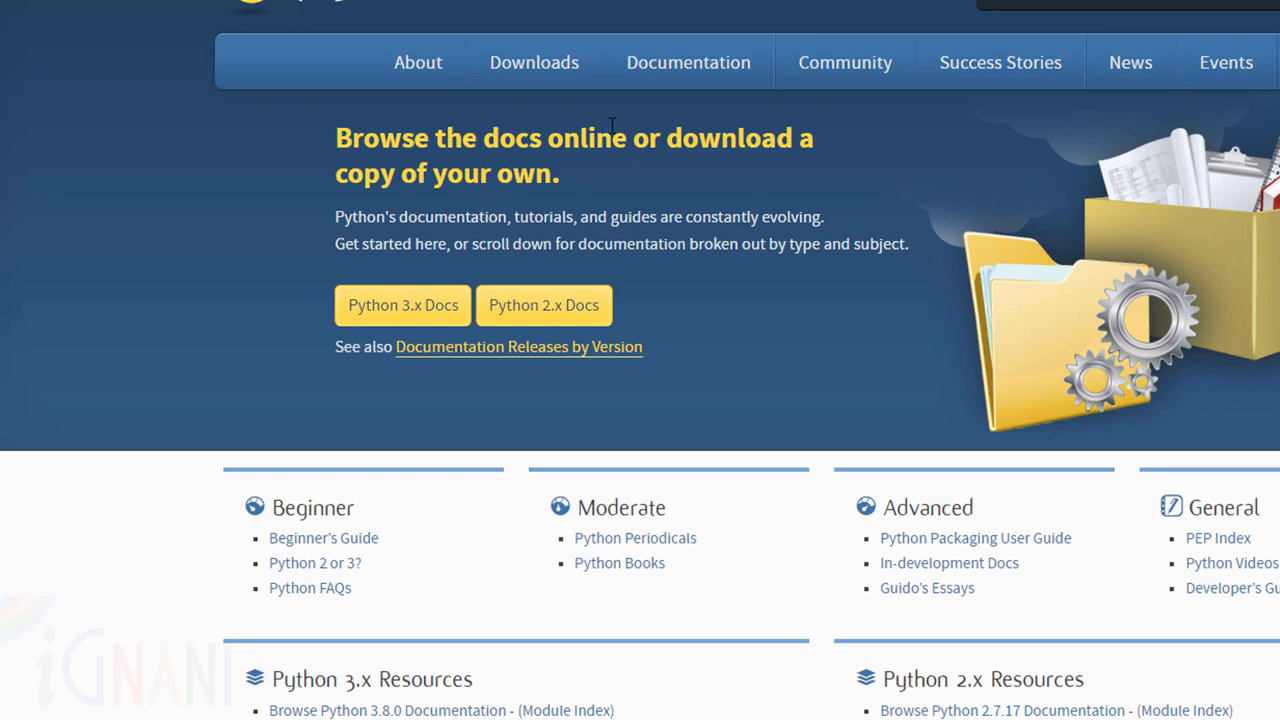
Download the Python 3.8.0 Windows installer from the Downloads menu
click(534, 62)
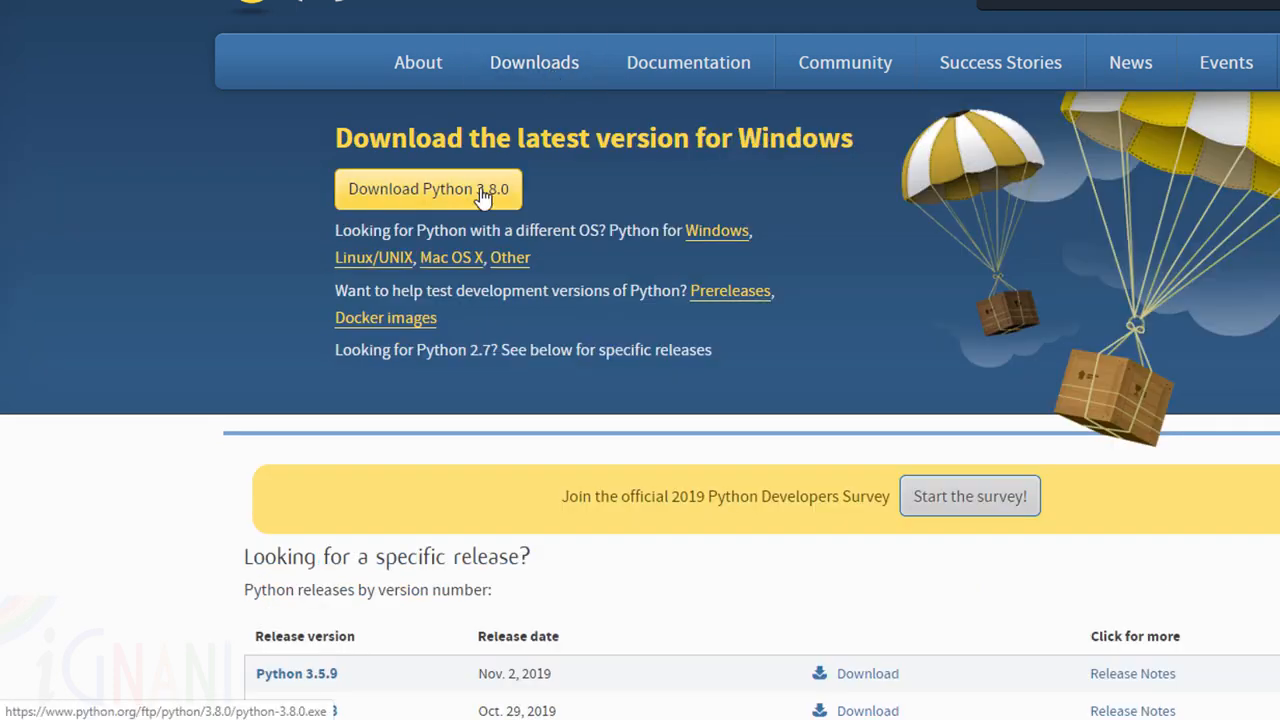
click(428, 189)
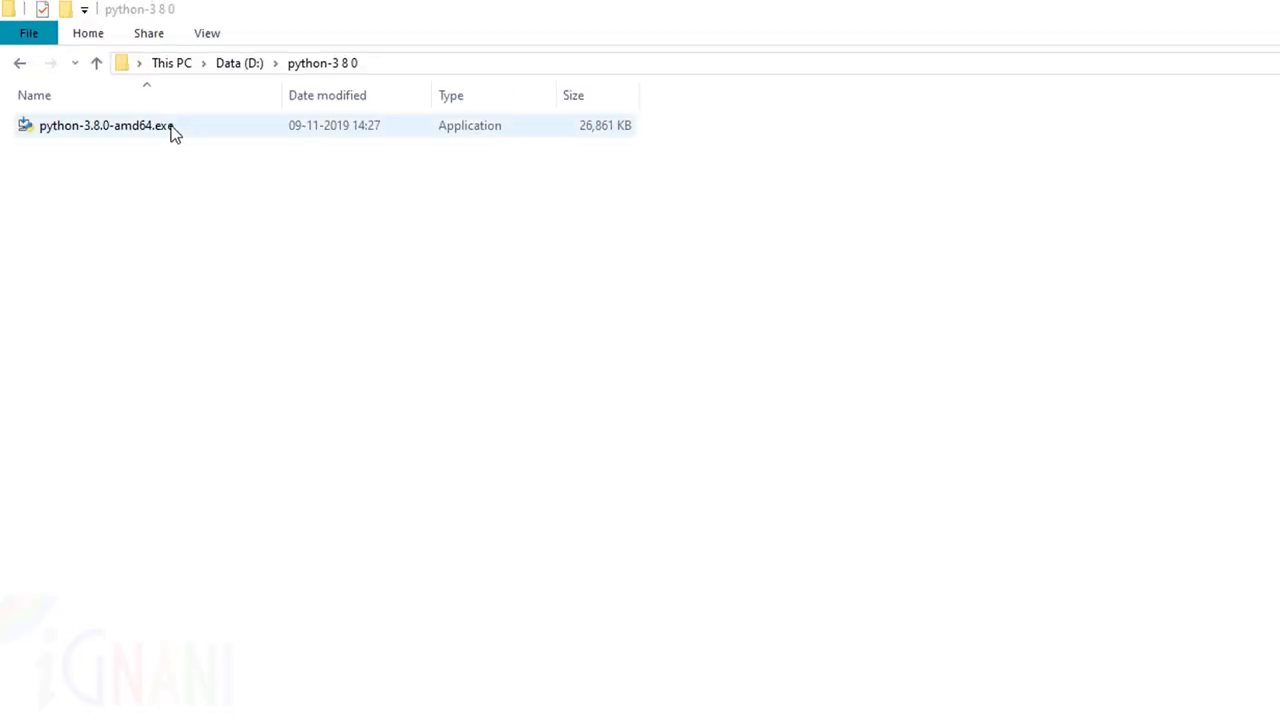
mouse_move(164, 137)
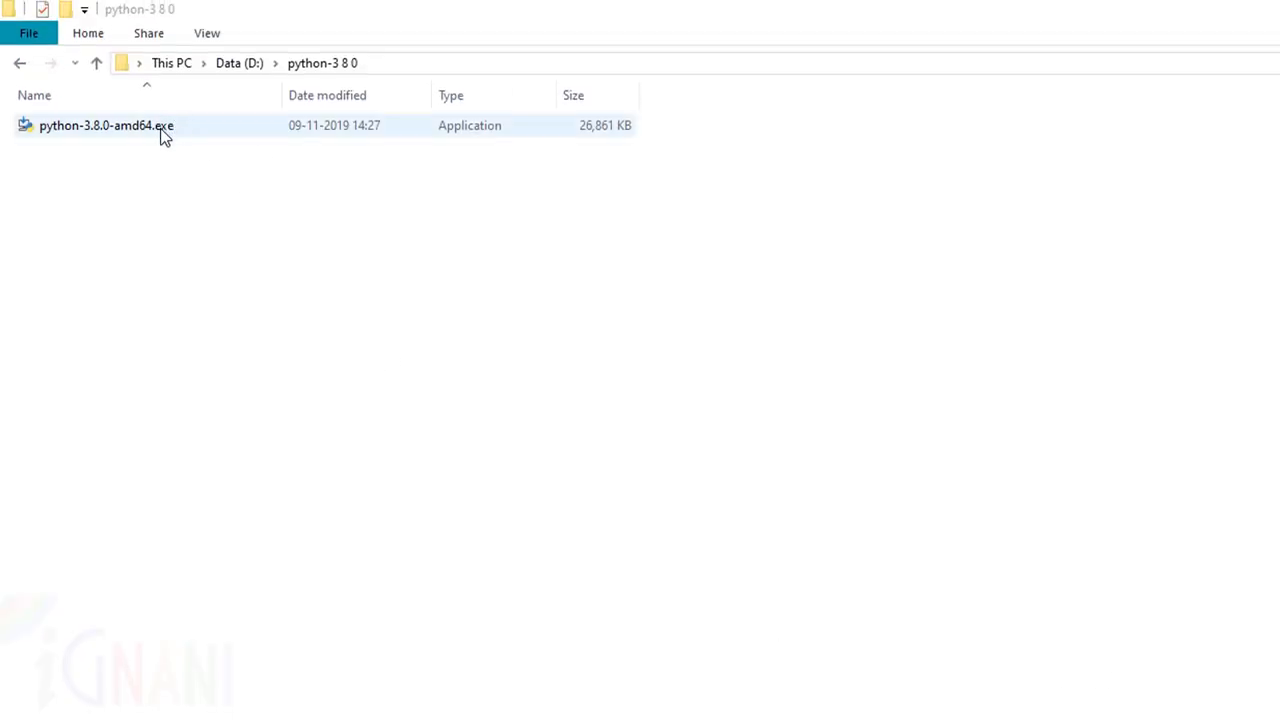
Run python-3.8.0-amd64.exe from the D:\python-3 8 0 folder
click(105, 125)
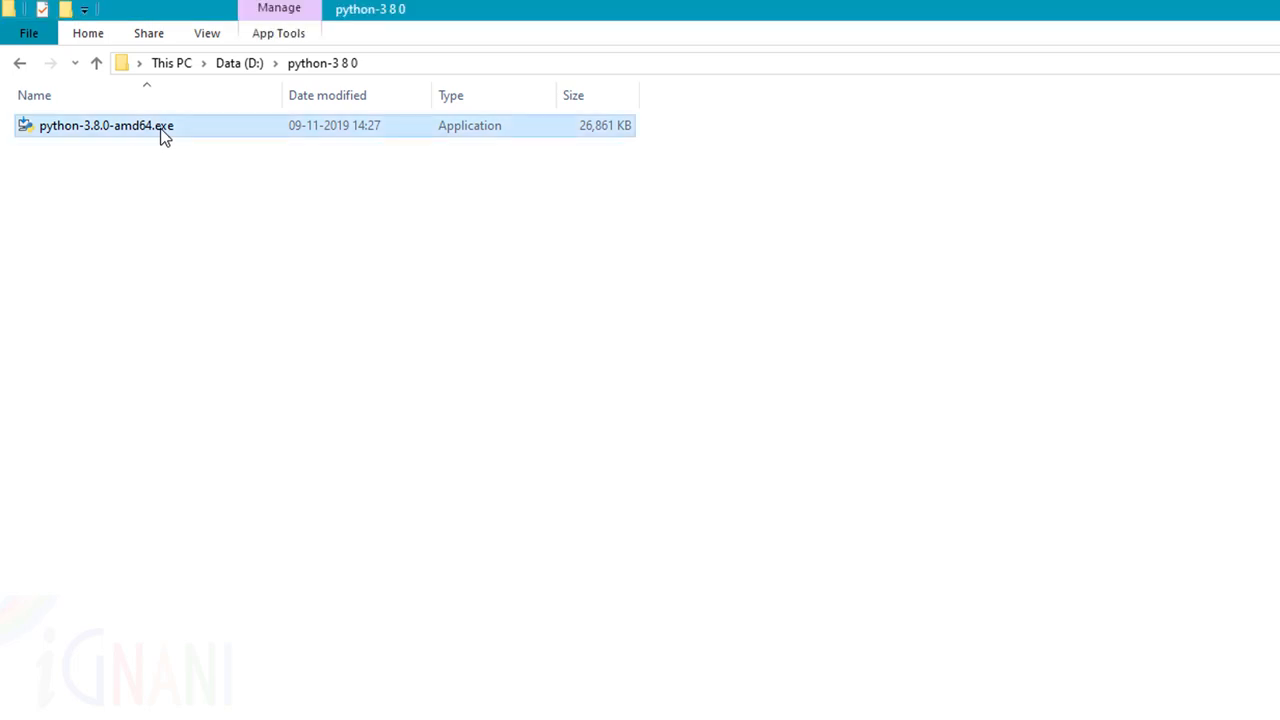
double_click(106, 125)
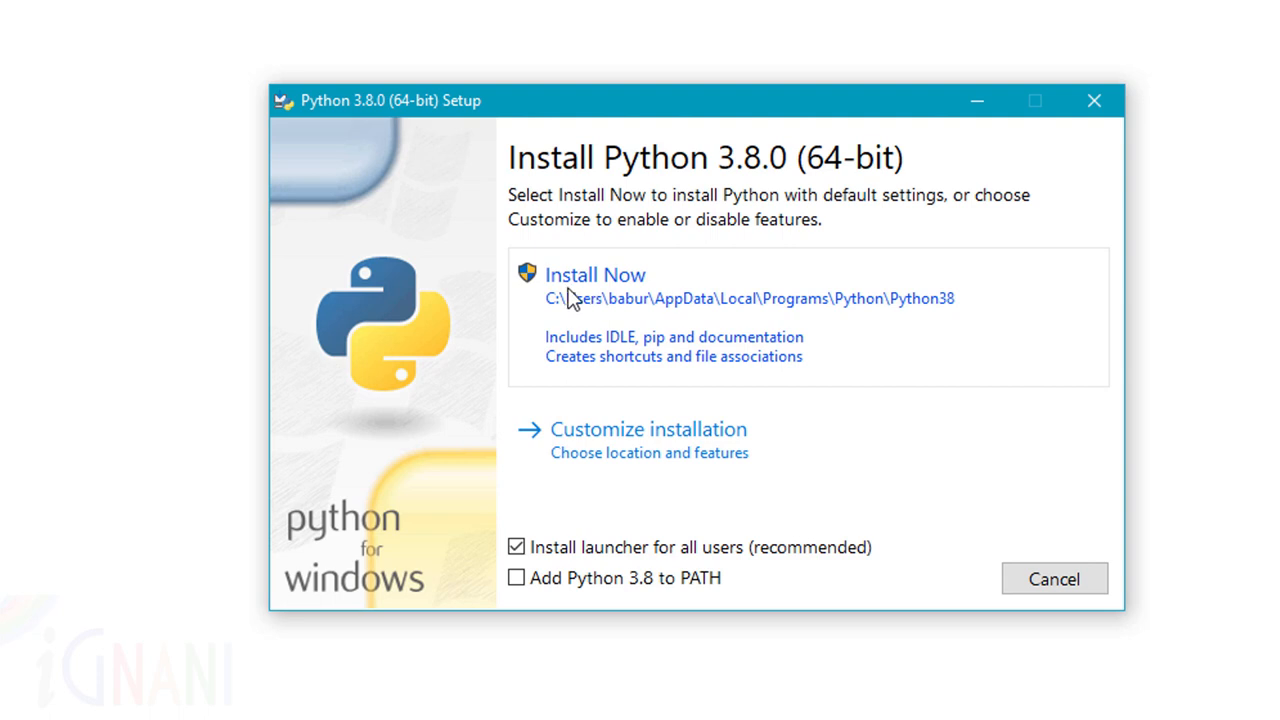
mouse_move(567, 300)
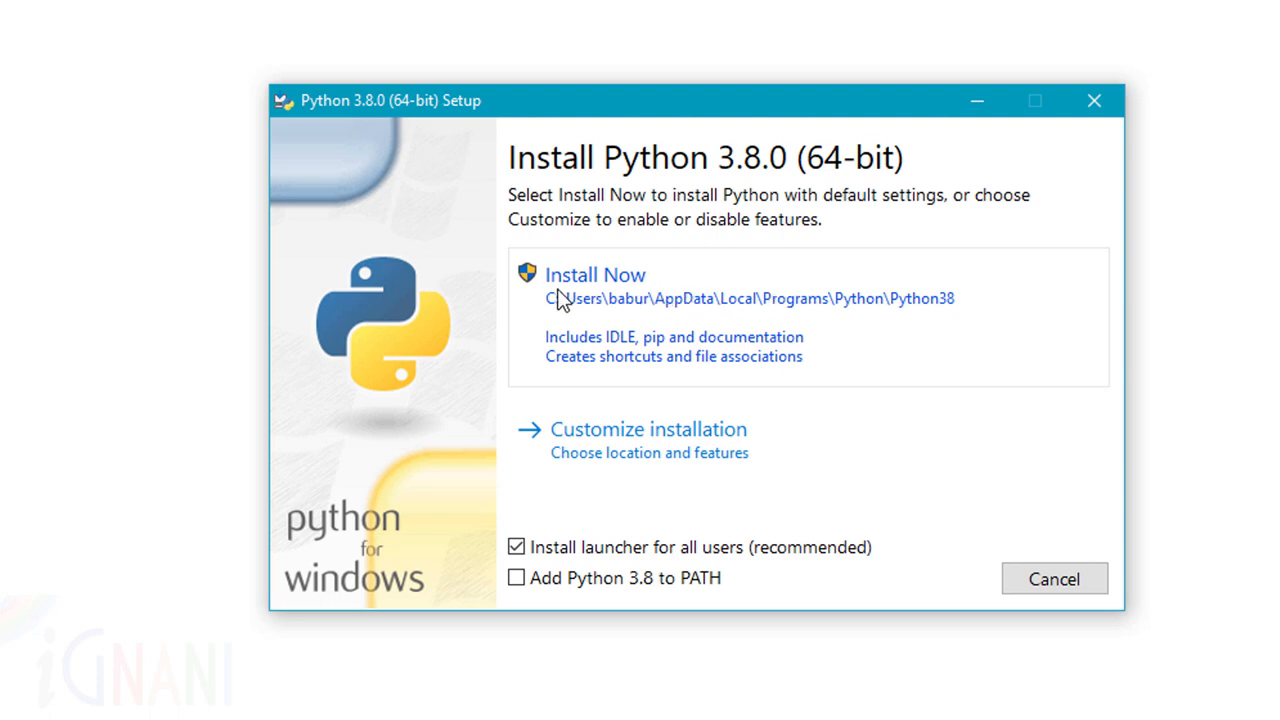
mouse_move(983, 346)
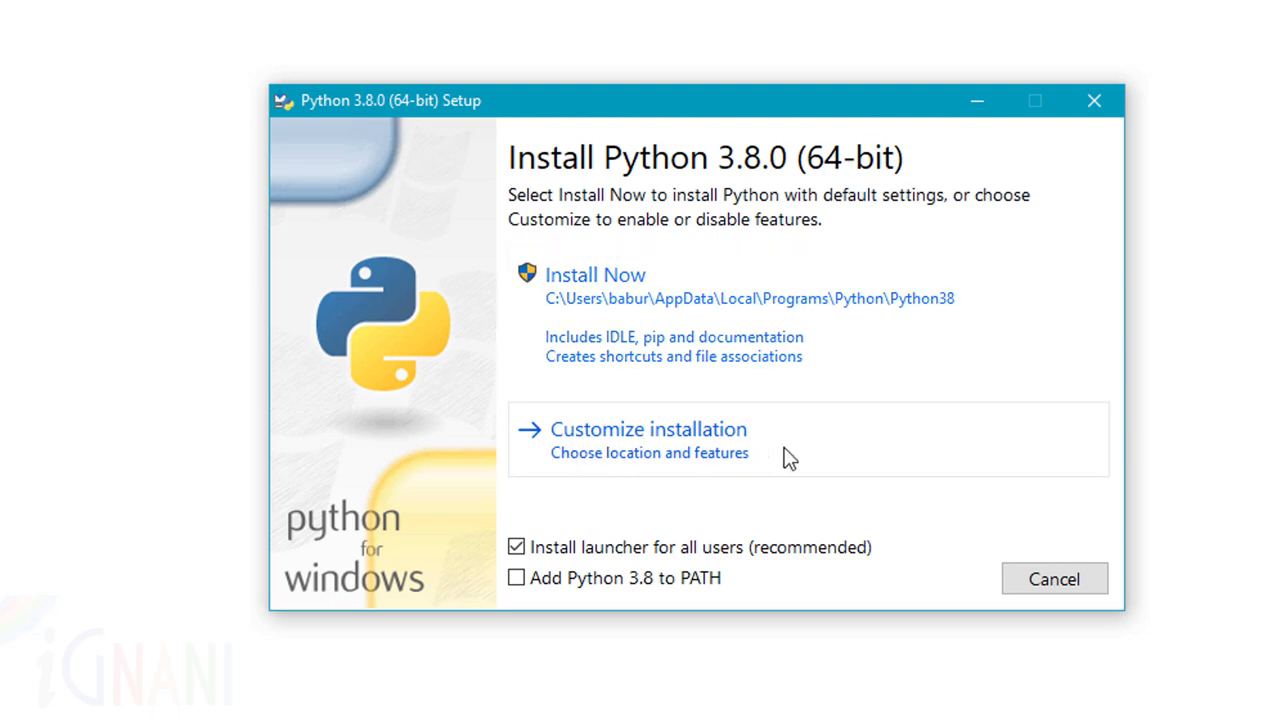
mouse_move(940, 450)
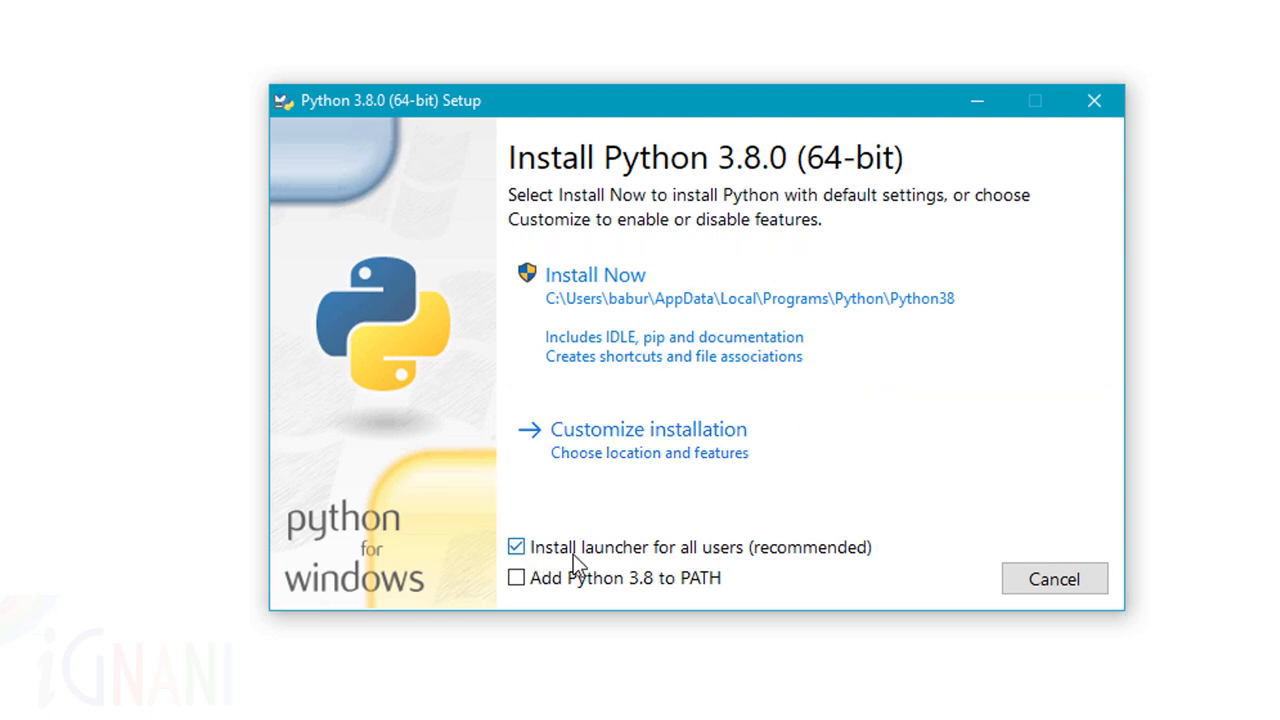
mouse_move(685, 567)
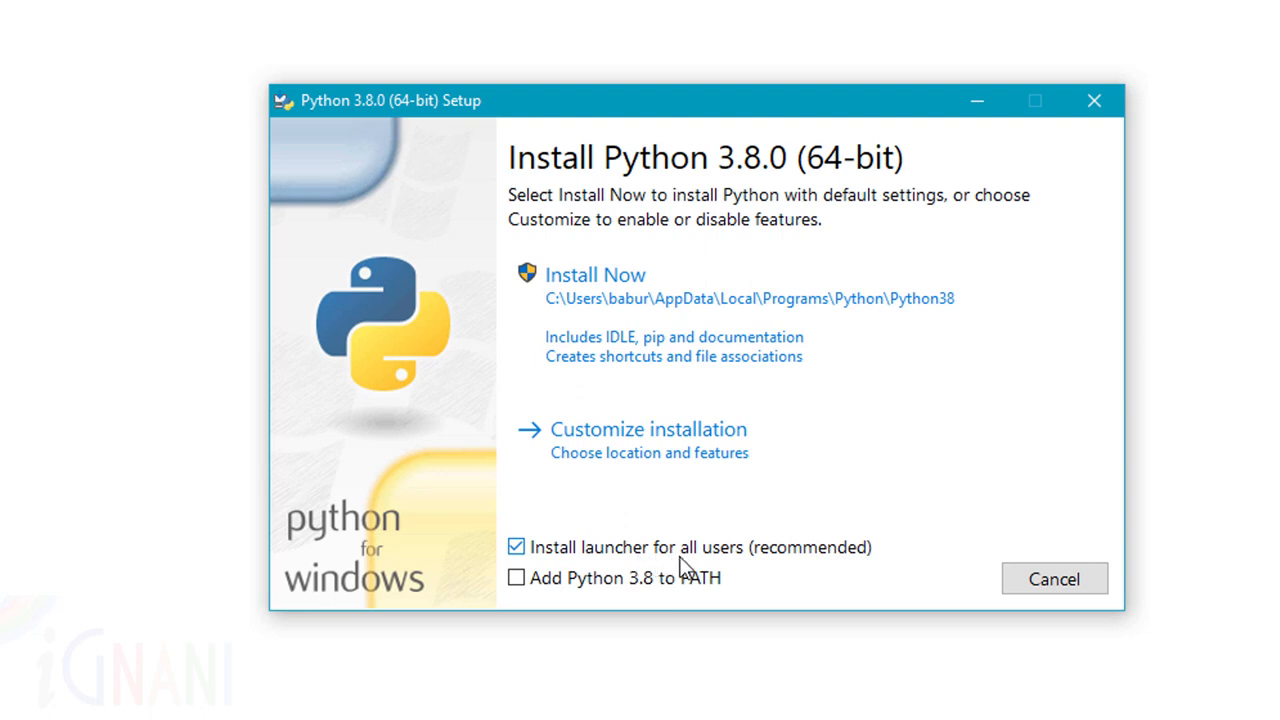
click(516, 547)
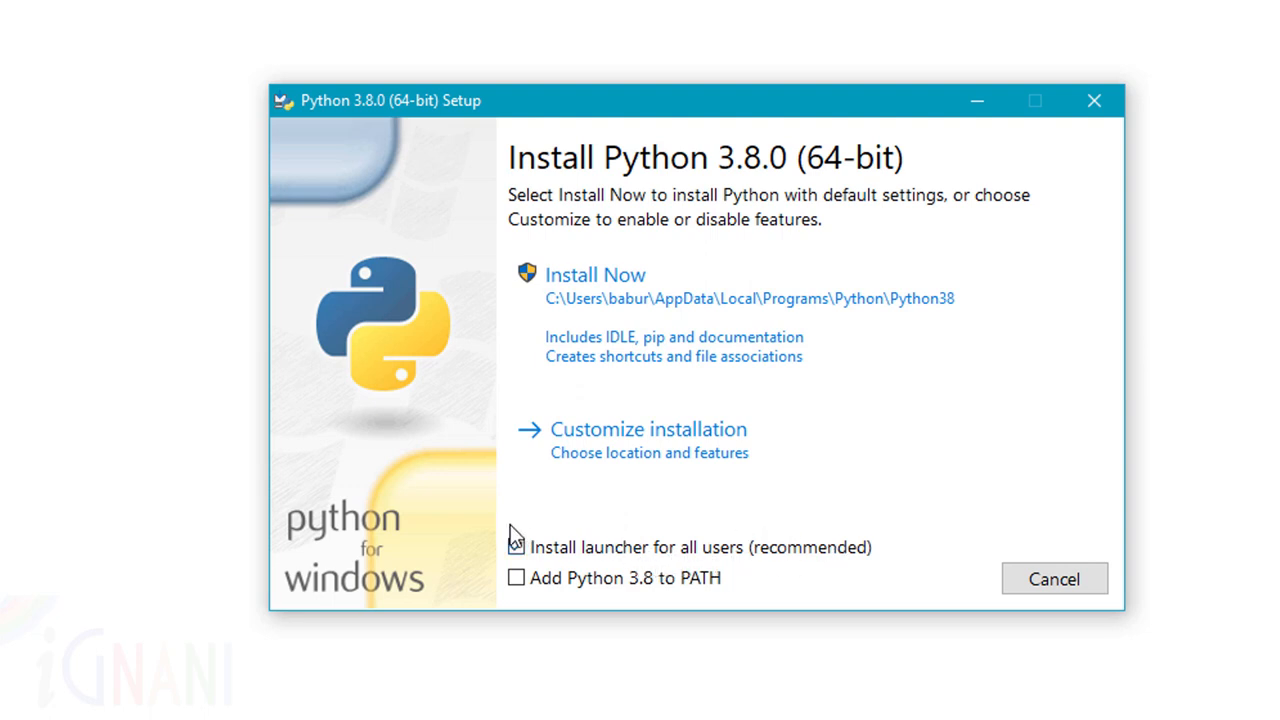
click(516, 546)
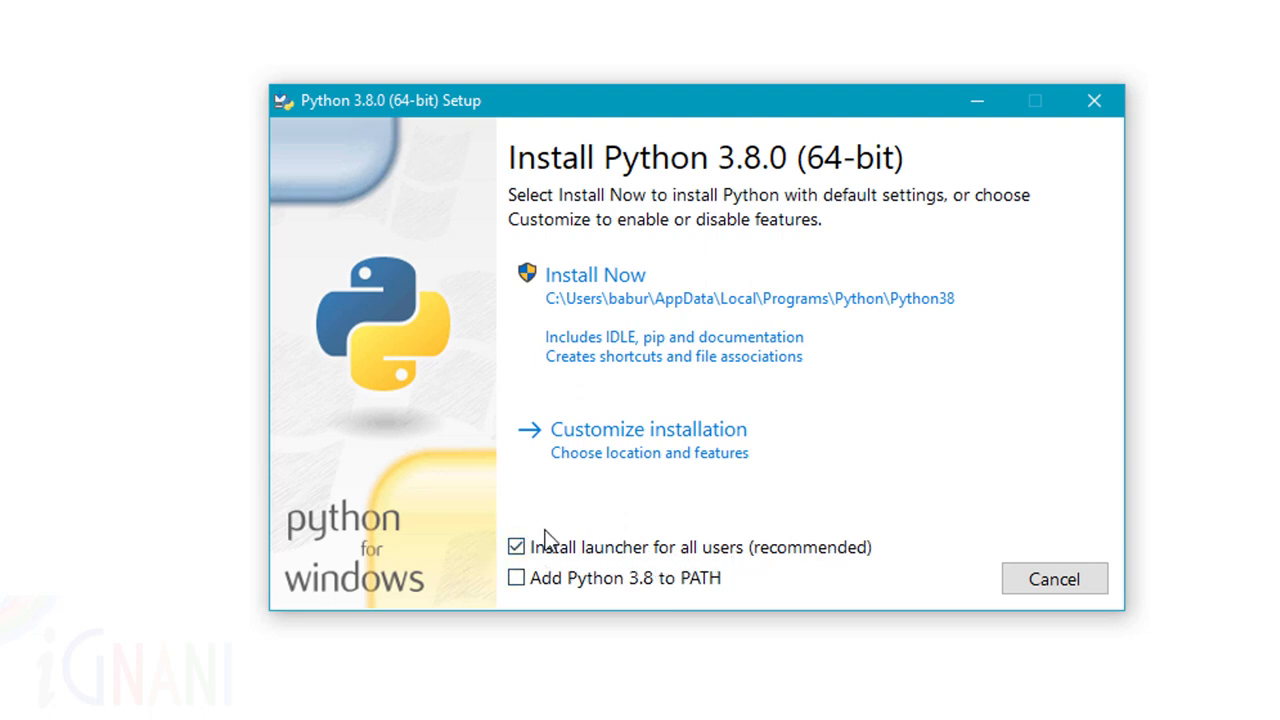
mouse_move(876, 570)
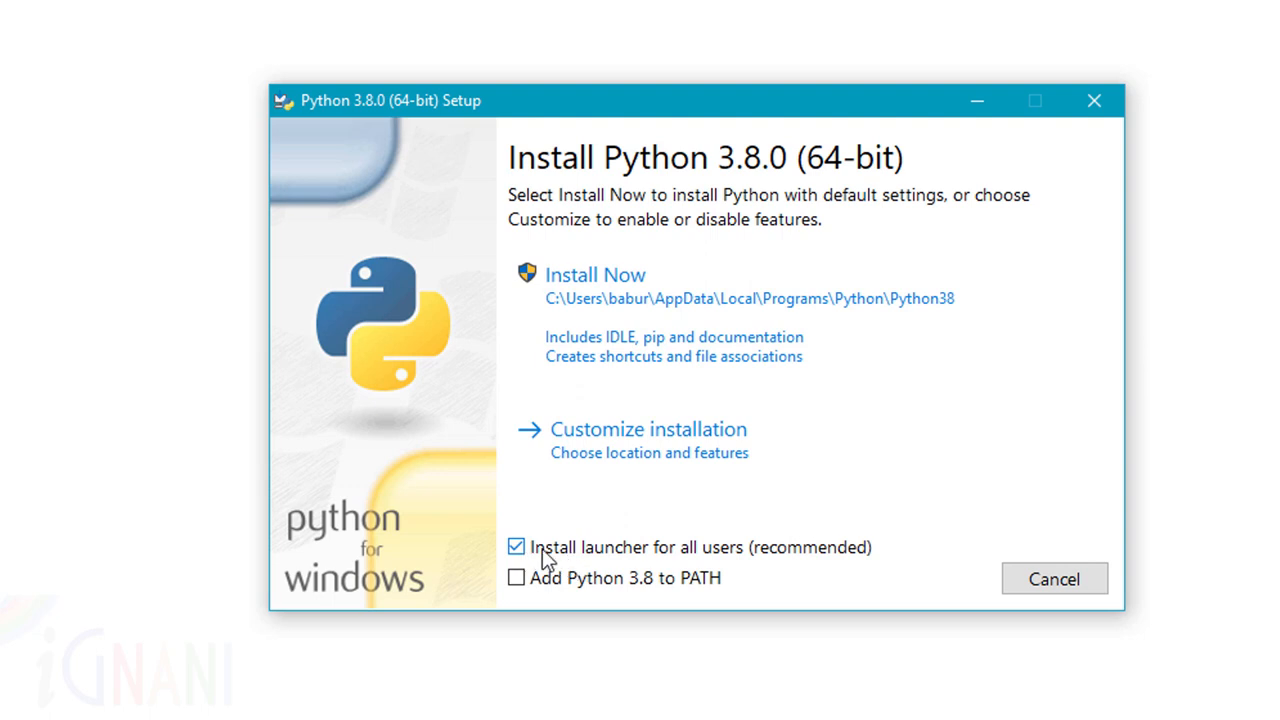
mouse_move(560, 595)
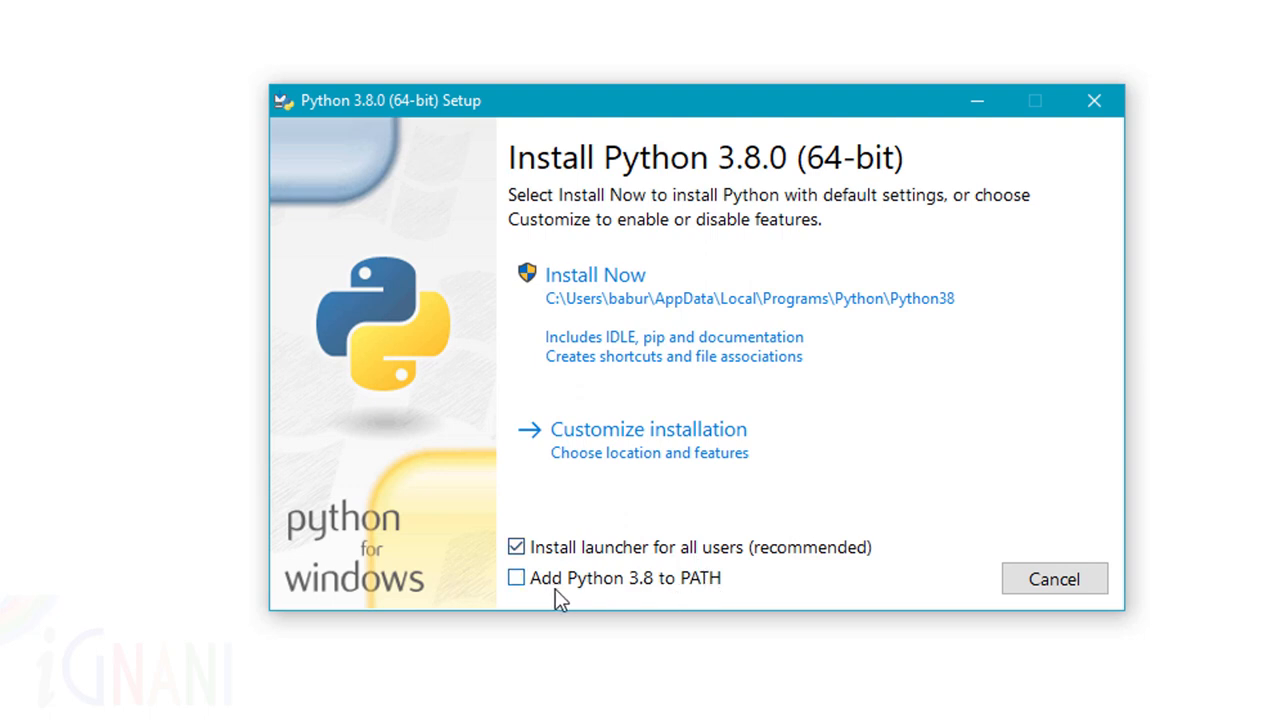
mouse_move(668, 595)
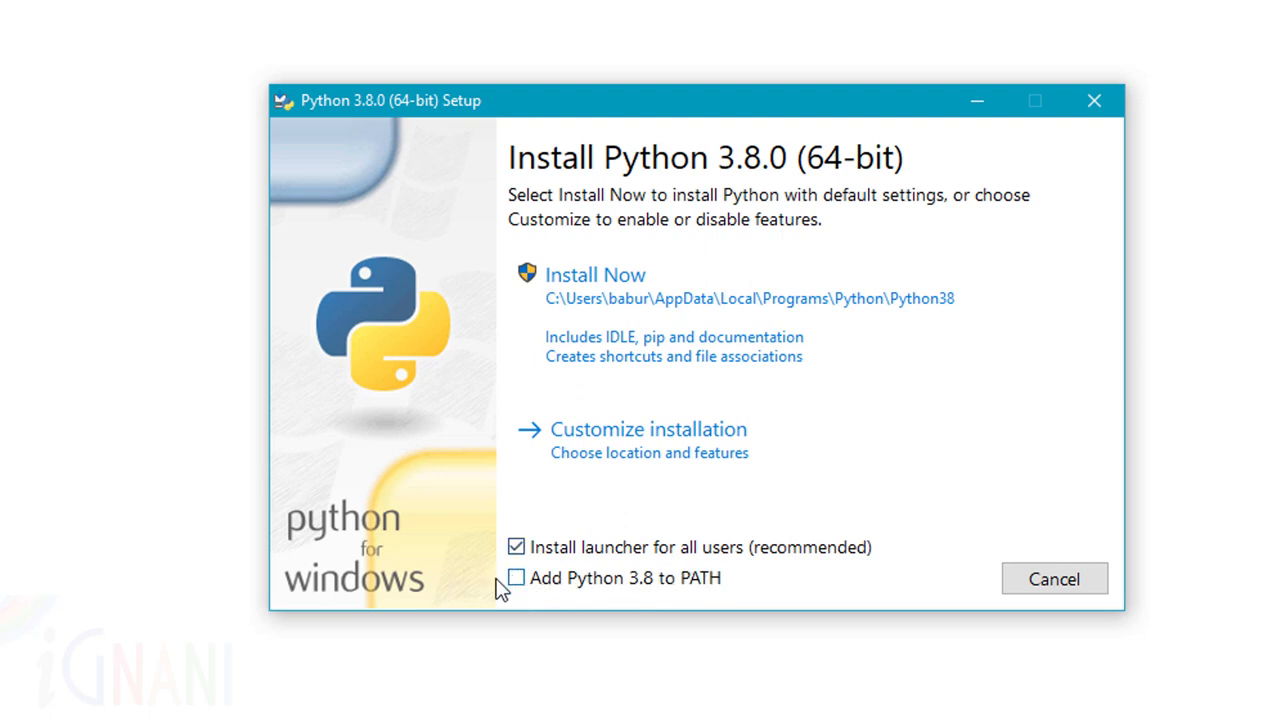
mouse_move(590, 575)
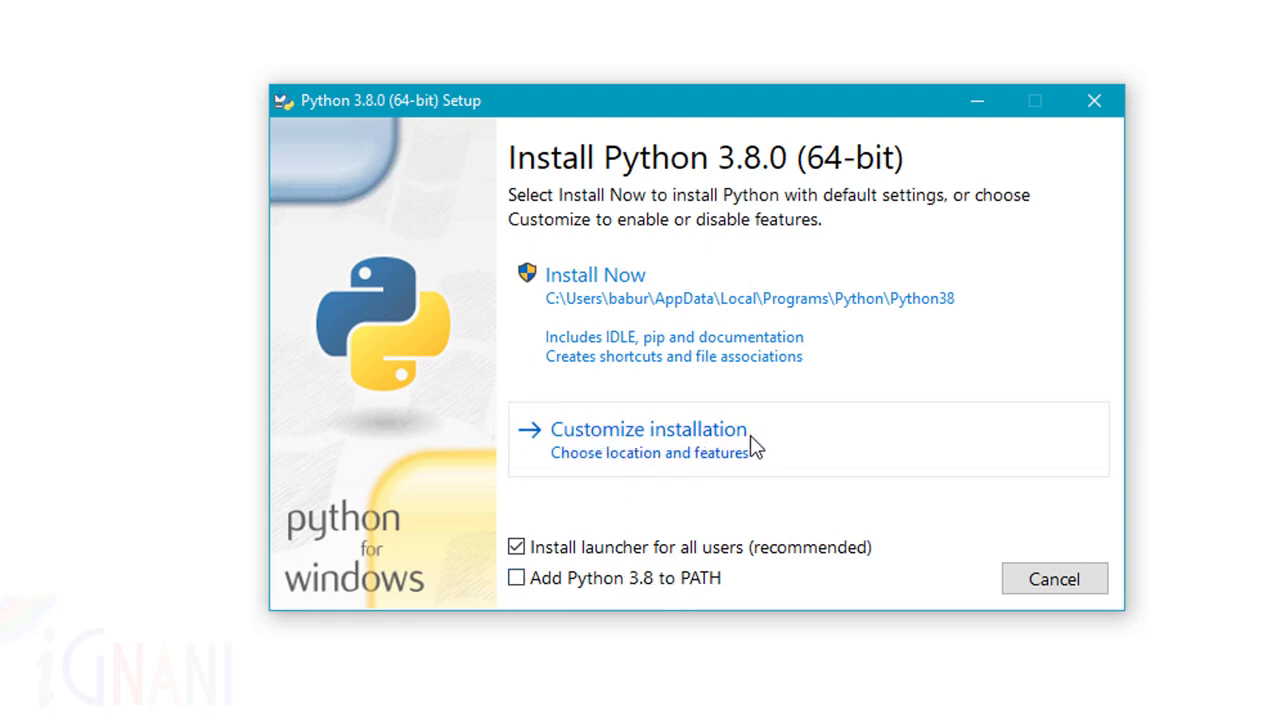
mouse_move(790, 452)
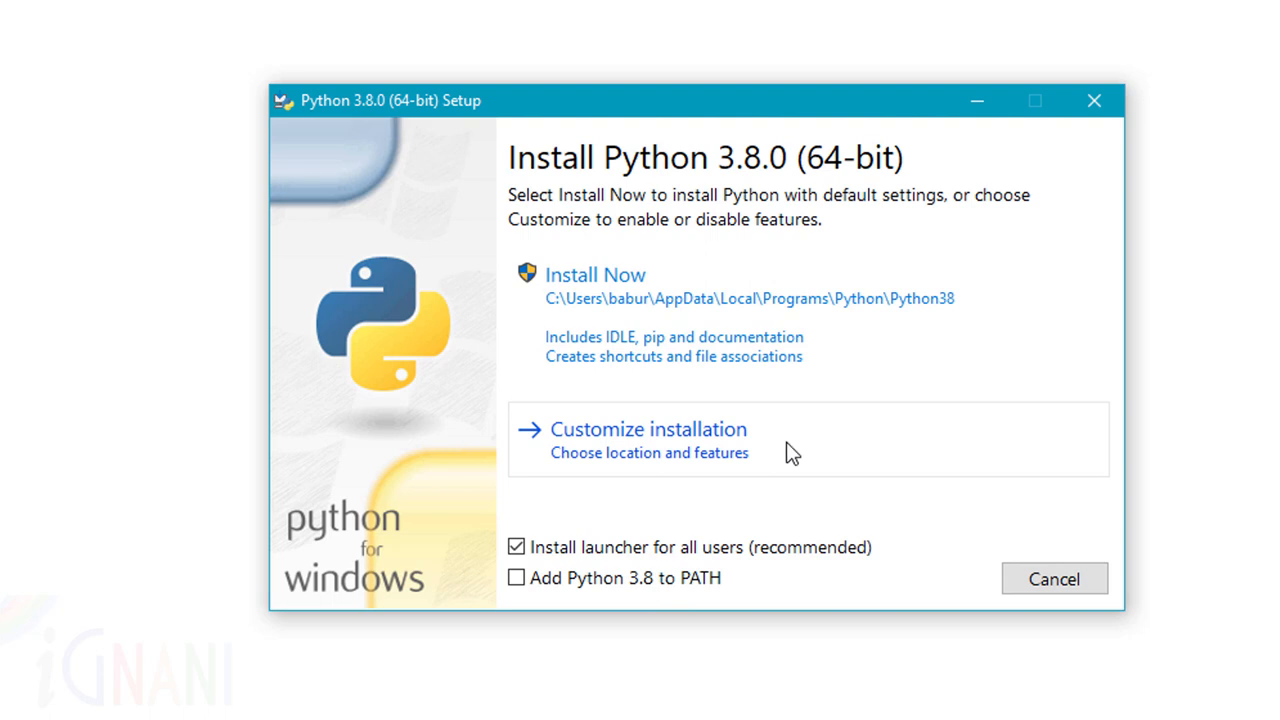
Choose Customize installation and exclude Documentation from the optional features
click(648, 429)
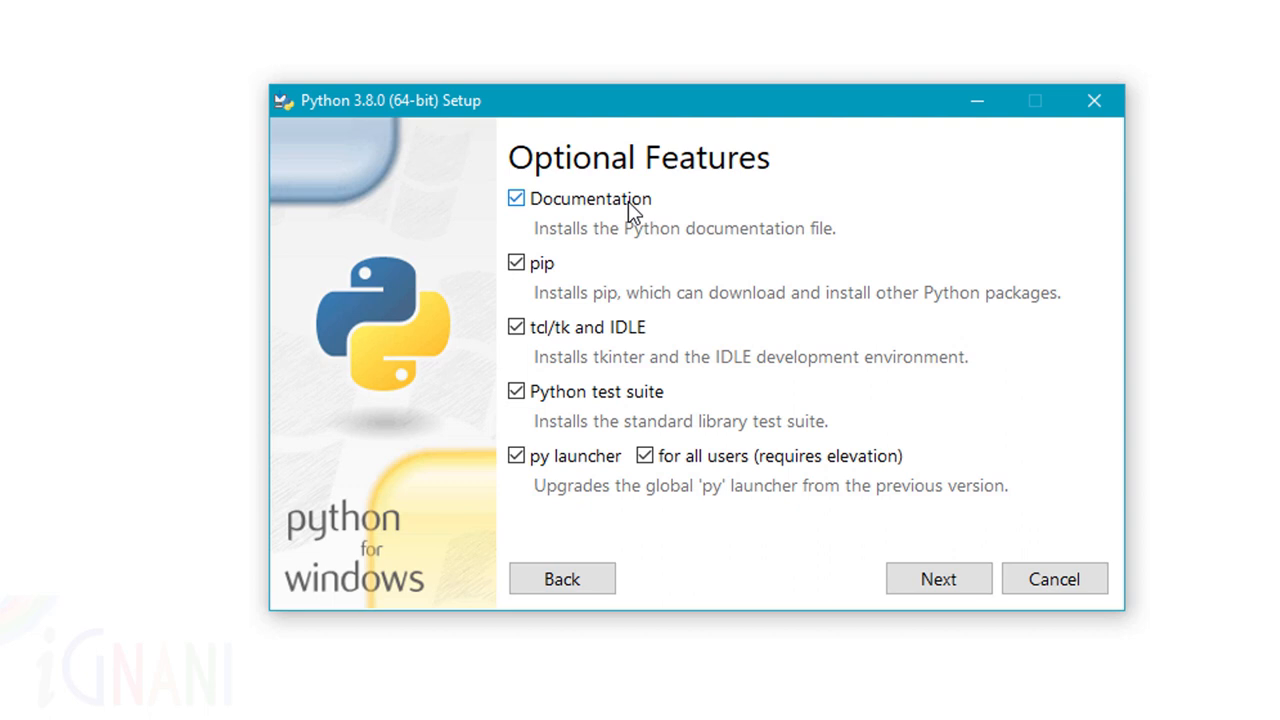
click(516, 198)
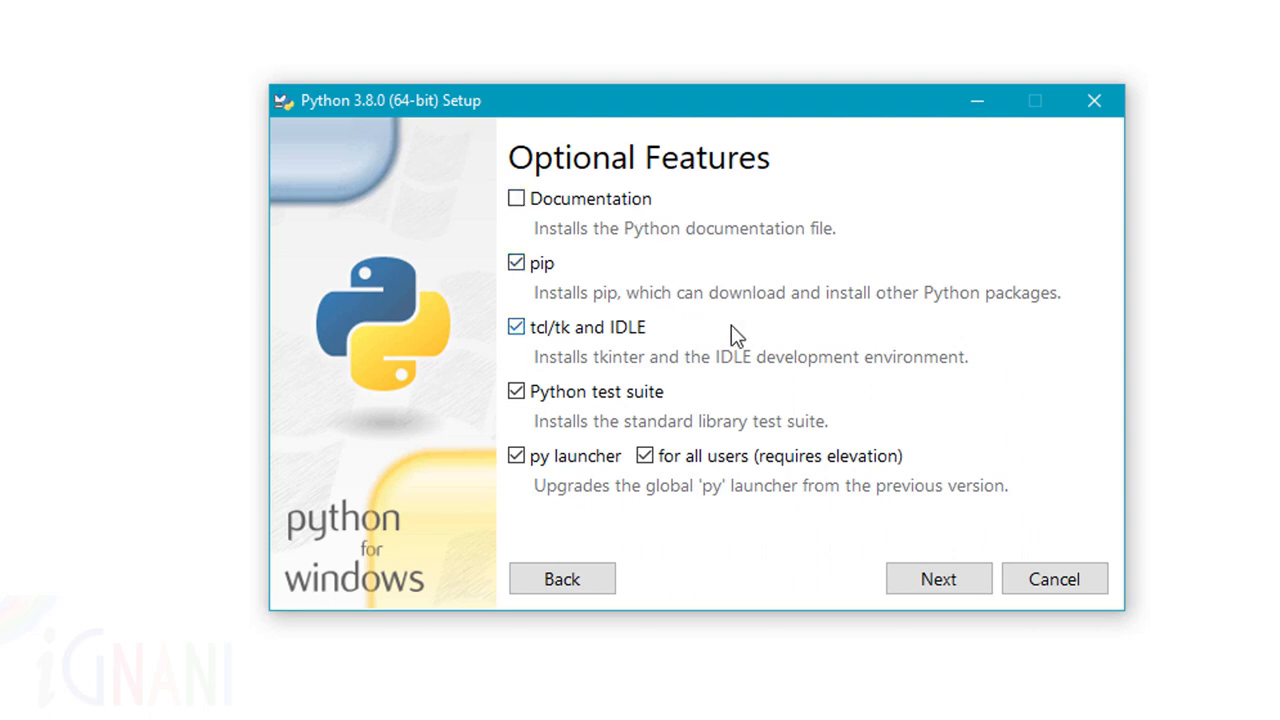
mouse_move(820, 467)
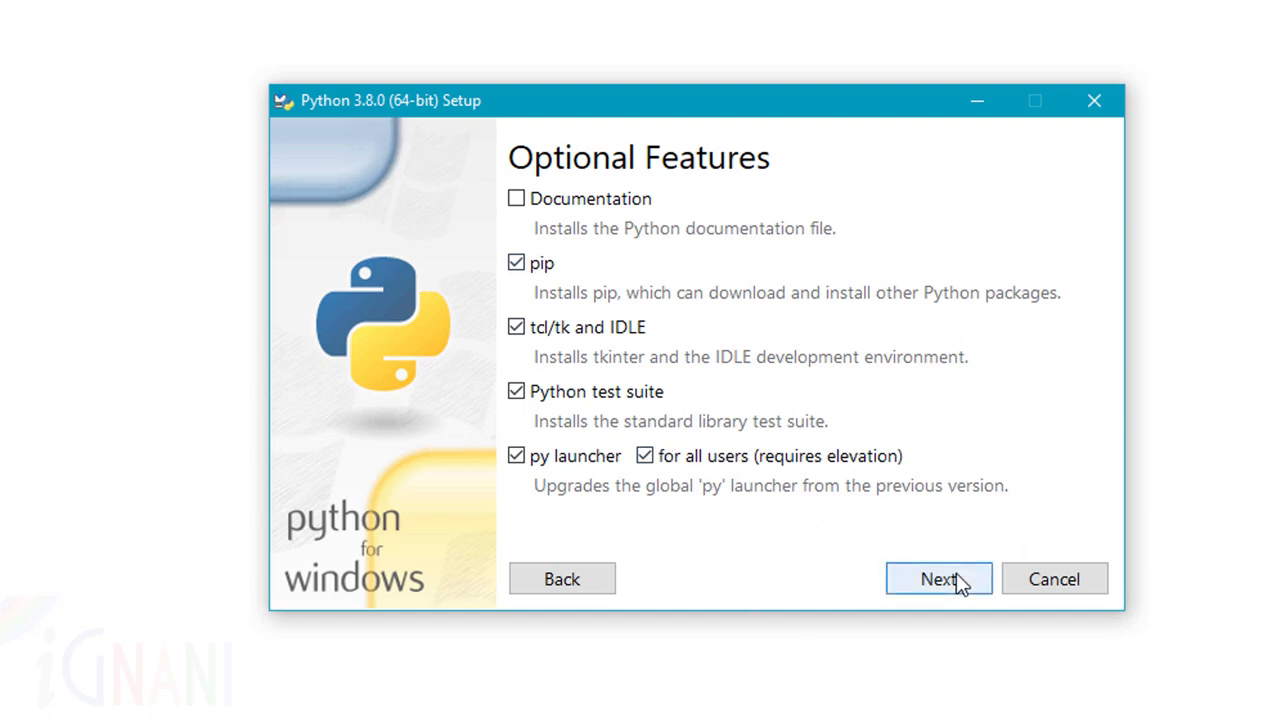
In Advanced Options, install for all users into C:\Program Files\Python38 with the standard library precompiled
click(936, 578)
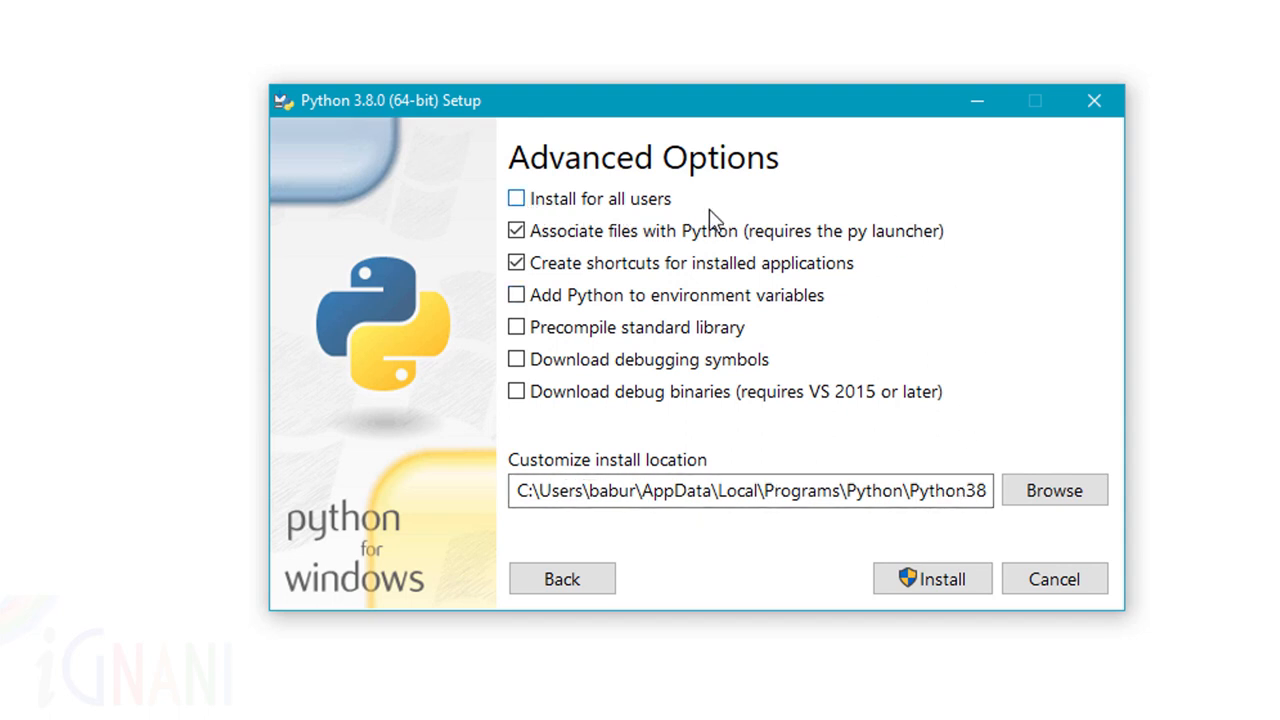
click(516, 198)
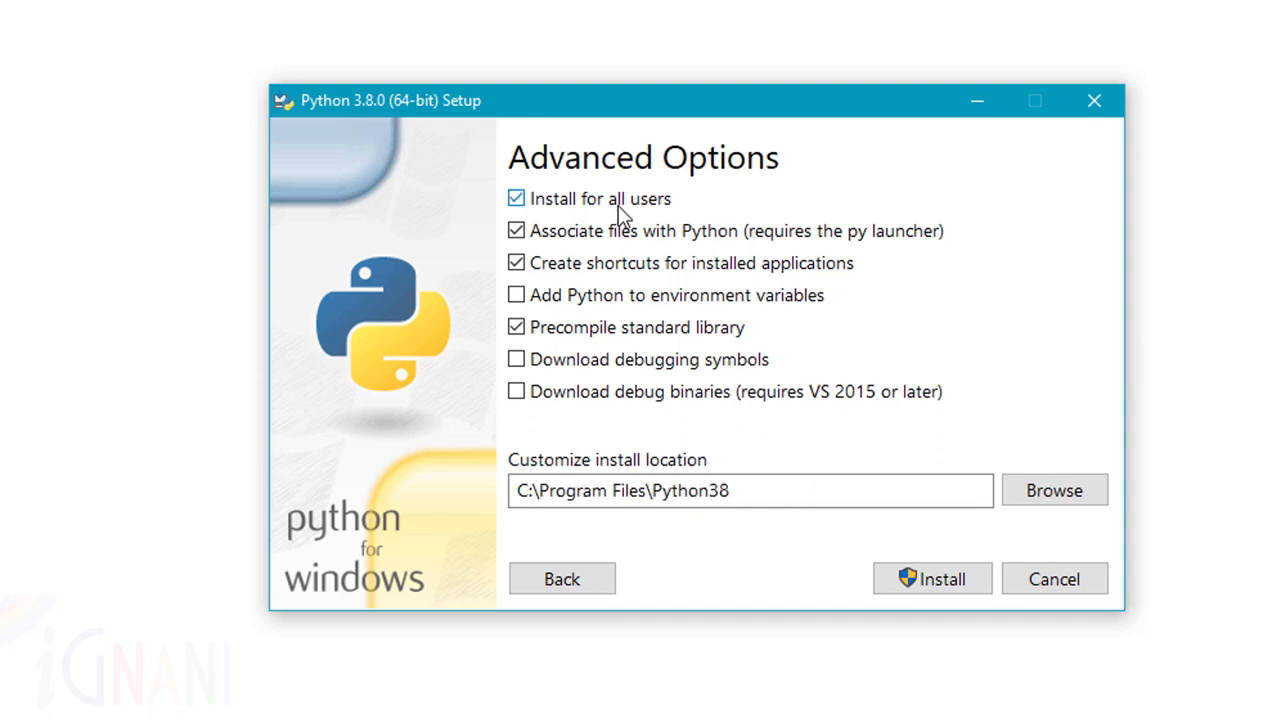
click(750, 490)
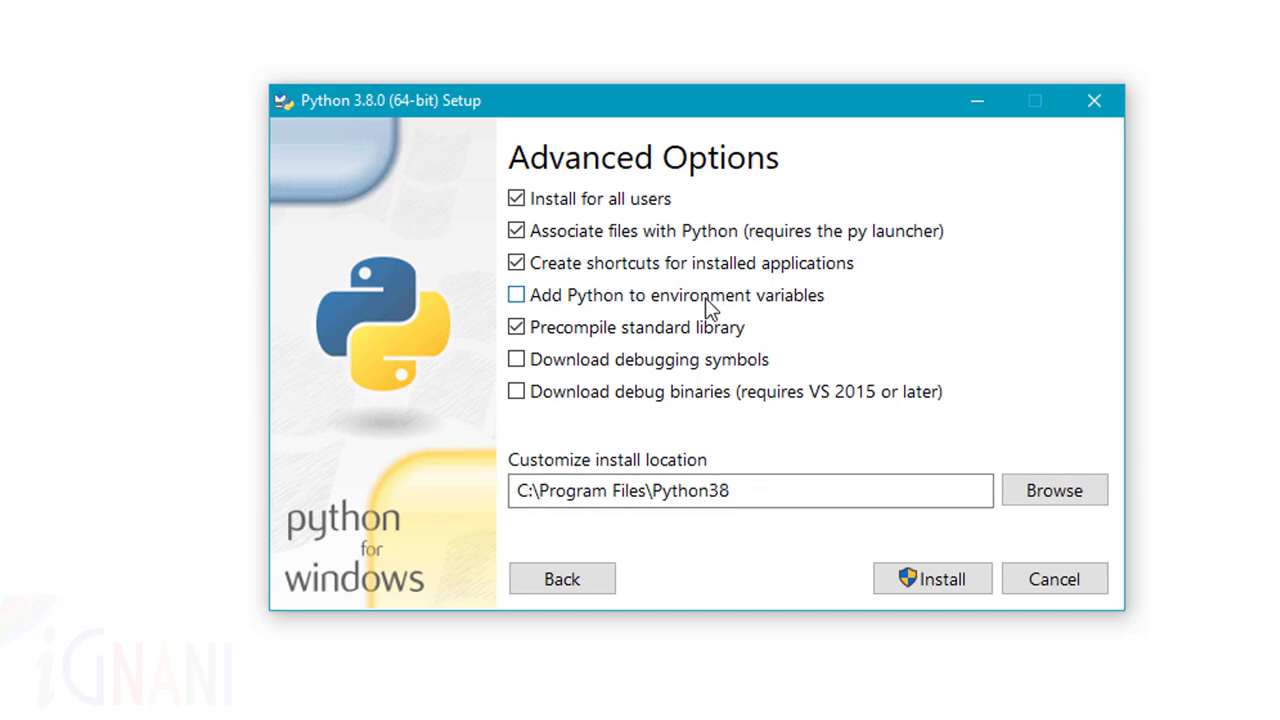
mouse_move(788, 314)
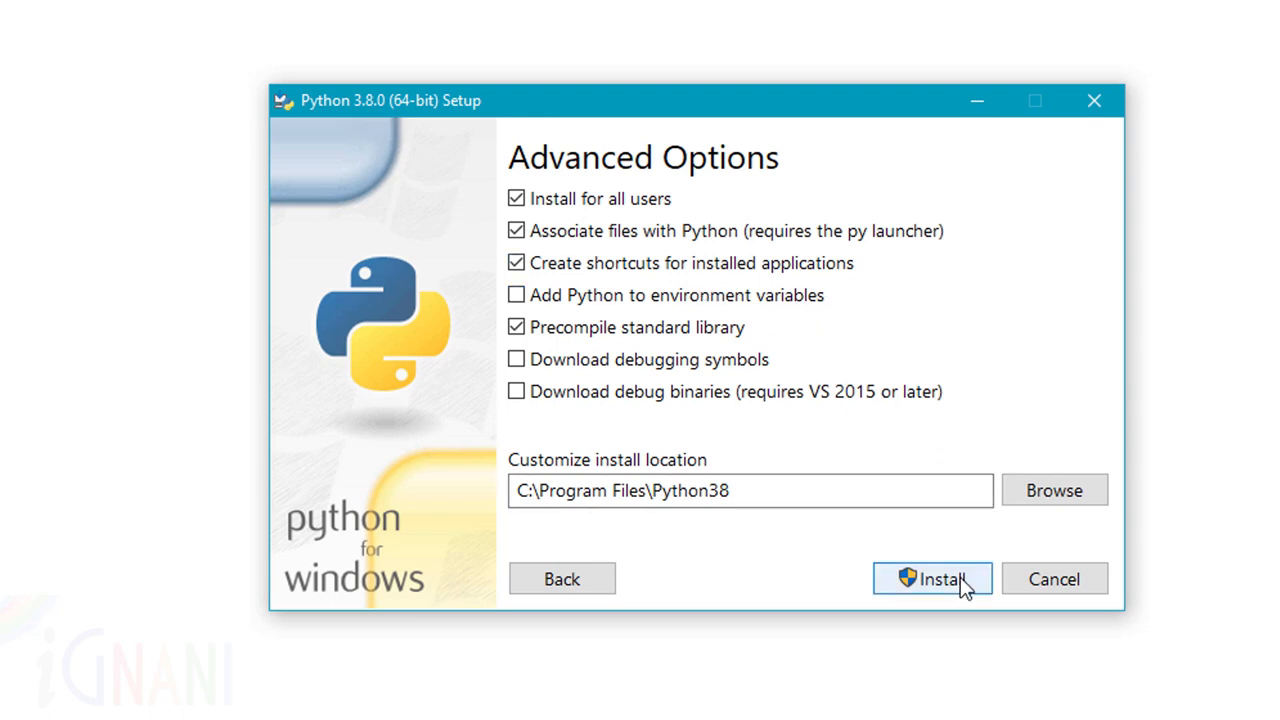
Install Python with elevation approved and close the installer after 'Setup was successful'
click(931, 578)
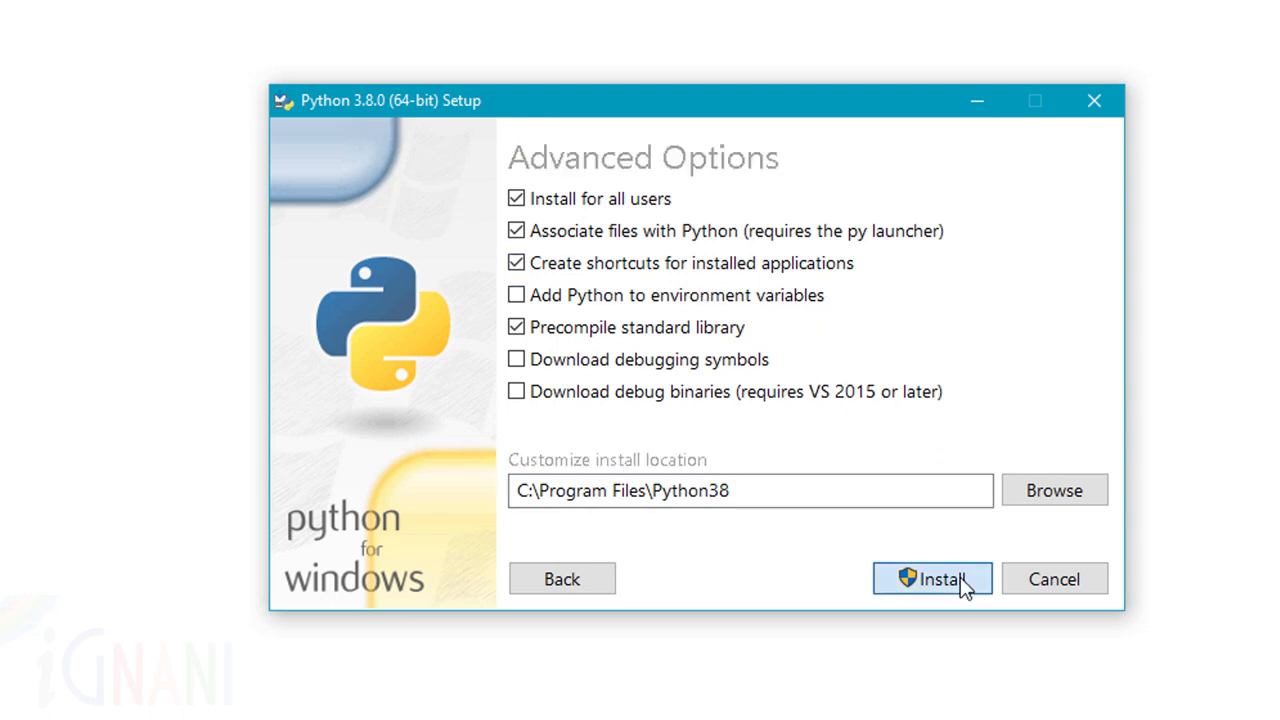
click(931, 578)
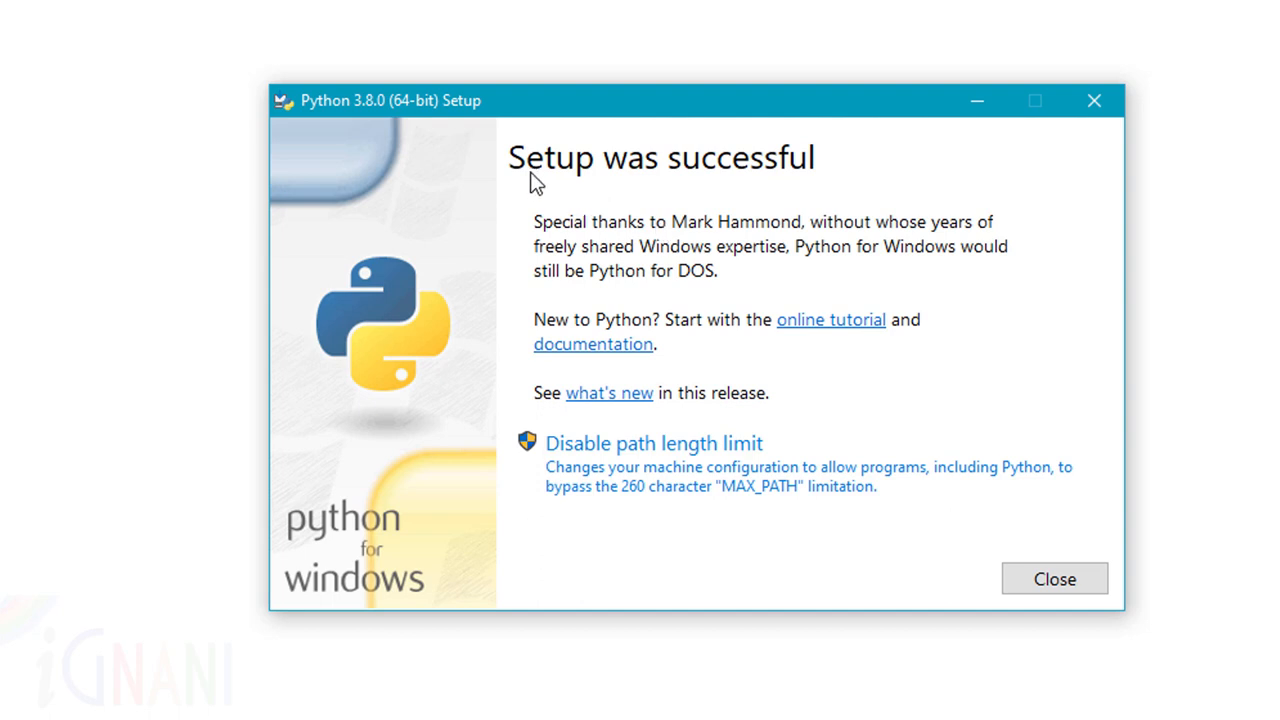
mouse_move(1049, 284)
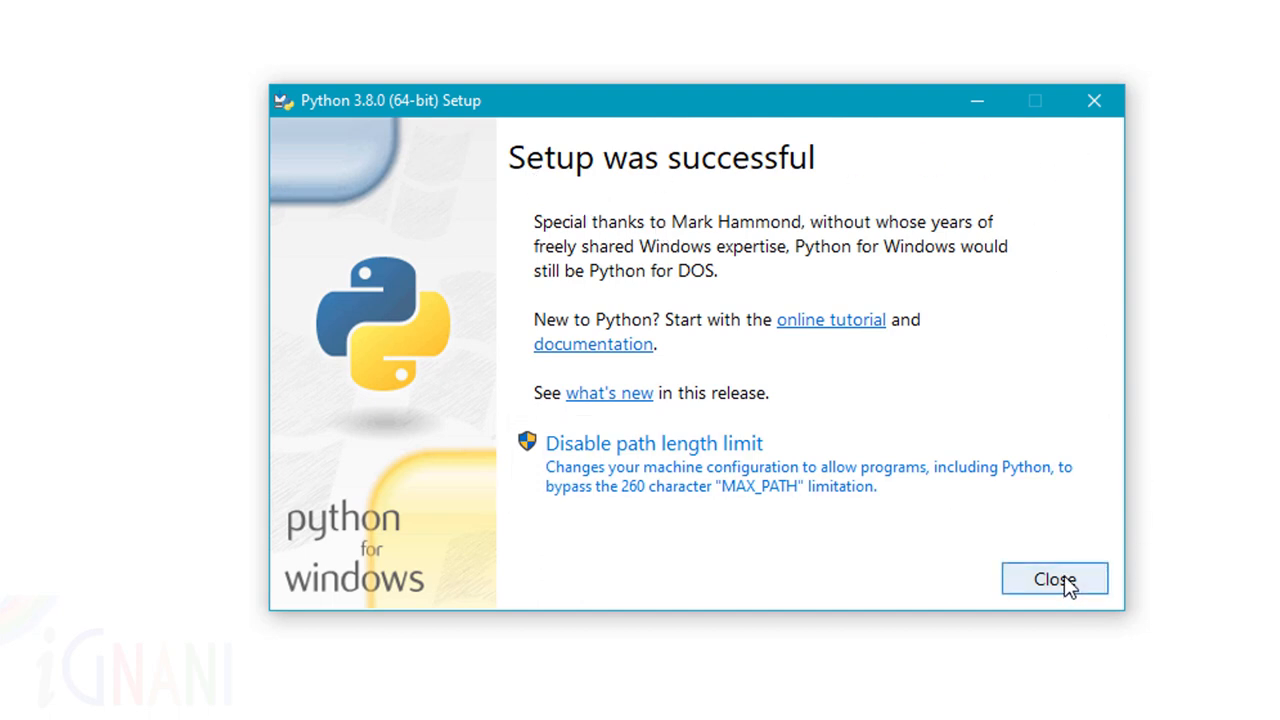
click(1054, 579)
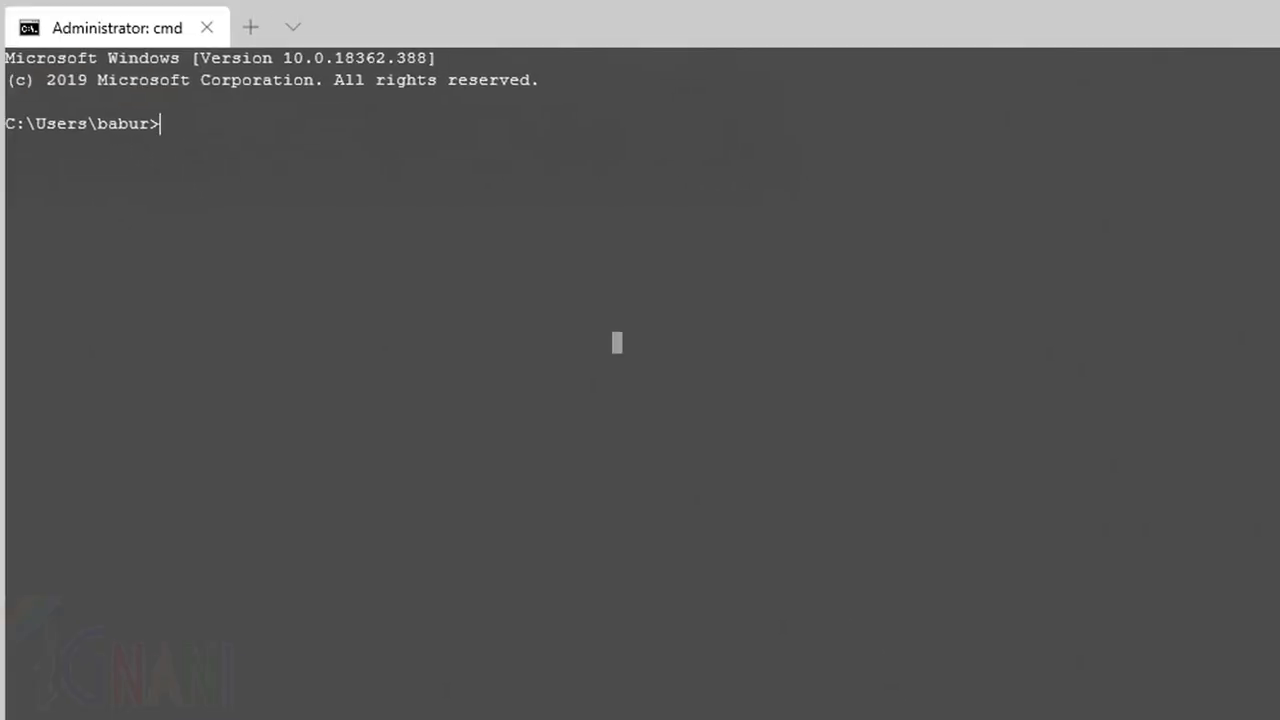
Try running python, then cd into "\Program Files\Python38" at the Command Prompt
text(python)
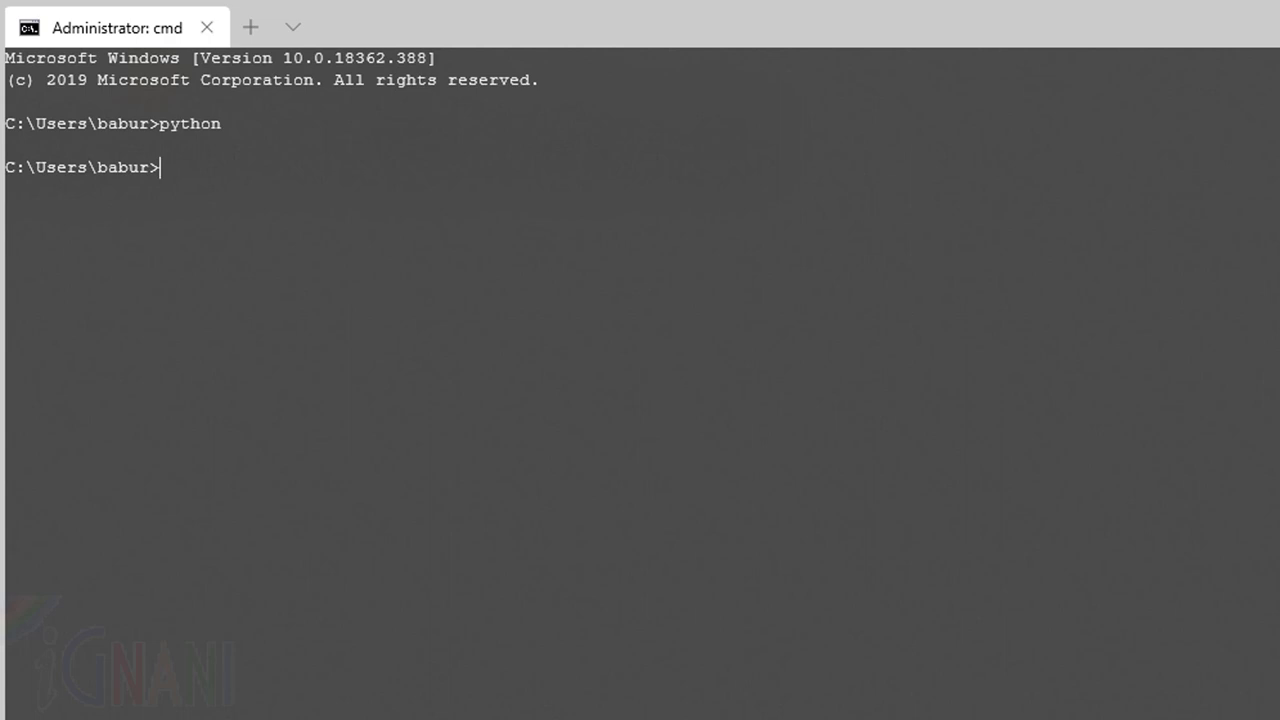
text(cd)
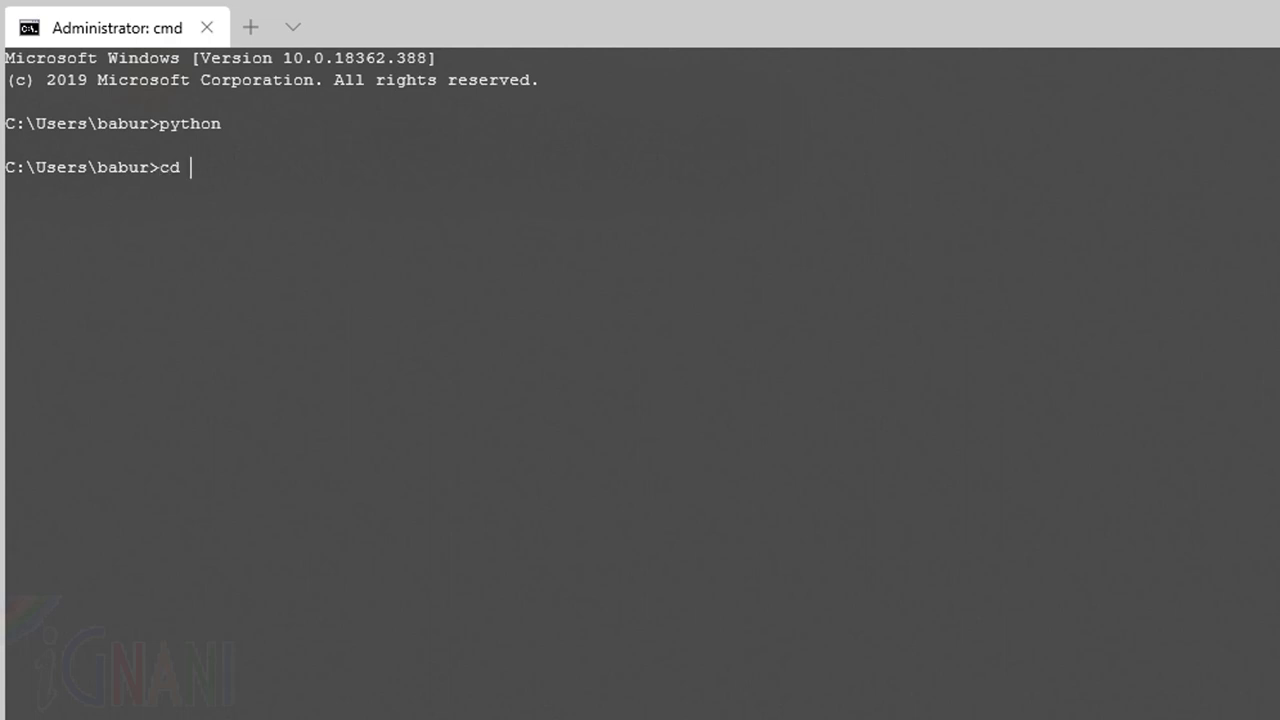
text("\Program Files")
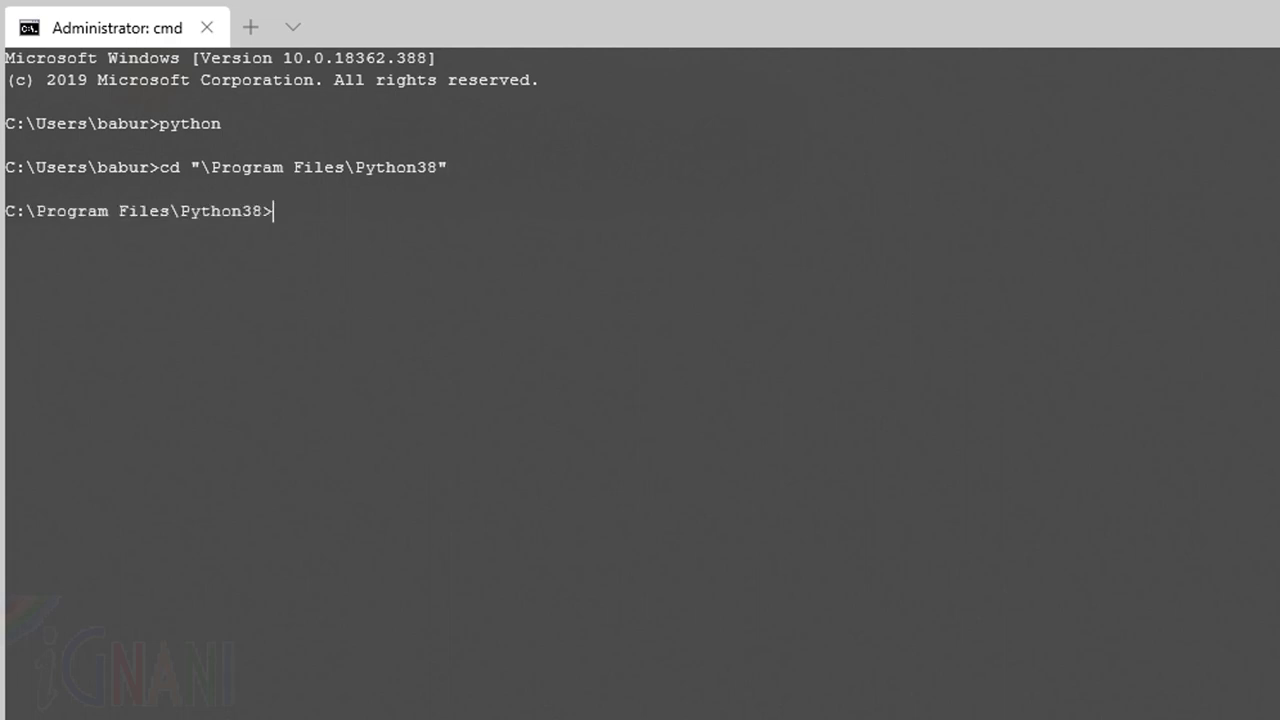
text(python)
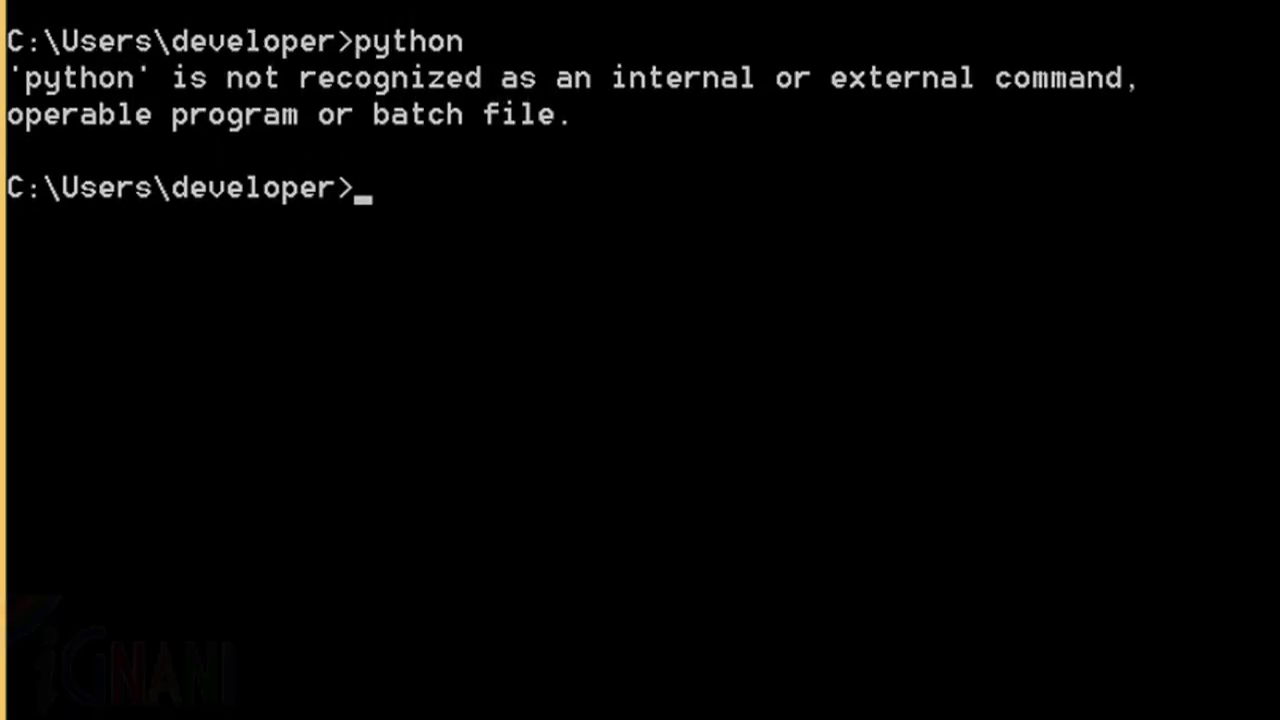
mouse_move(140, 90)
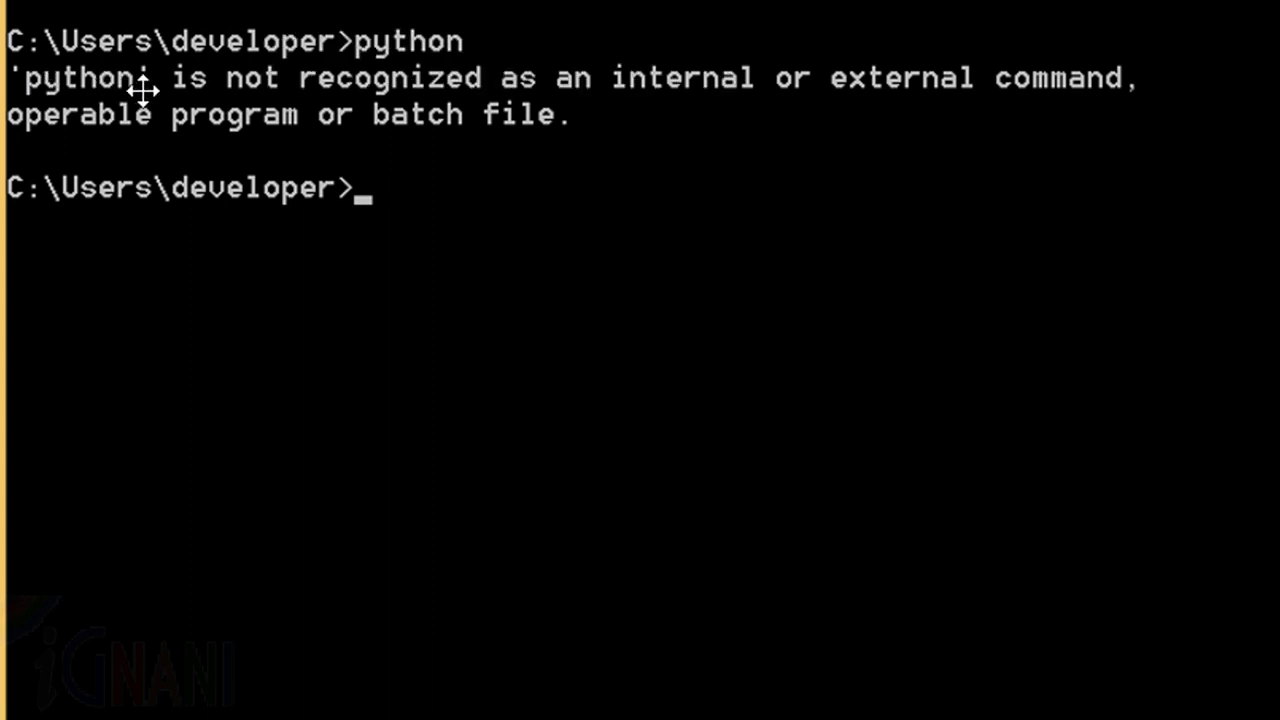
mouse_move(728, 95)
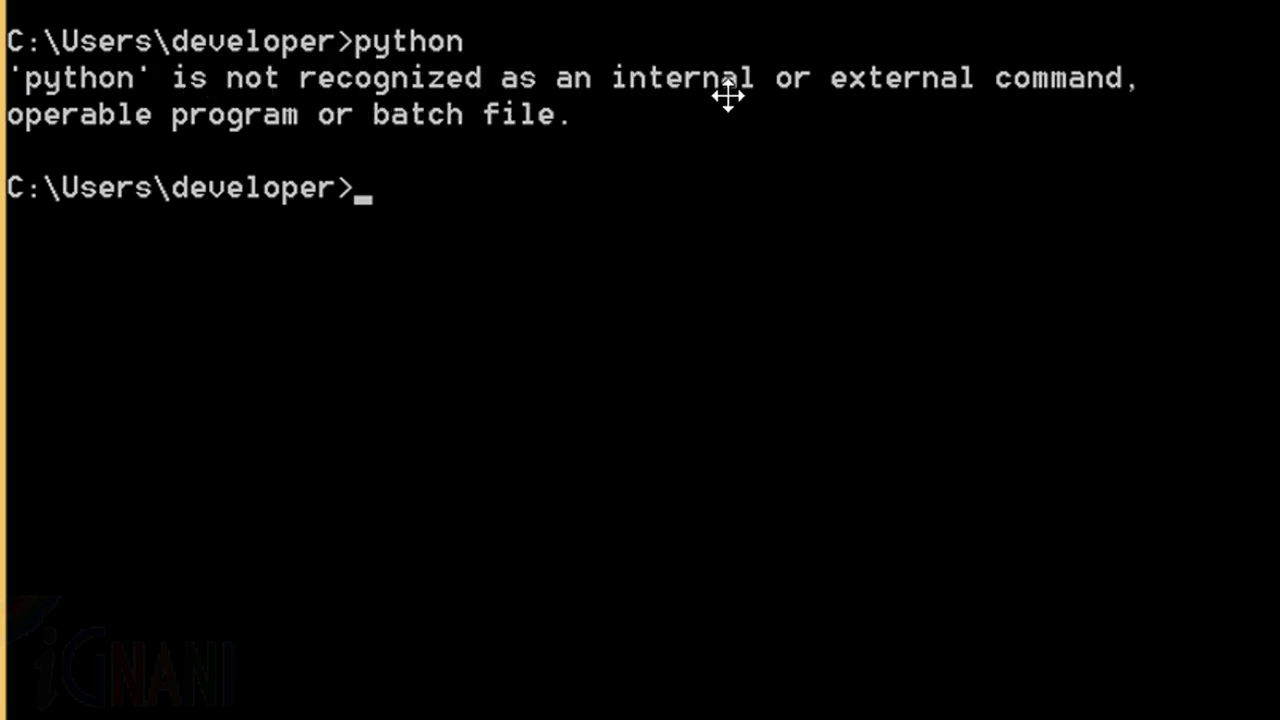
mouse_move(294, 145)
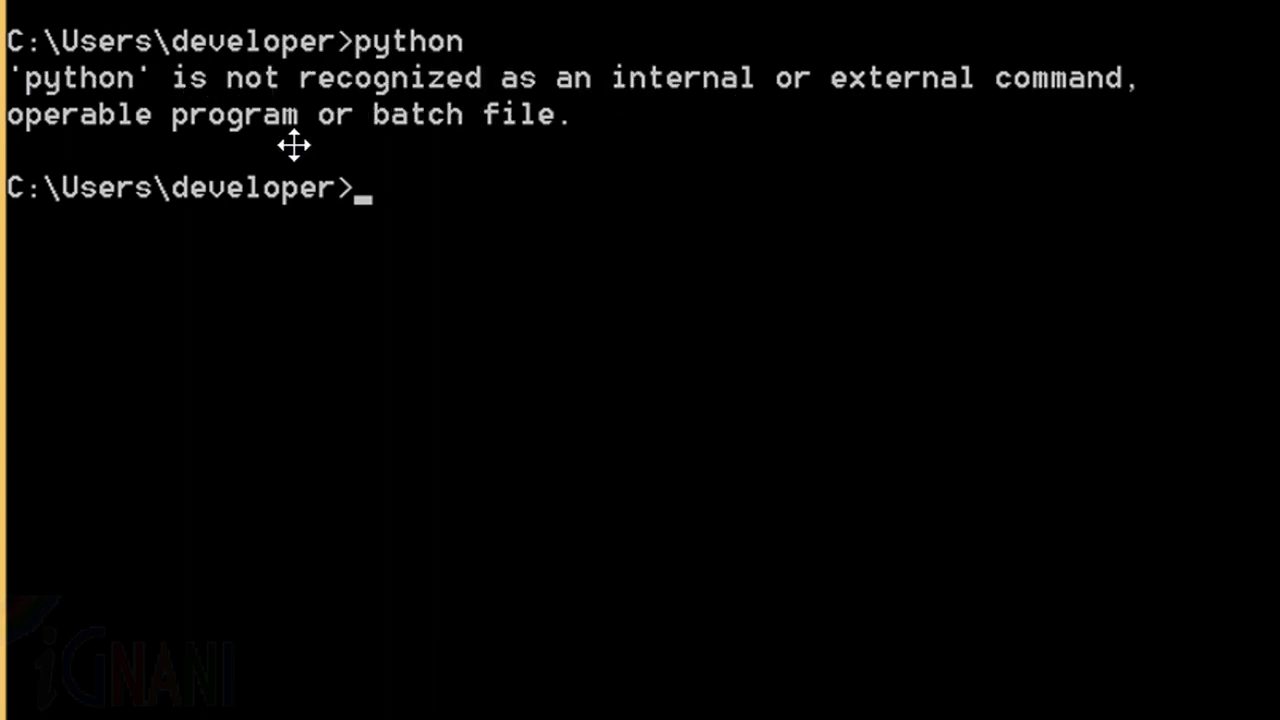
mouse_move(783, 100)
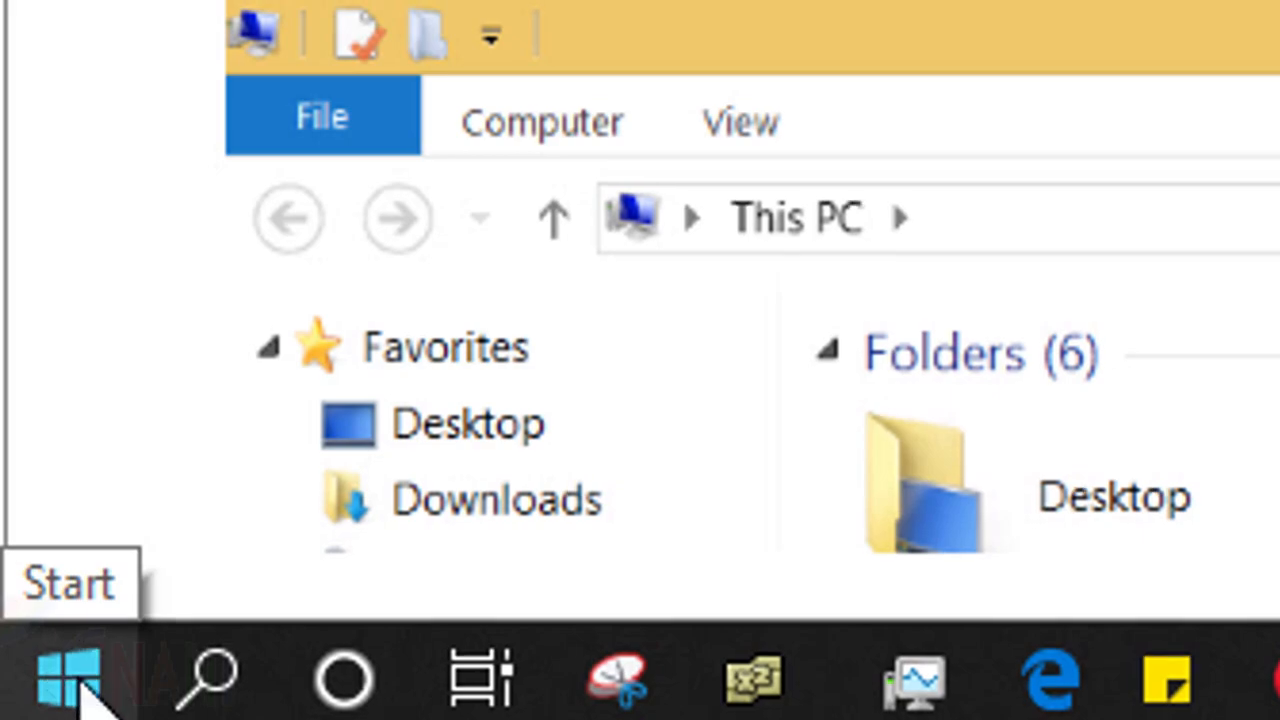
From the Start menu's System settings, search 'environ' and open Edit the system environment variables
right_click(60, 675)
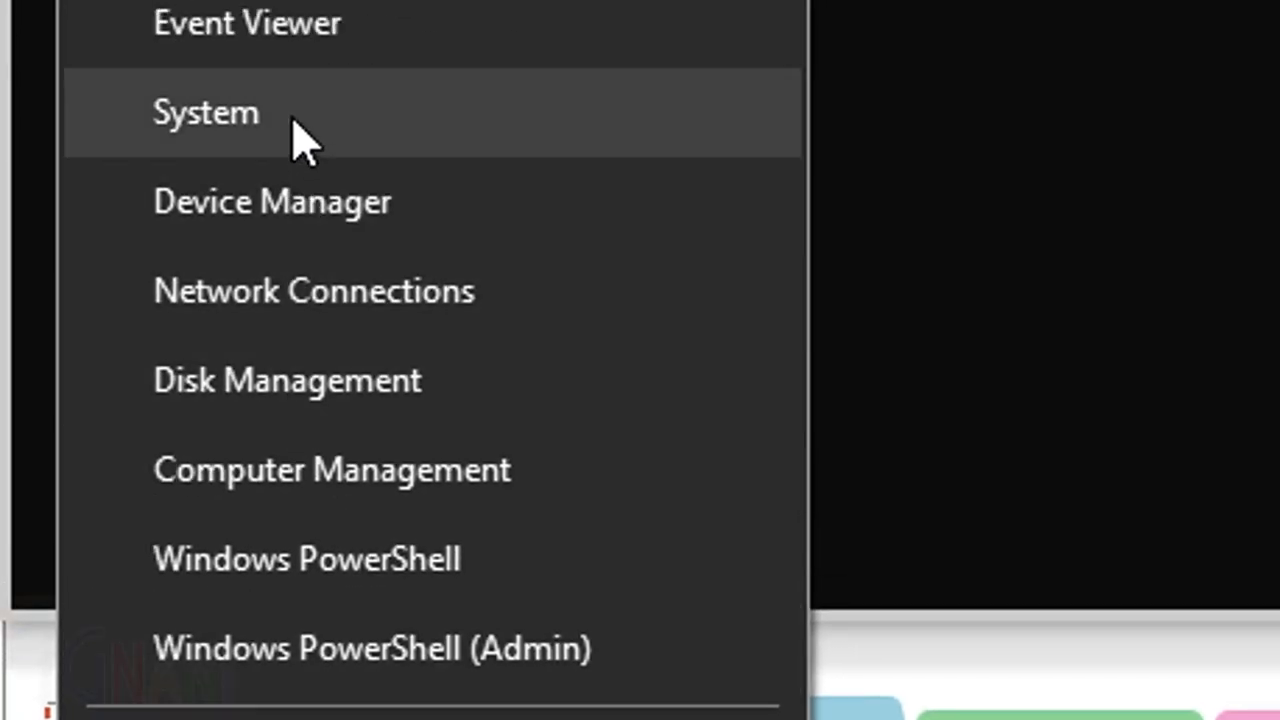
click(205, 111)
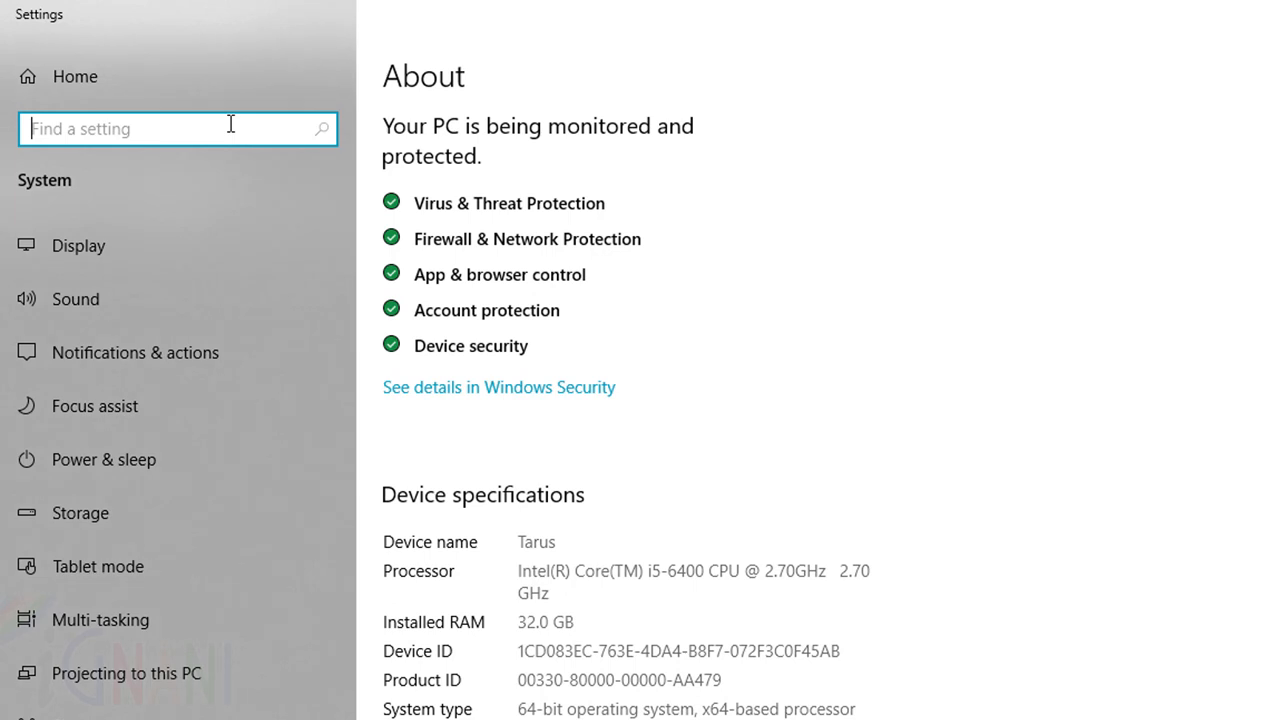
text(environ)
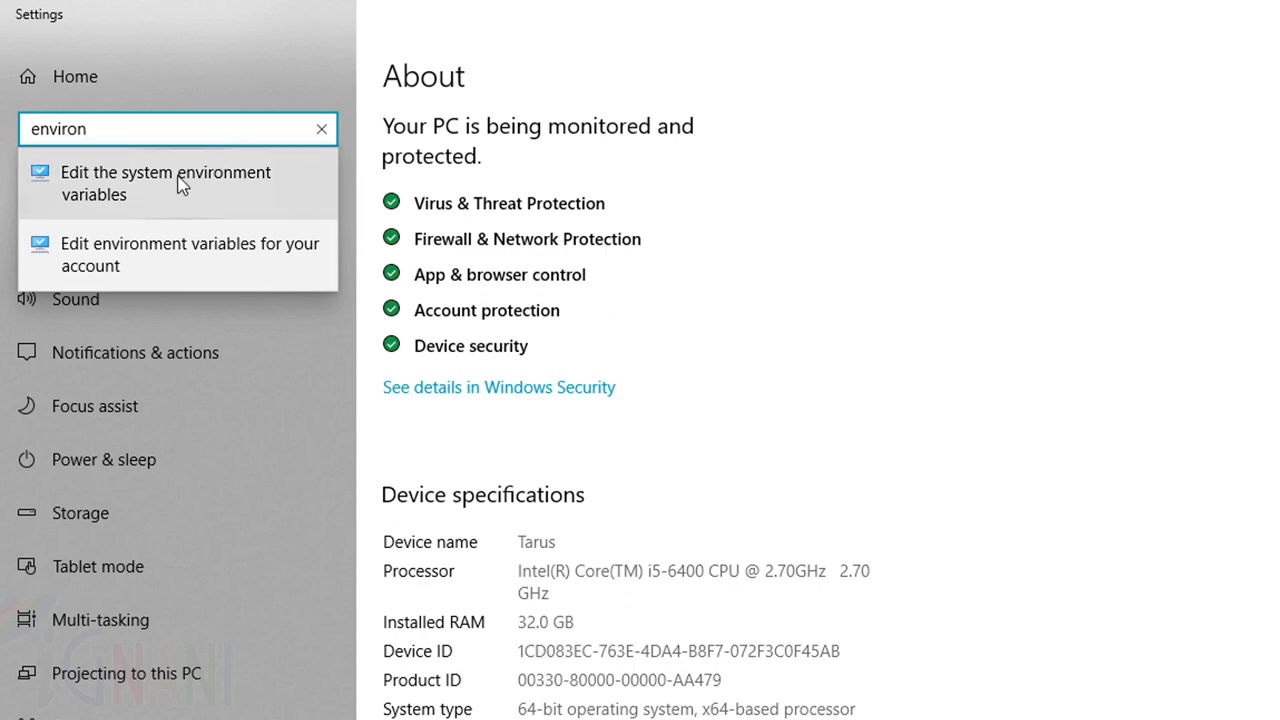
click(321, 128)
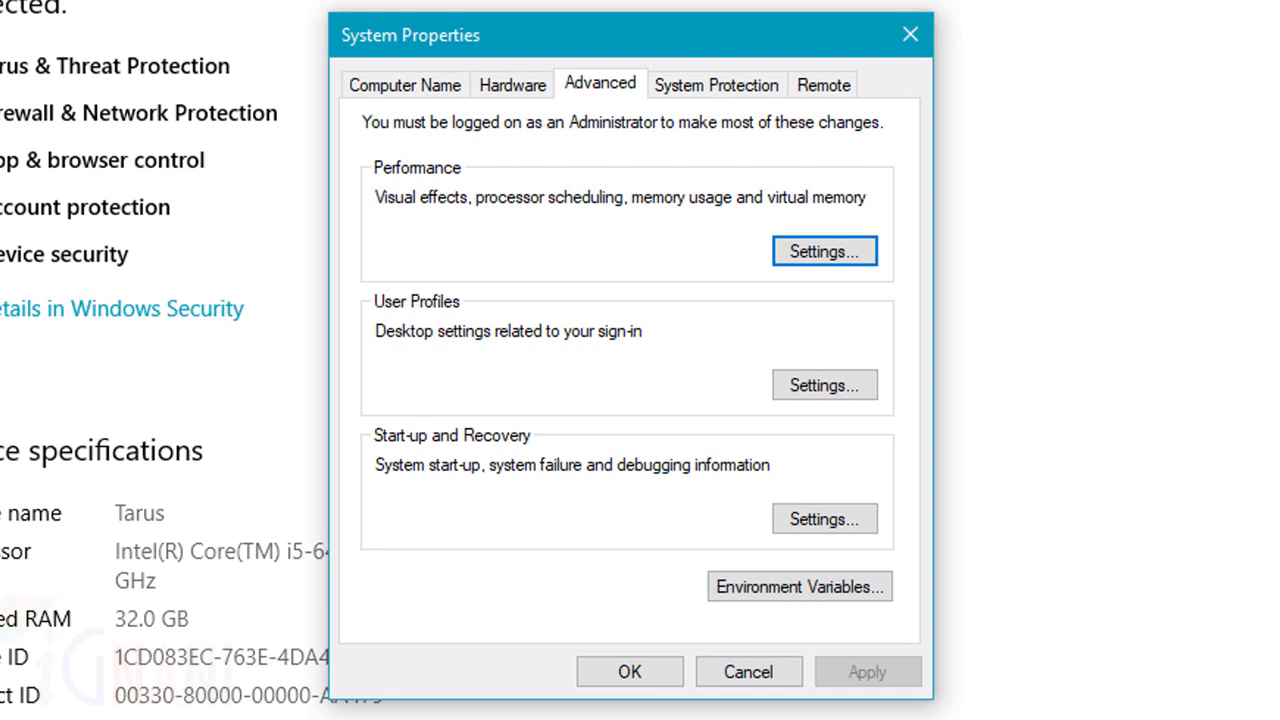
Open the Environment Variables window from the Advanced tab
click(799, 586)
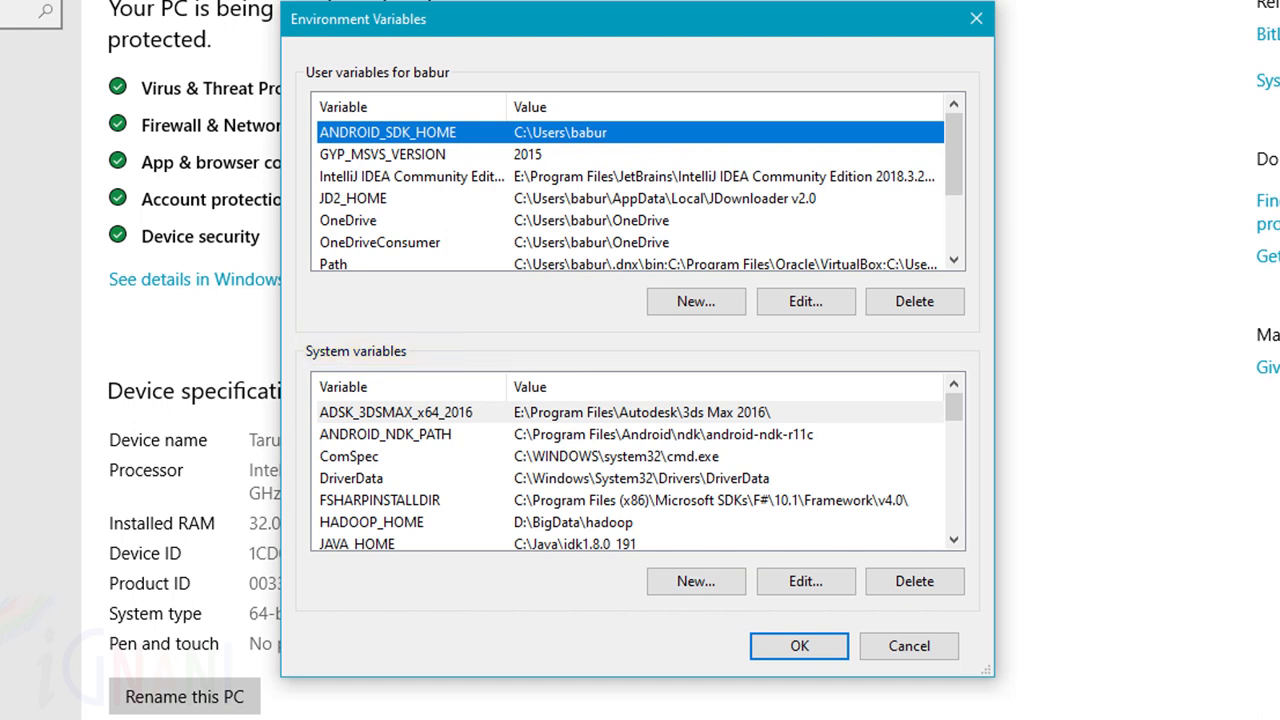
Select the system Path variable and bring up its list of folder entries for editing
scroll(down, 3)
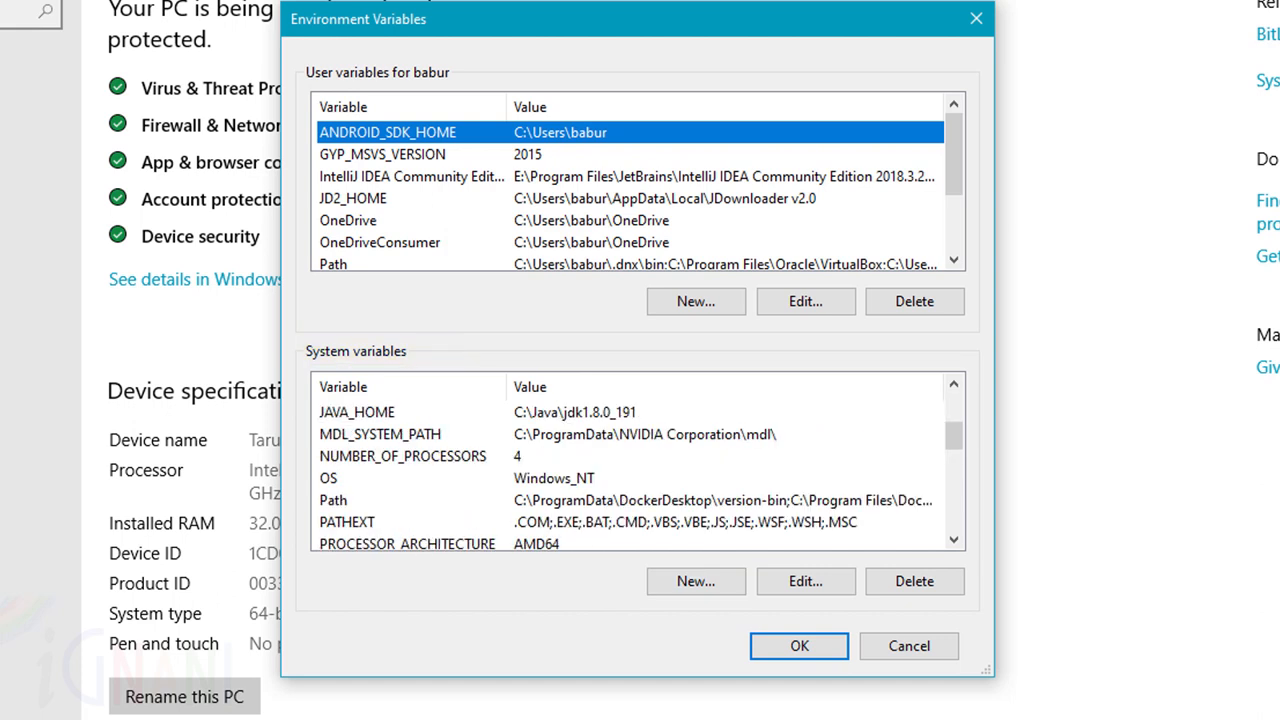
click(333, 500)
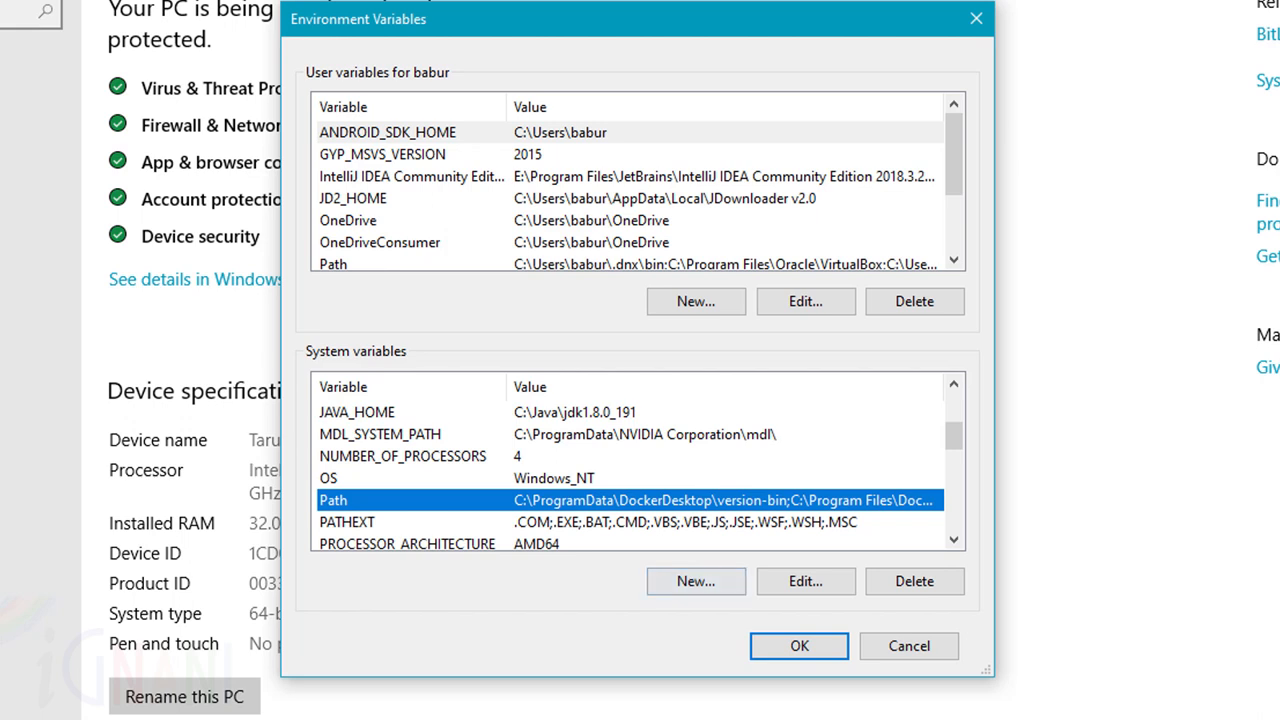
click(695, 581)
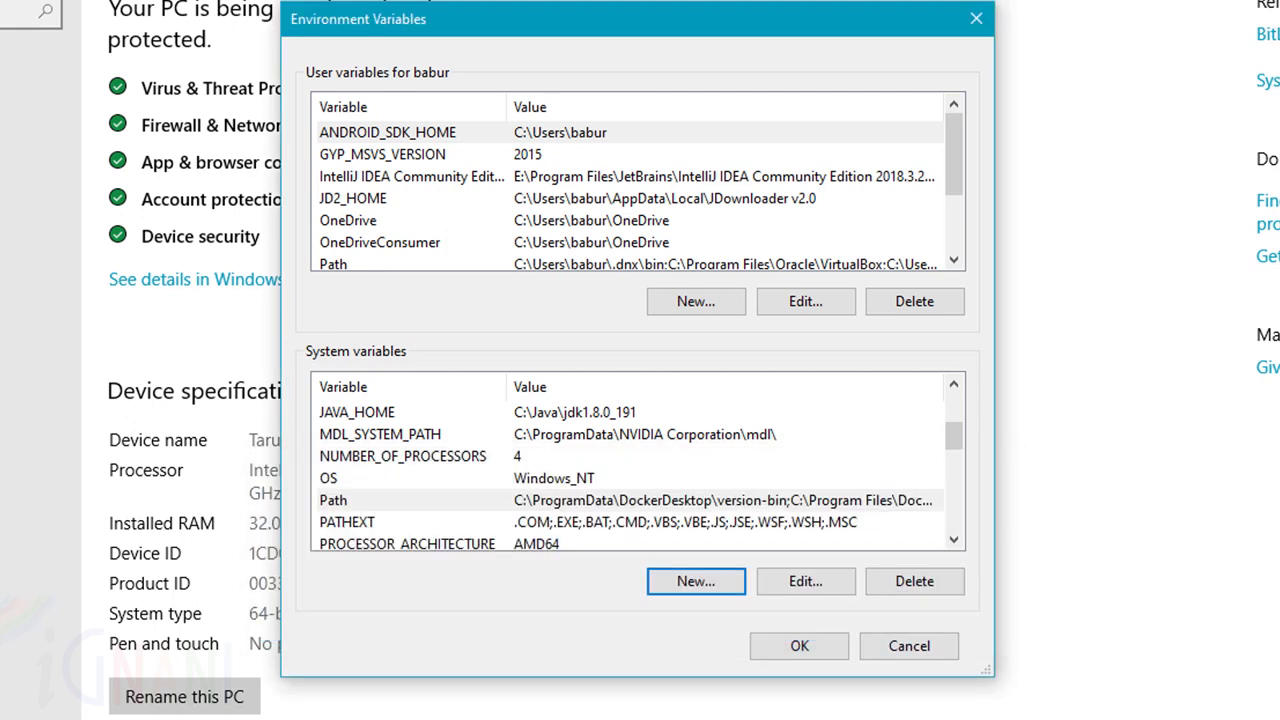
click(333, 500)
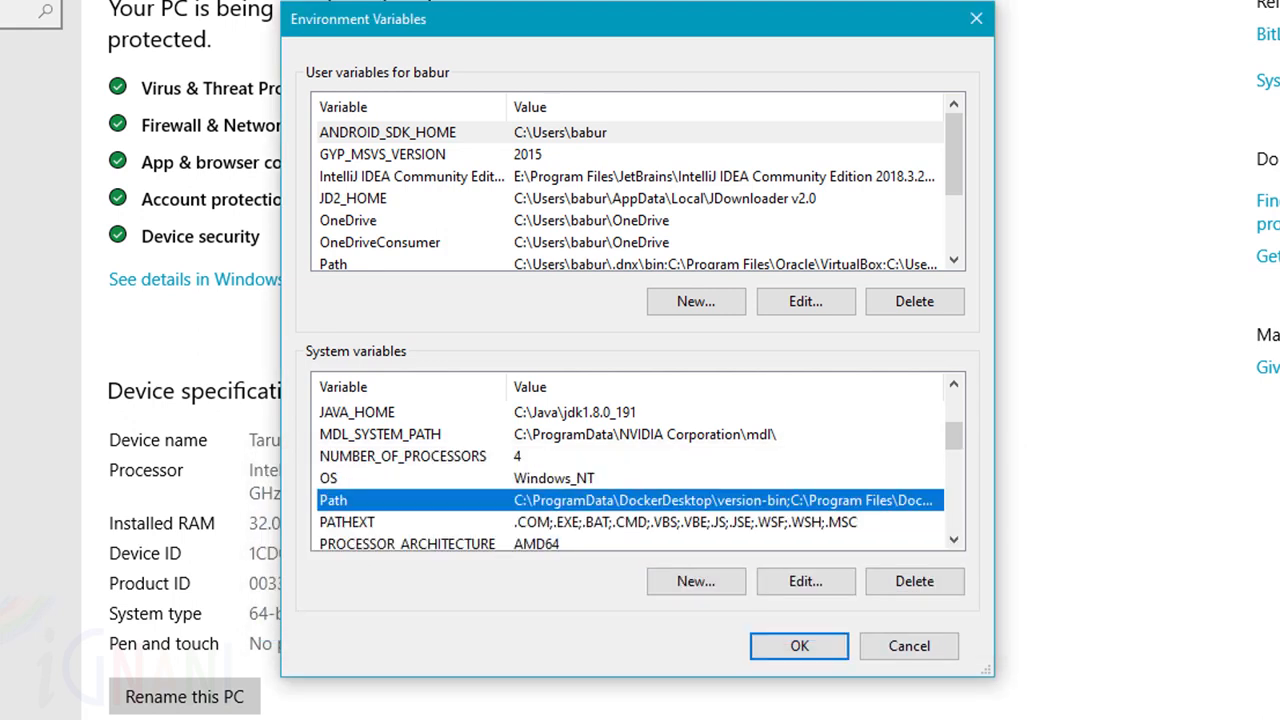
click(805, 581)
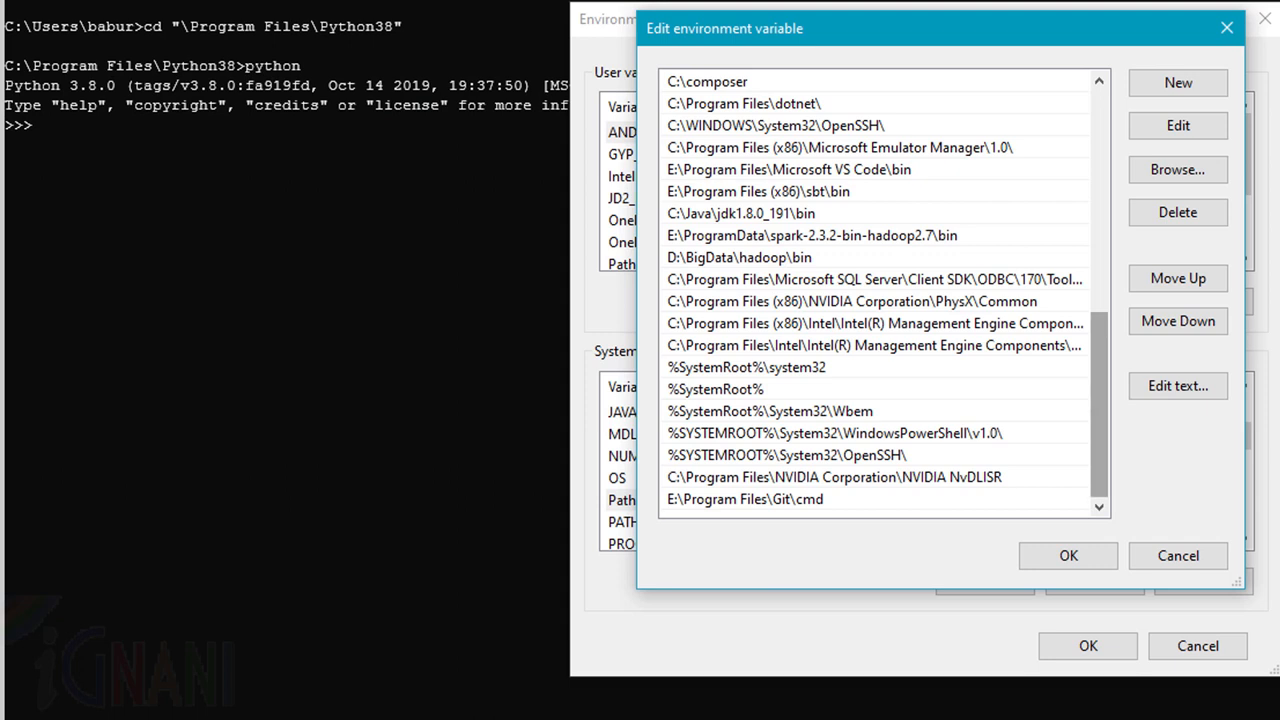
right_click(780, 499)
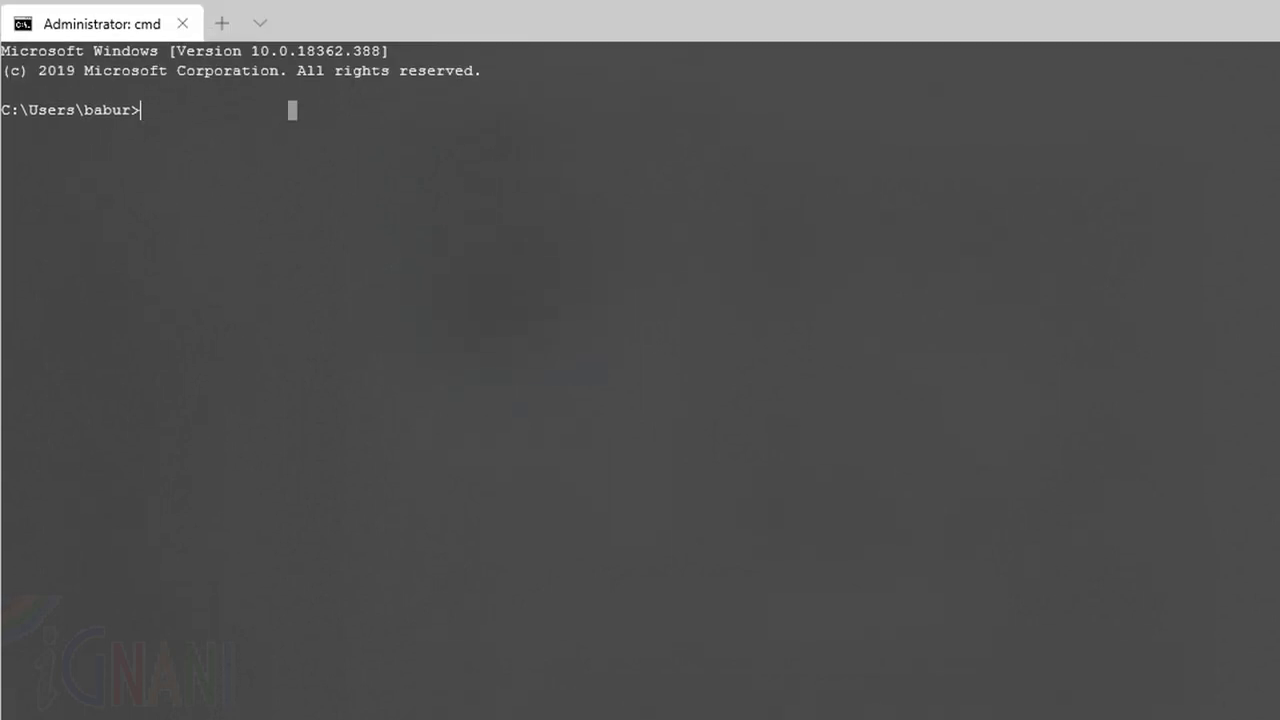
Launch the Python 3.8.0 interactive interpreter with the python command
text(python)
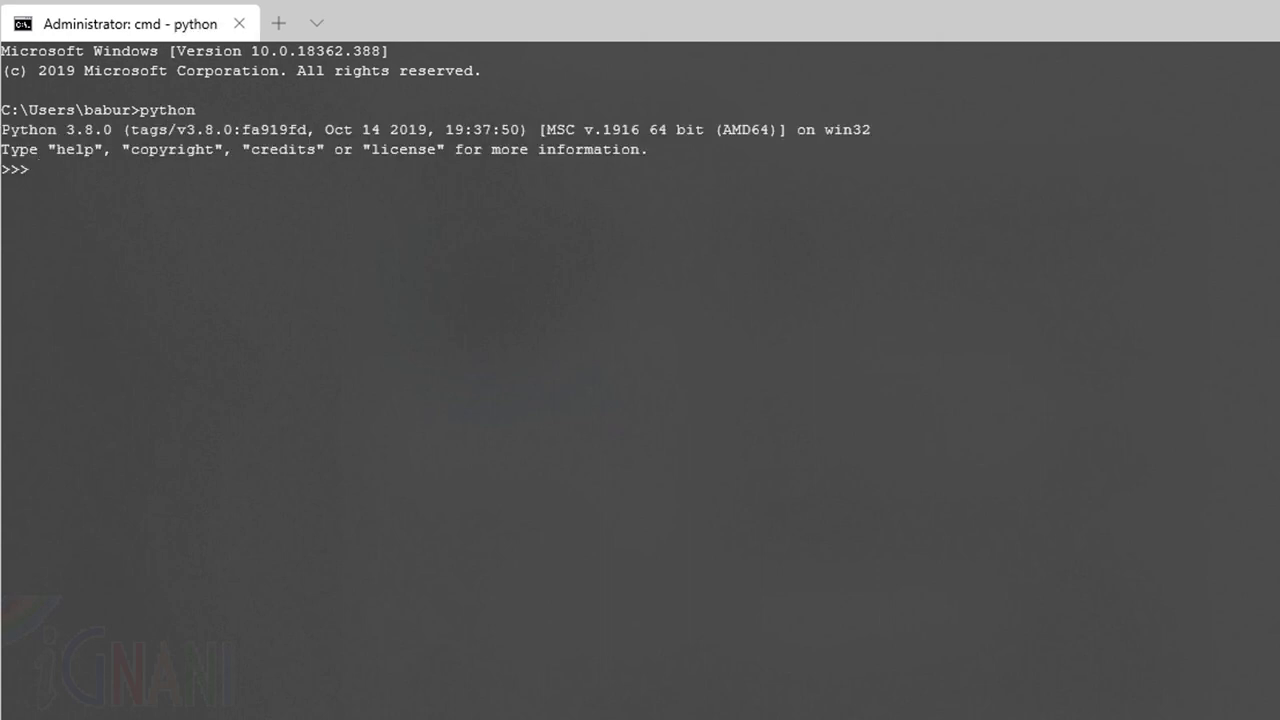
mouse_move(393, 606)
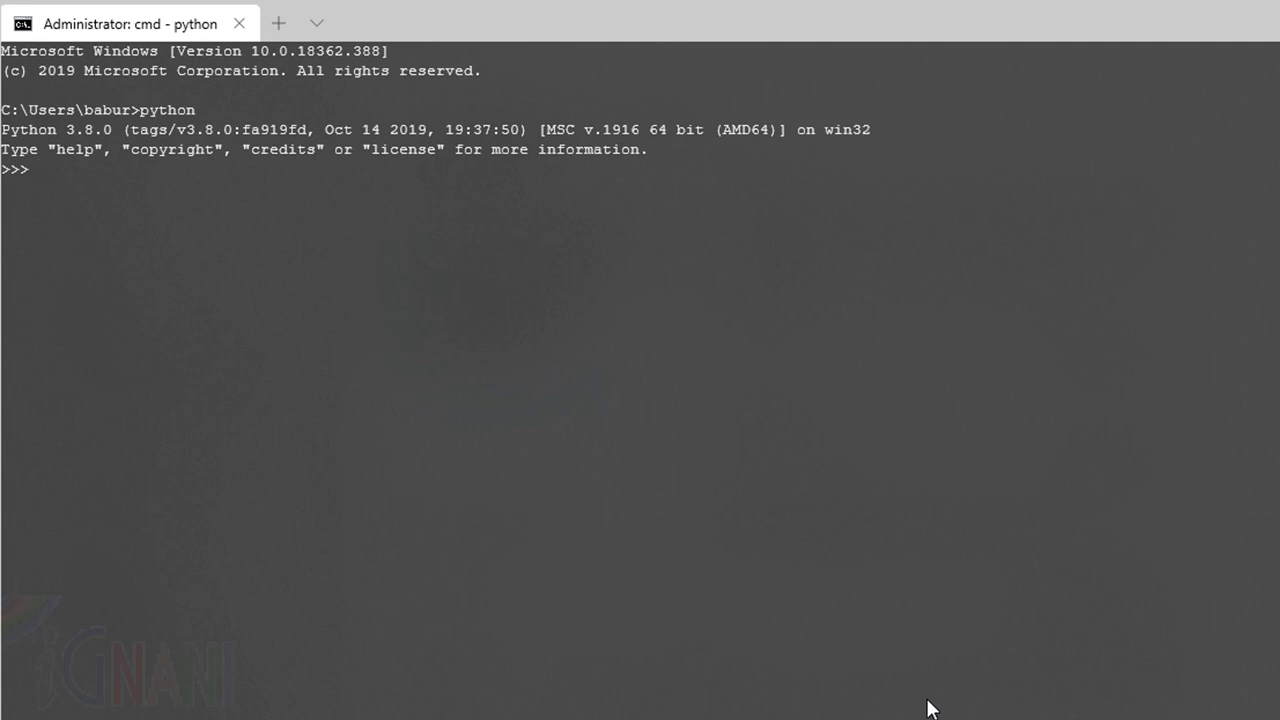
Run print("Hello Python World!!!") so the prompt displays Hello Python World!!!
text(print("H)
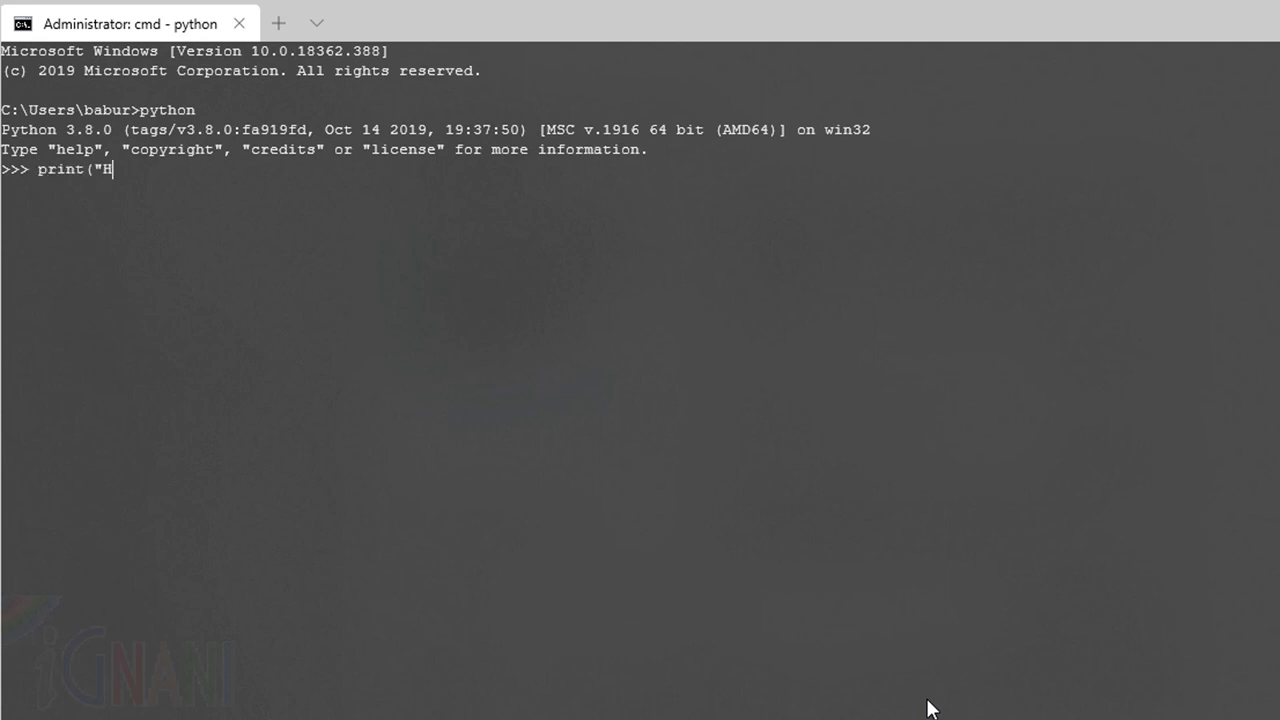
text(ello Python Wor)
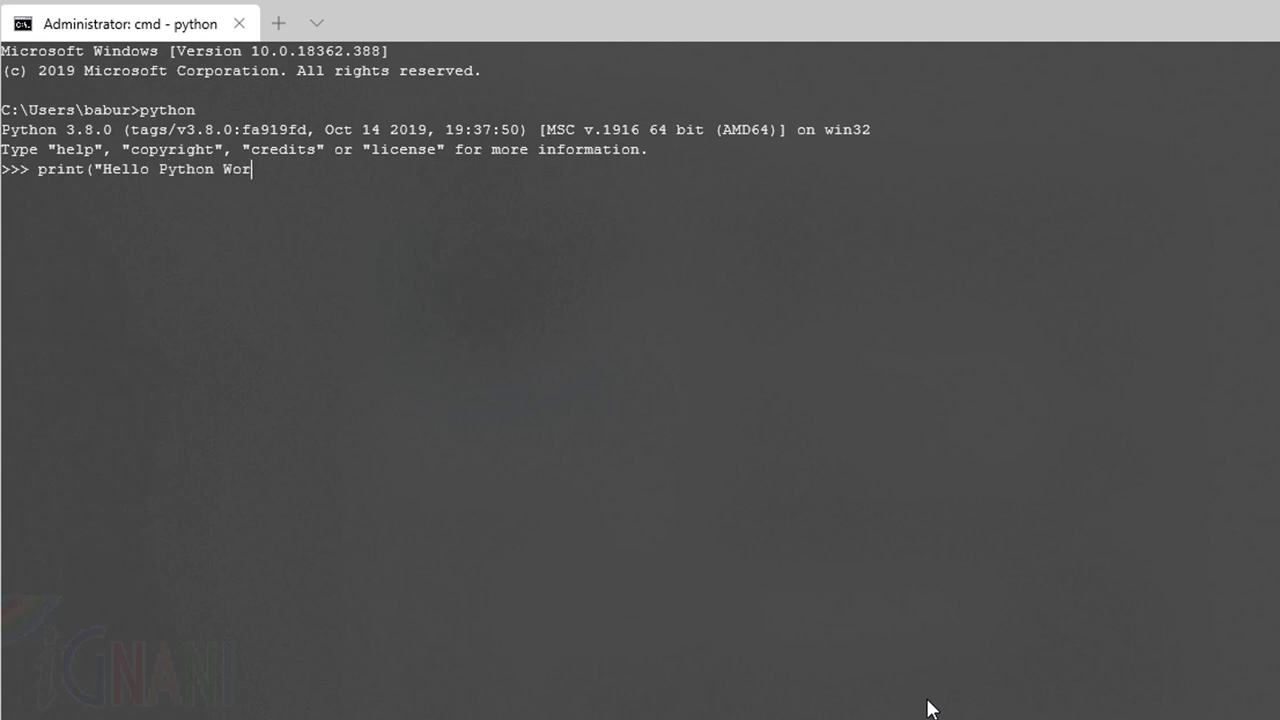
text(ld!!!"))
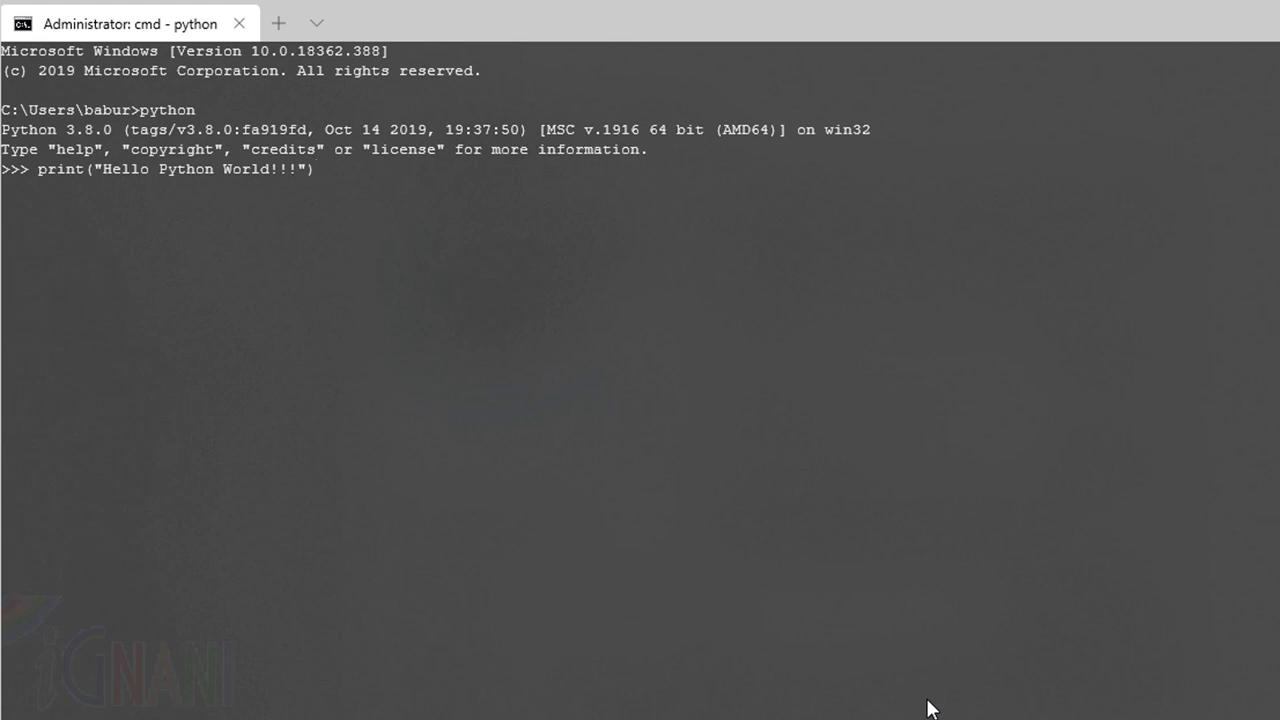
key(enter)
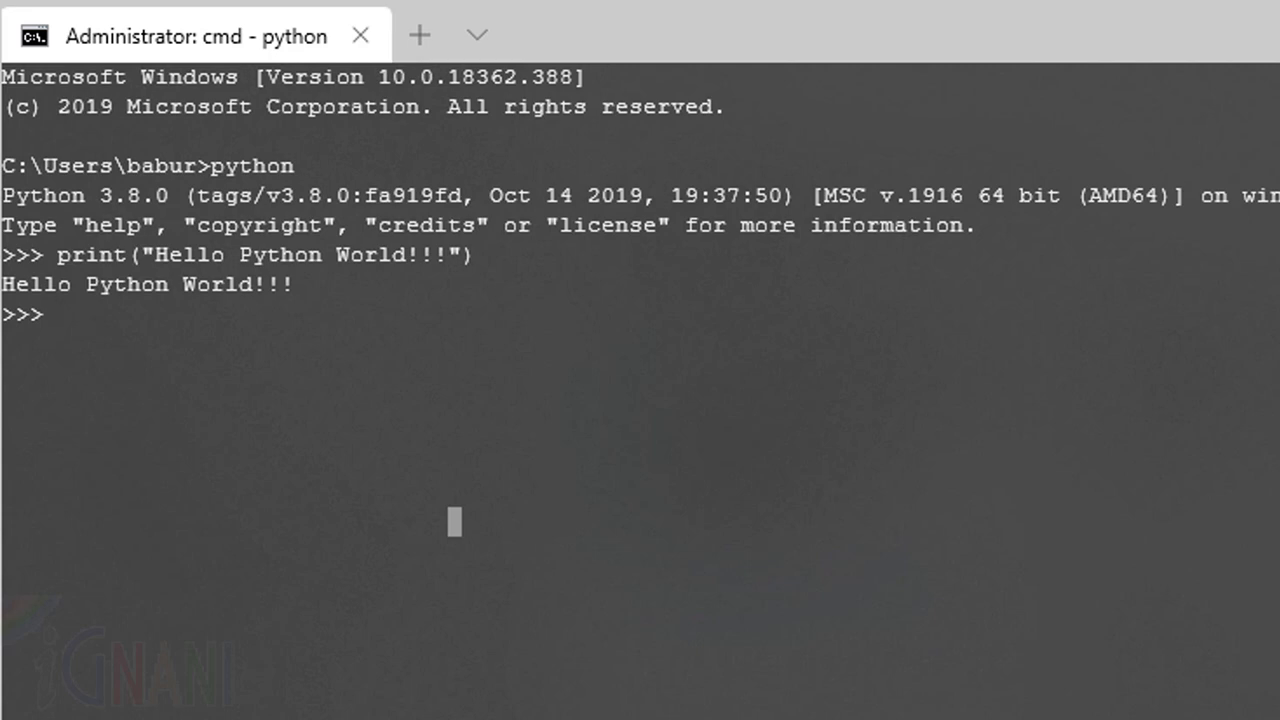
Evaluate 1+2 and 3*6 at the Python prompt, giving 3 and 18
text(1+2)
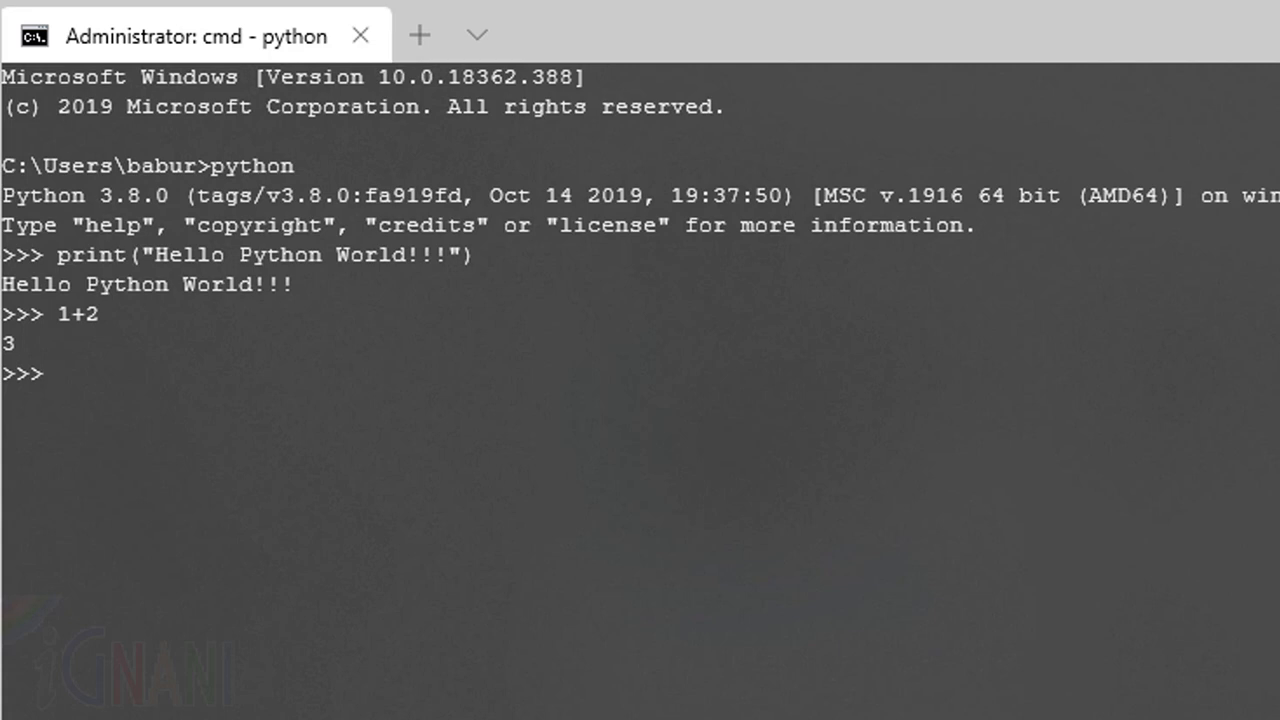
text(3*6)
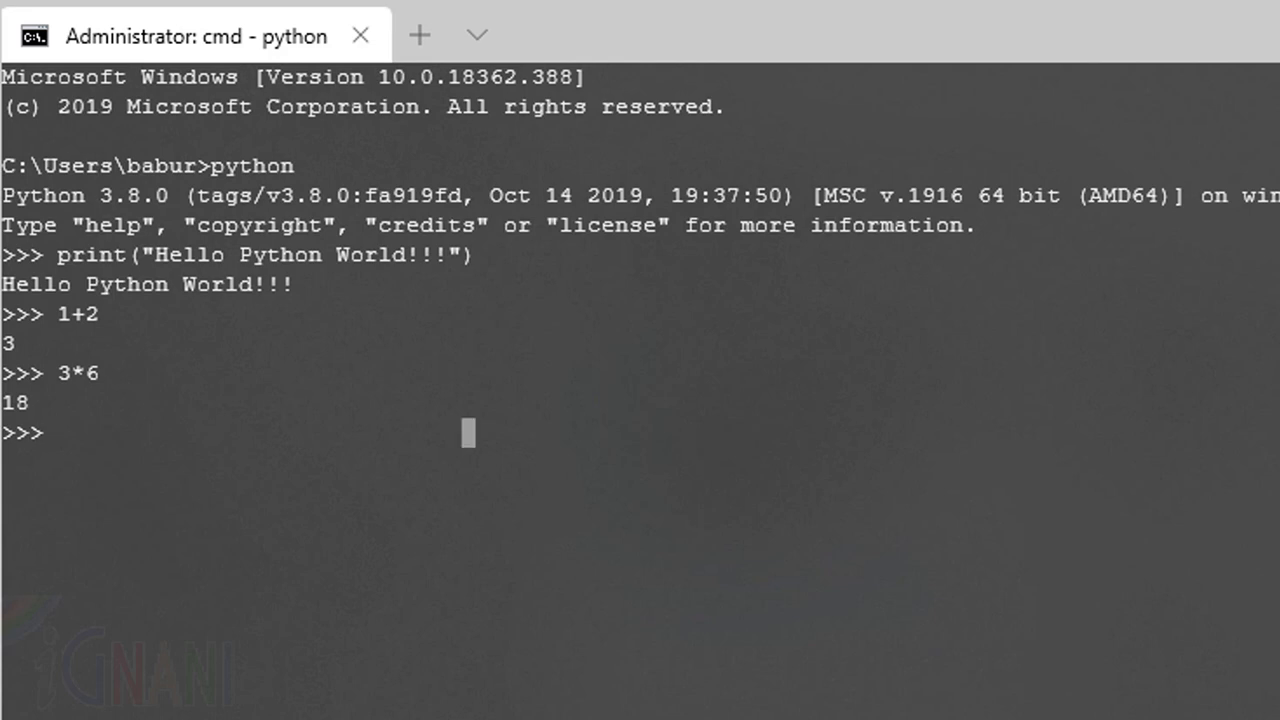
Evaluate "Hello " * 3, yielding 'Hello Hello Hello '
text("Hello " *)
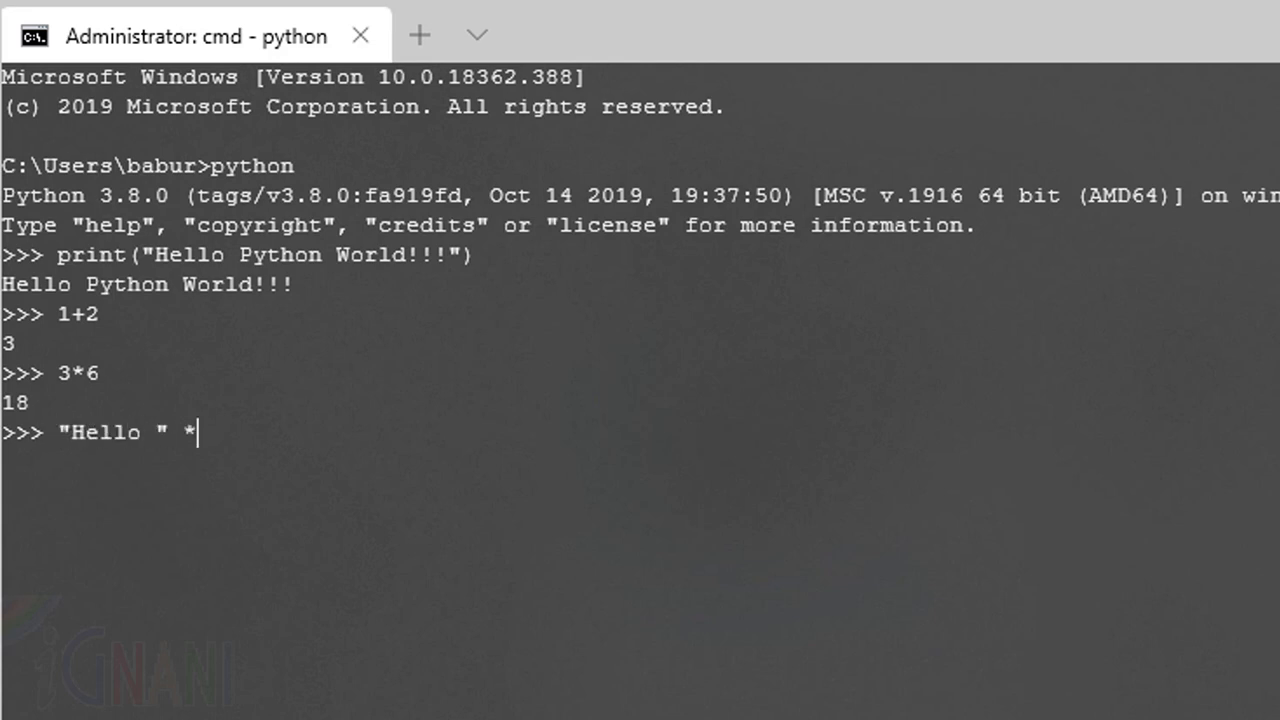
text(3)
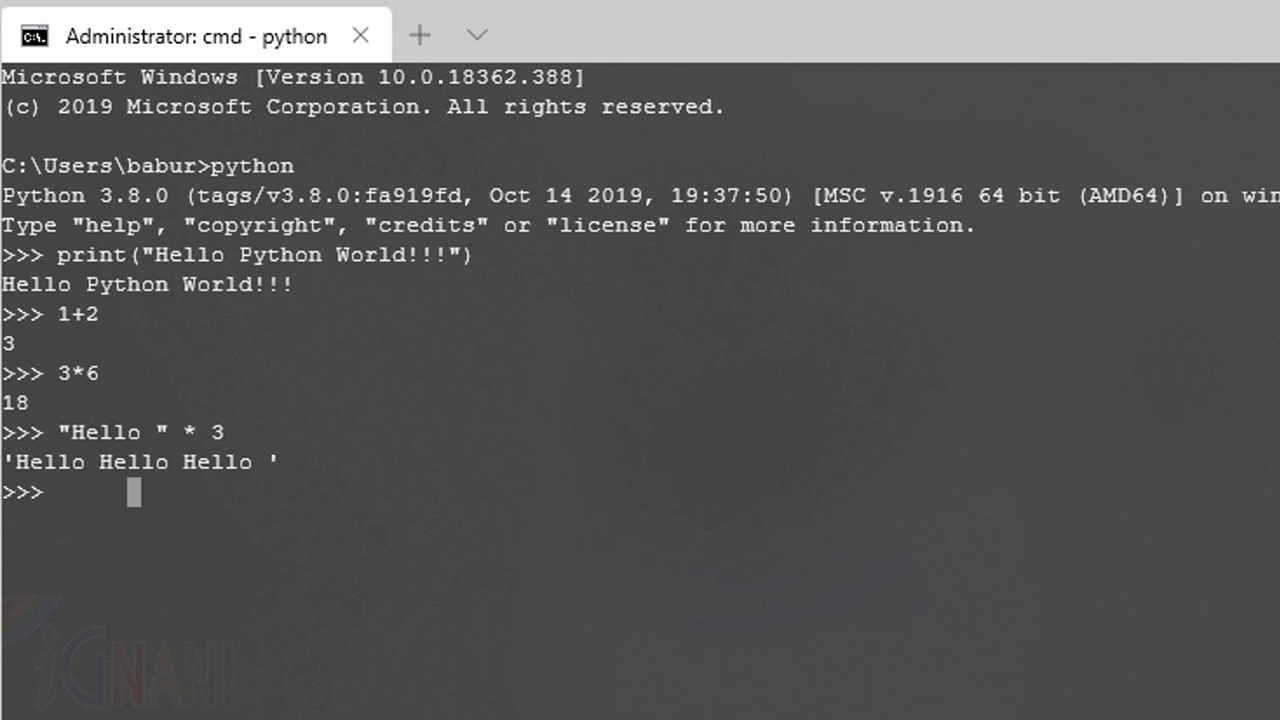
Assign x = 5 and print(x) to show 5 in the Python session
text(x =)
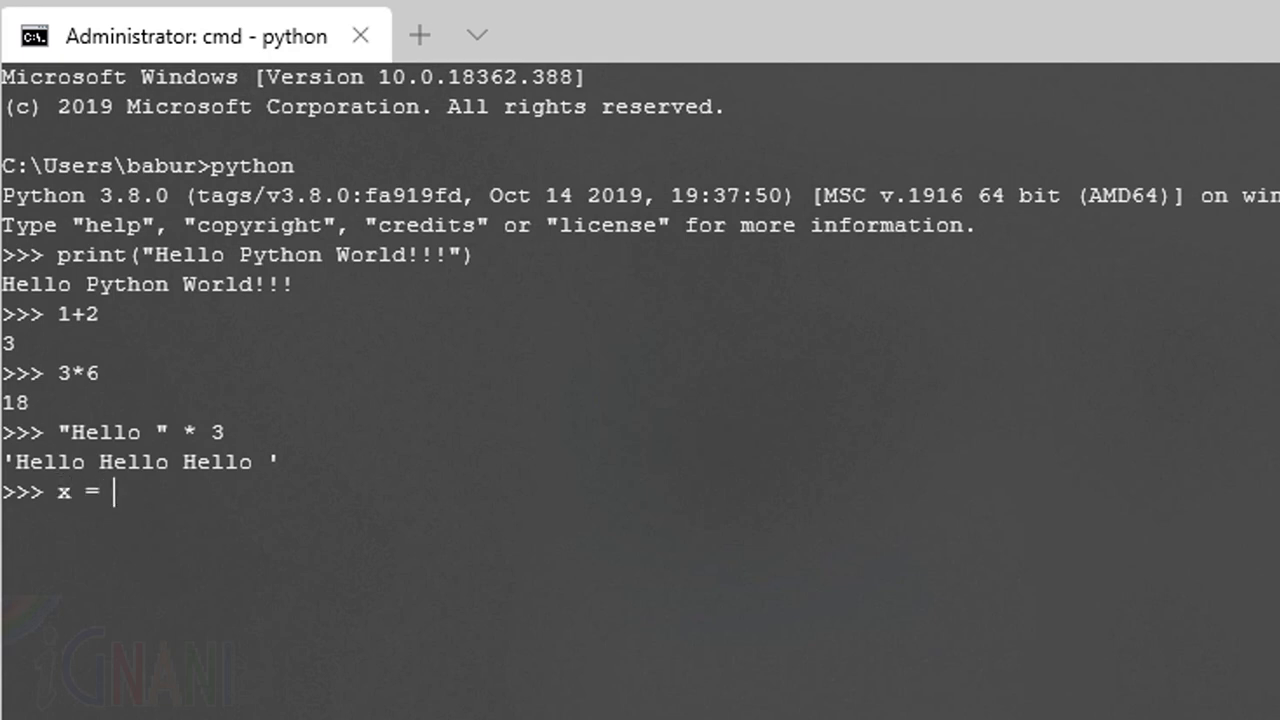
text(5)
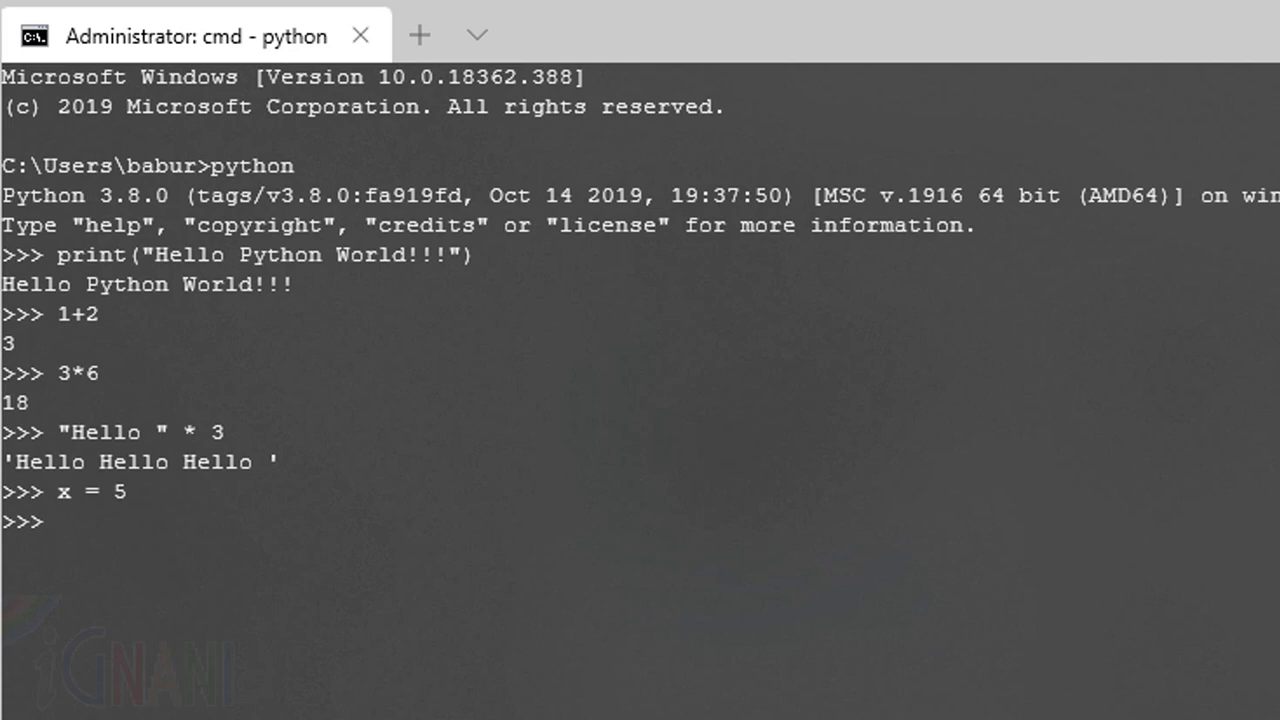
text(print(x)
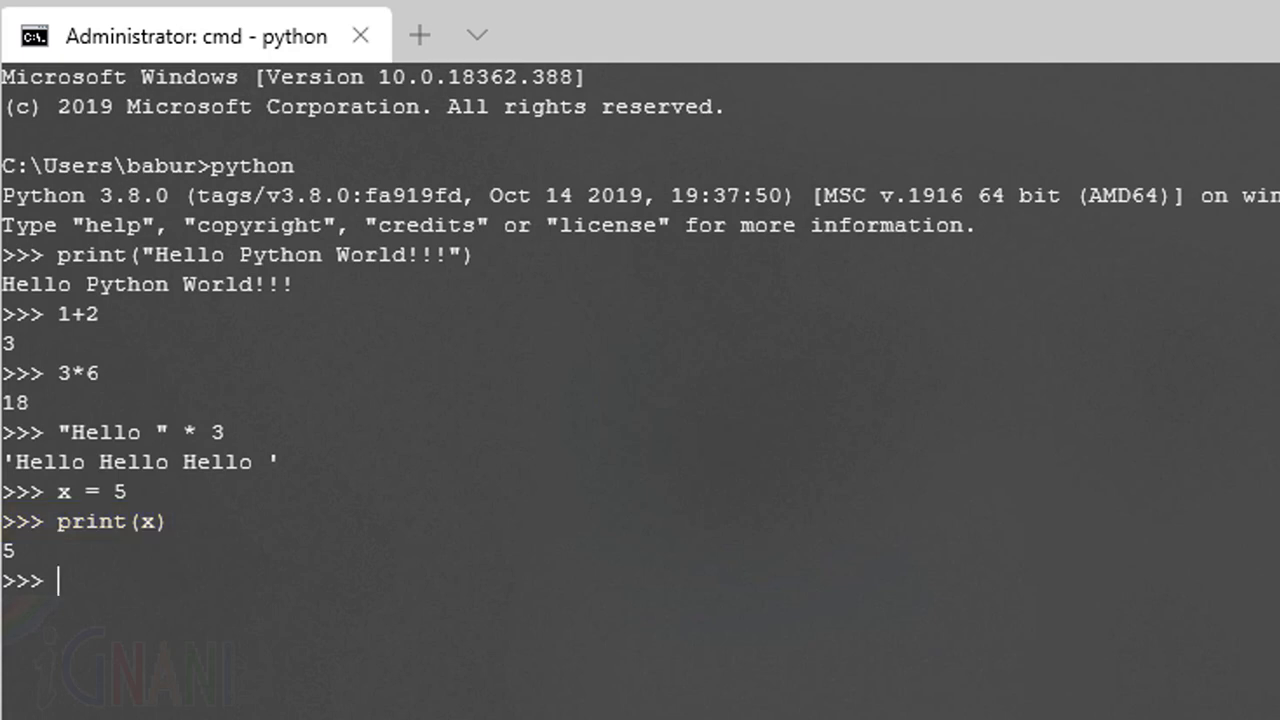
double_click(65, 491)
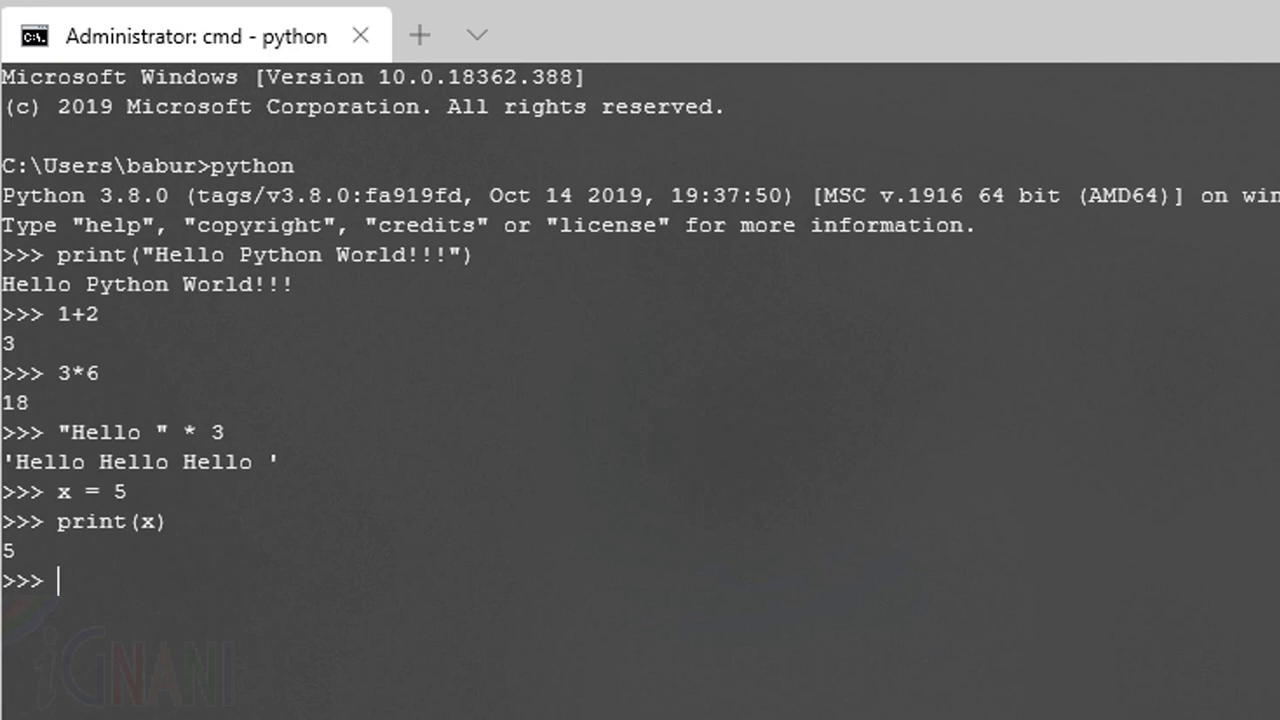
Start a second cmd tab from Windows Terminal's new-session list
click(477, 34)
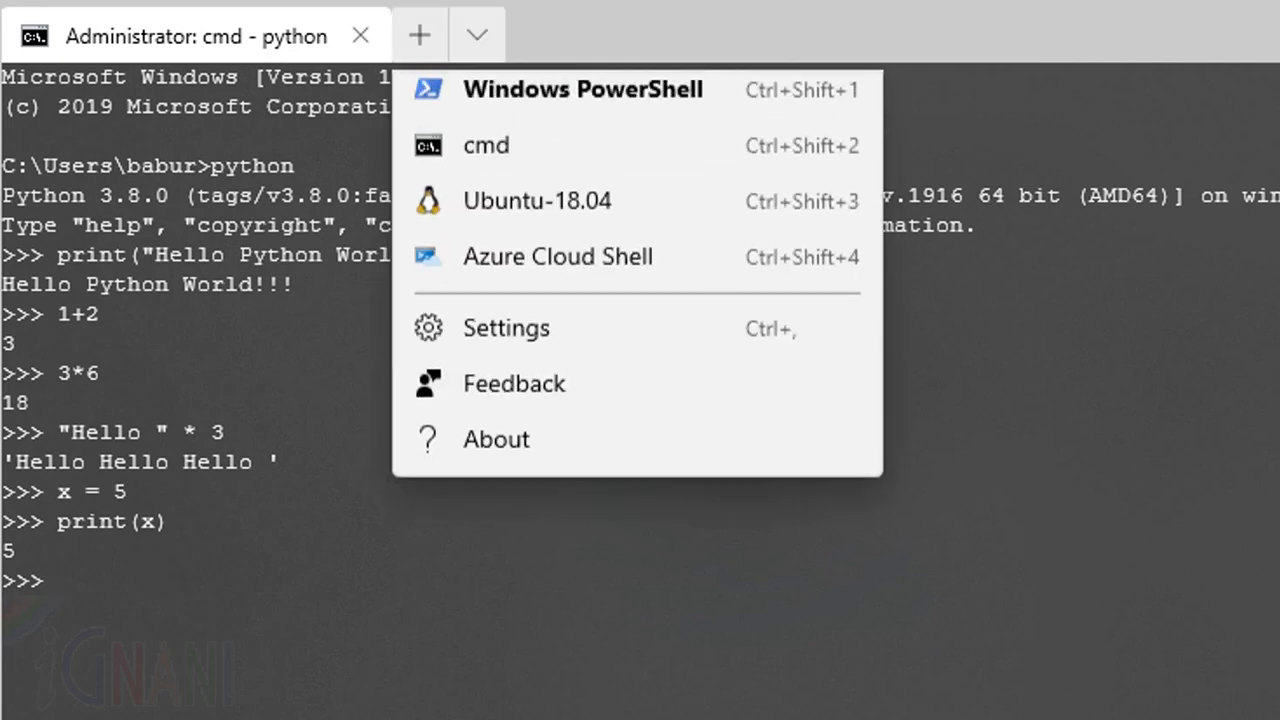
click(486, 145)
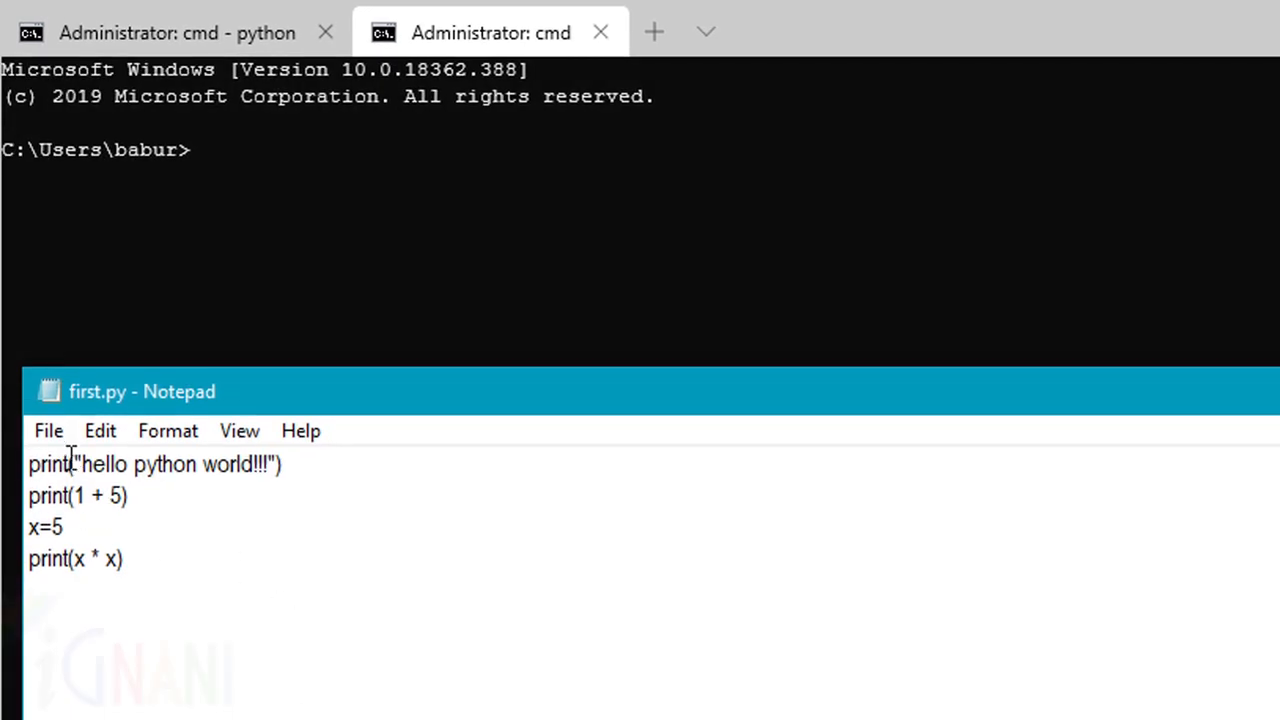
mouse_move(168, 430)
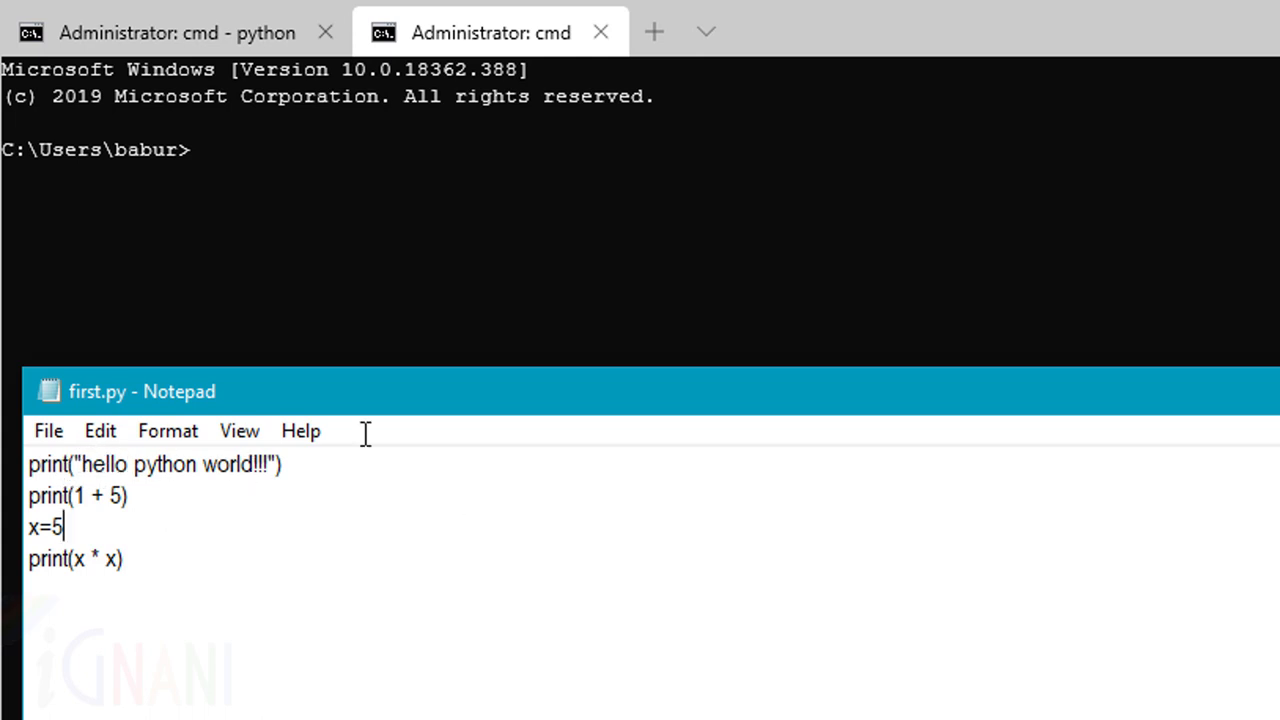
mouse_move(75, 495)
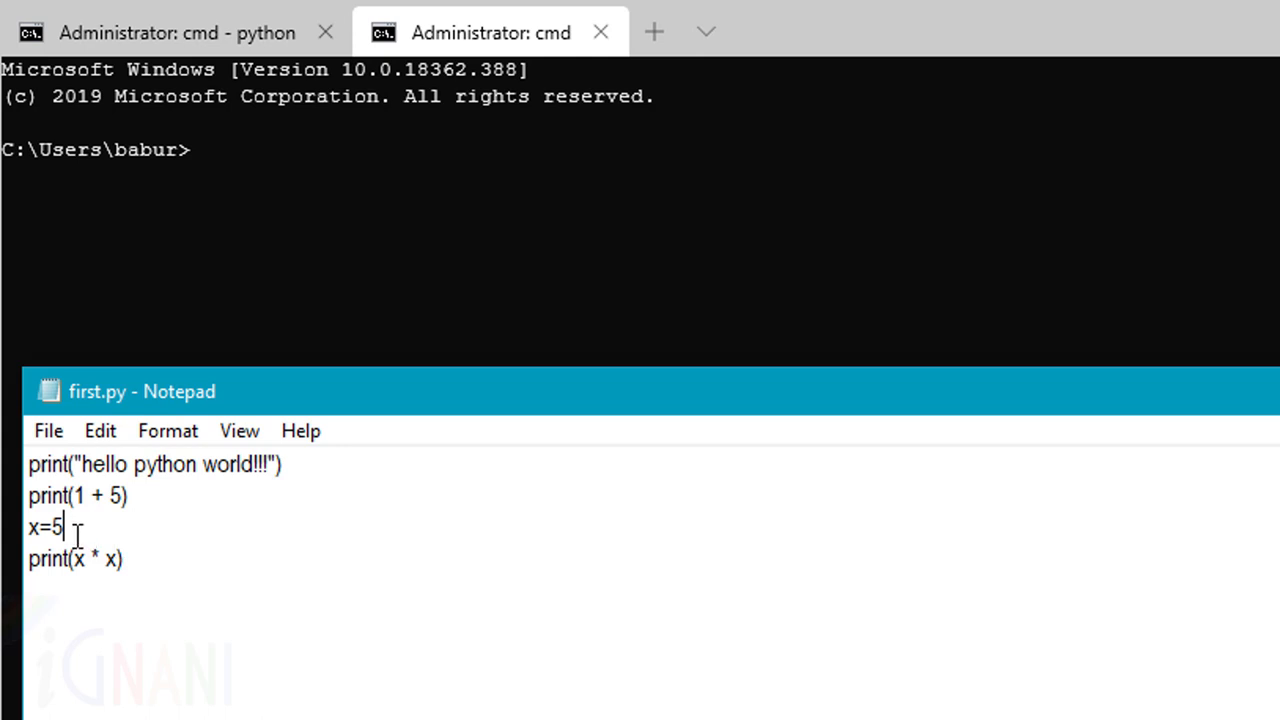
Replace the 5 in first.py's x assignment with 10
double_click(55, 527)
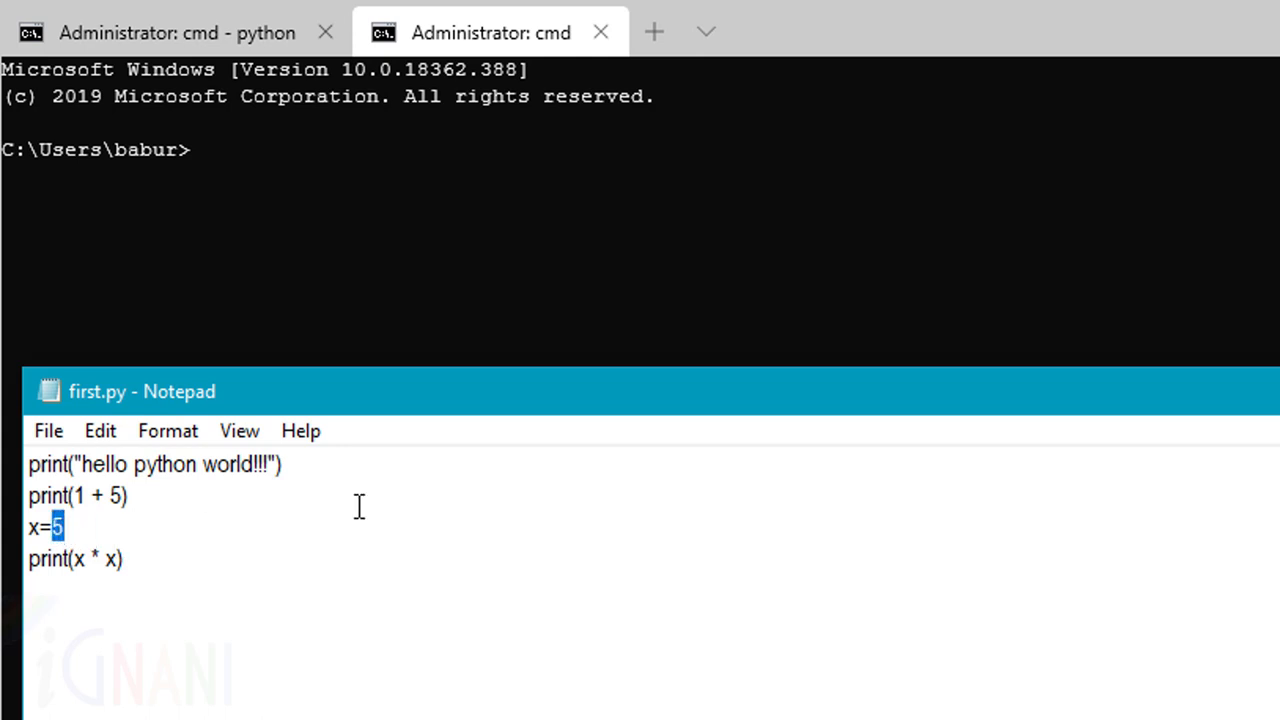
text(10)
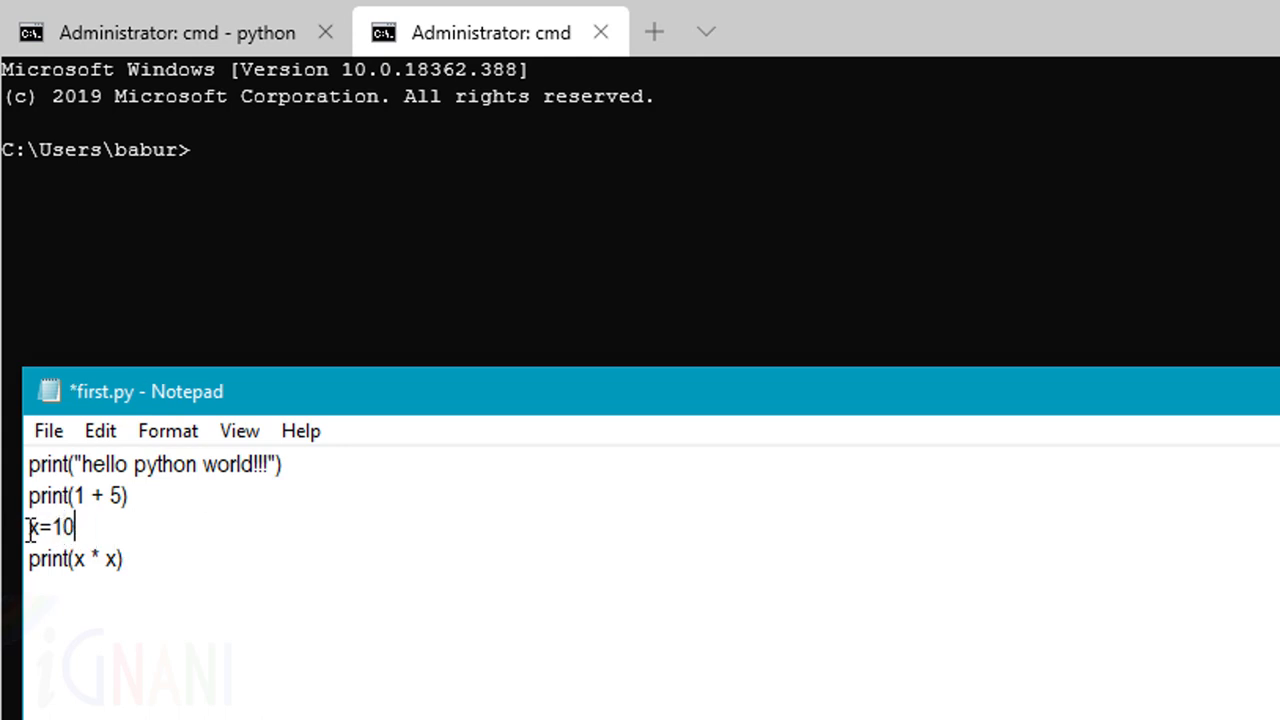
mouse_move(63, 580)
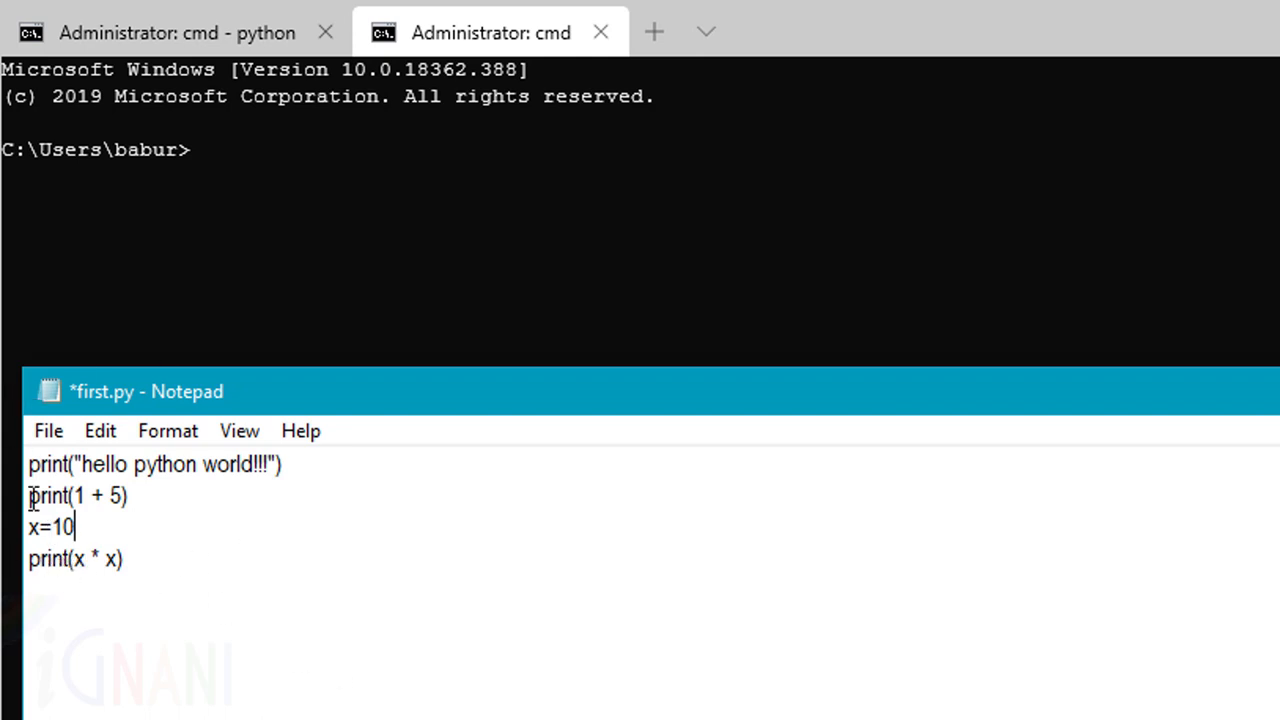
mouse_move(300, 430)
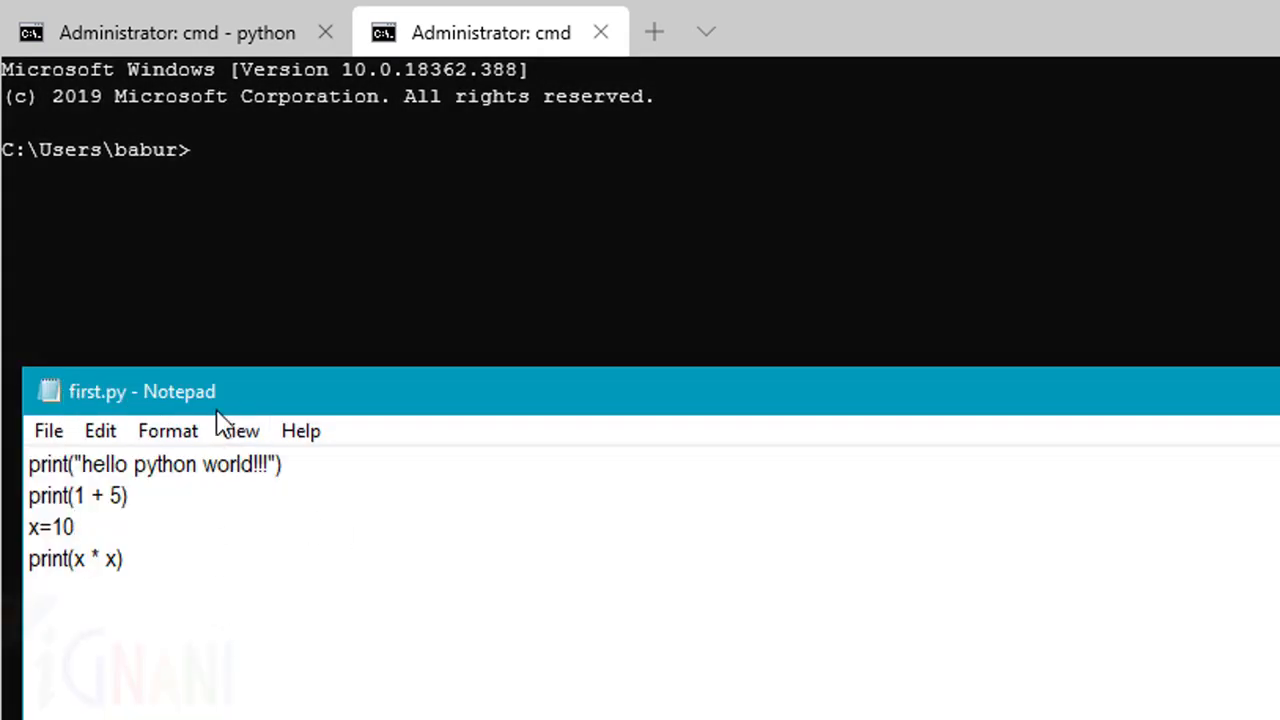
mouse_move(45, 430)
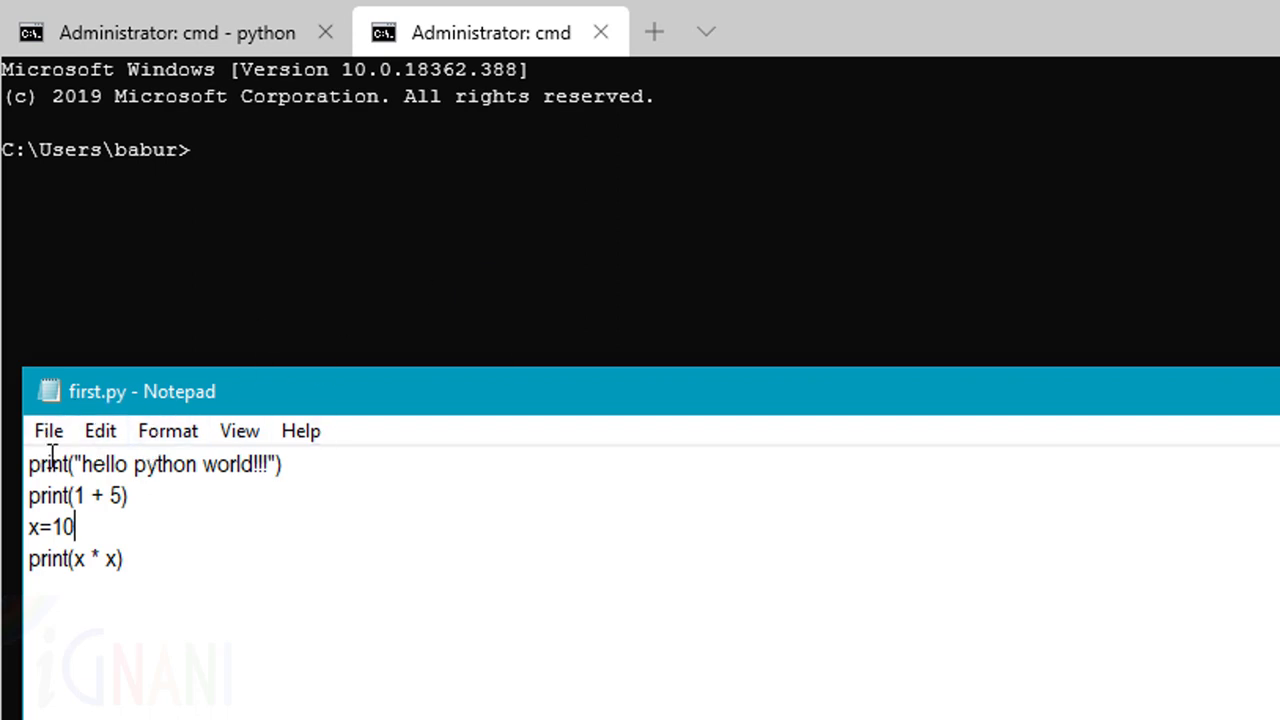
mouse_move(173, 583)
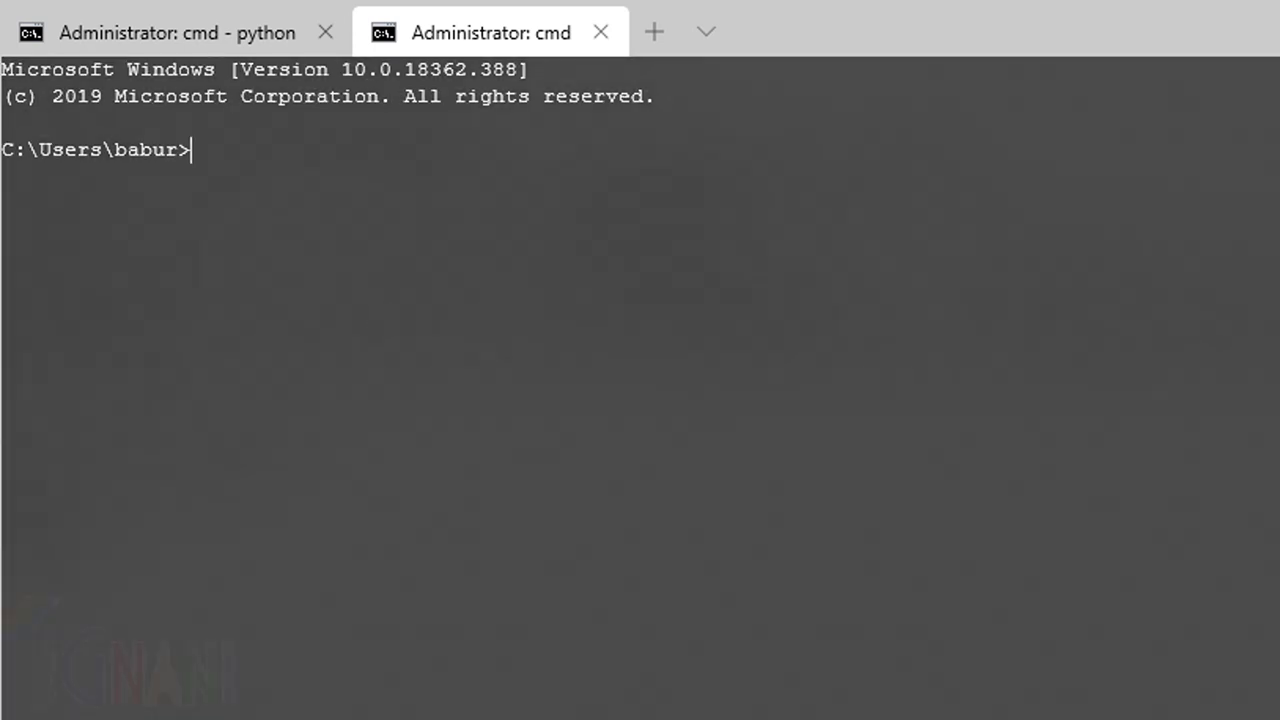
Run python first.py, printing hello python world!!!, 6 and 100
text(p)
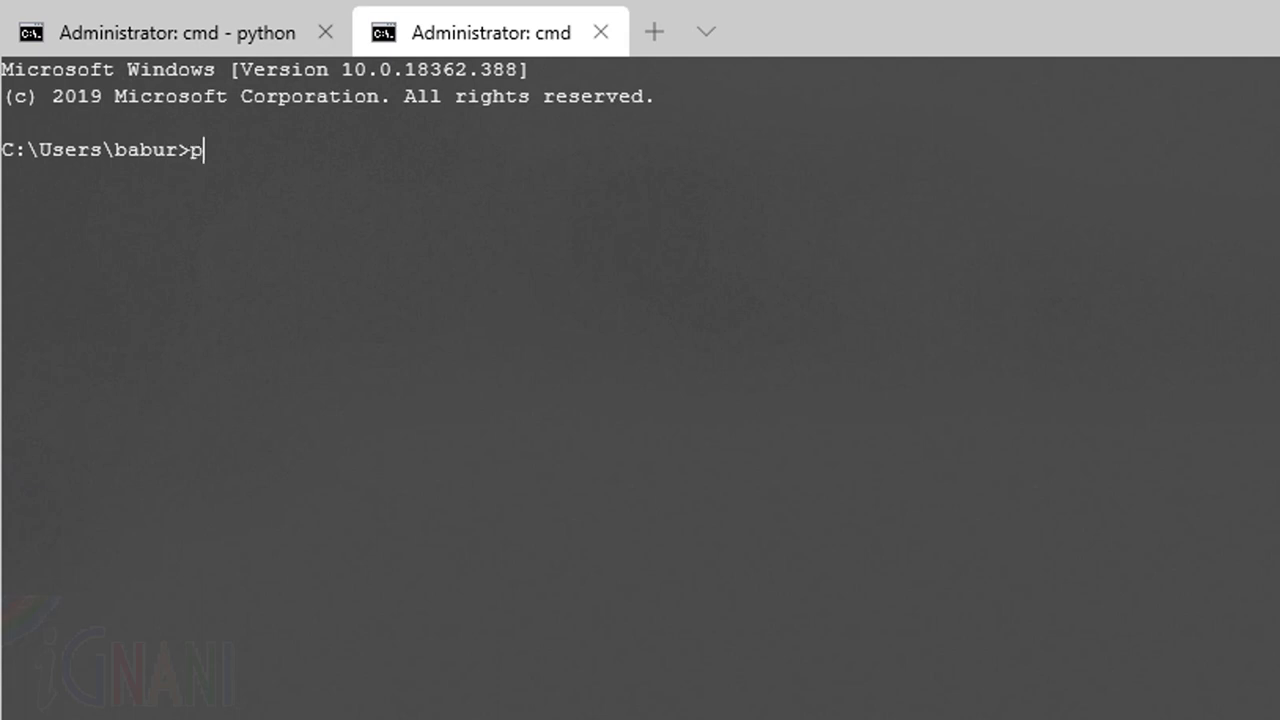
text(ytho)
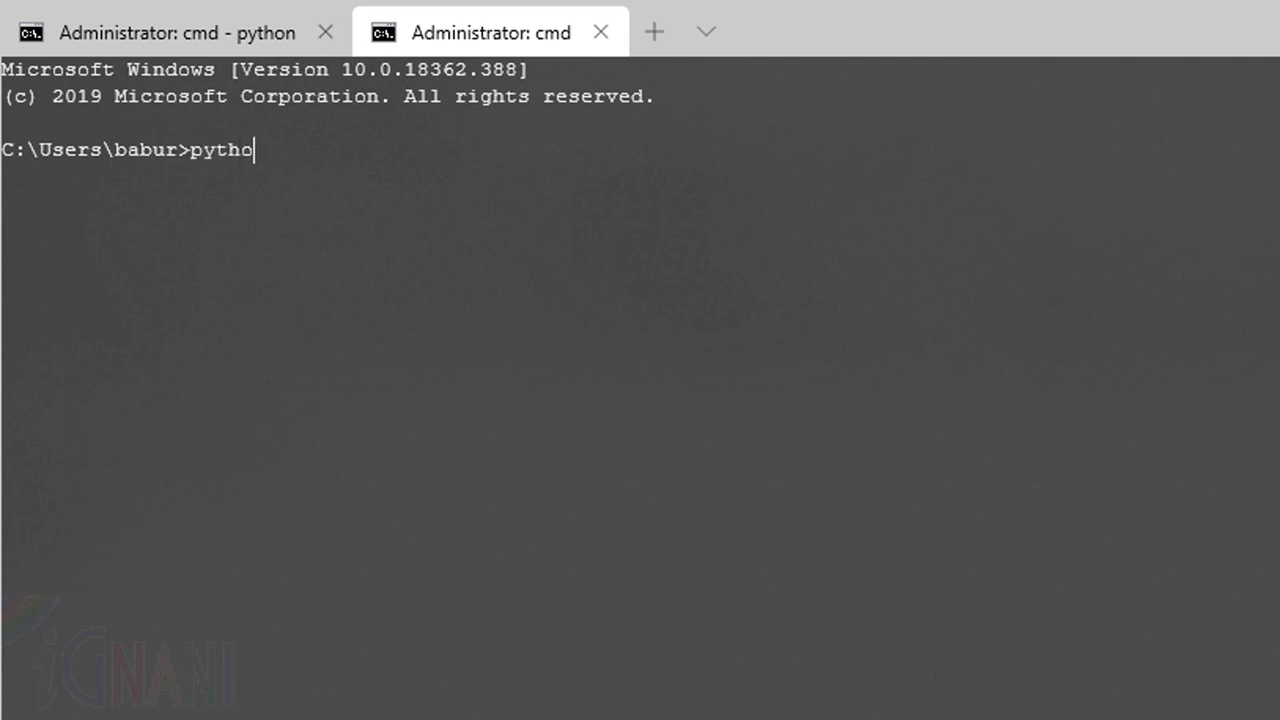
text(n f)
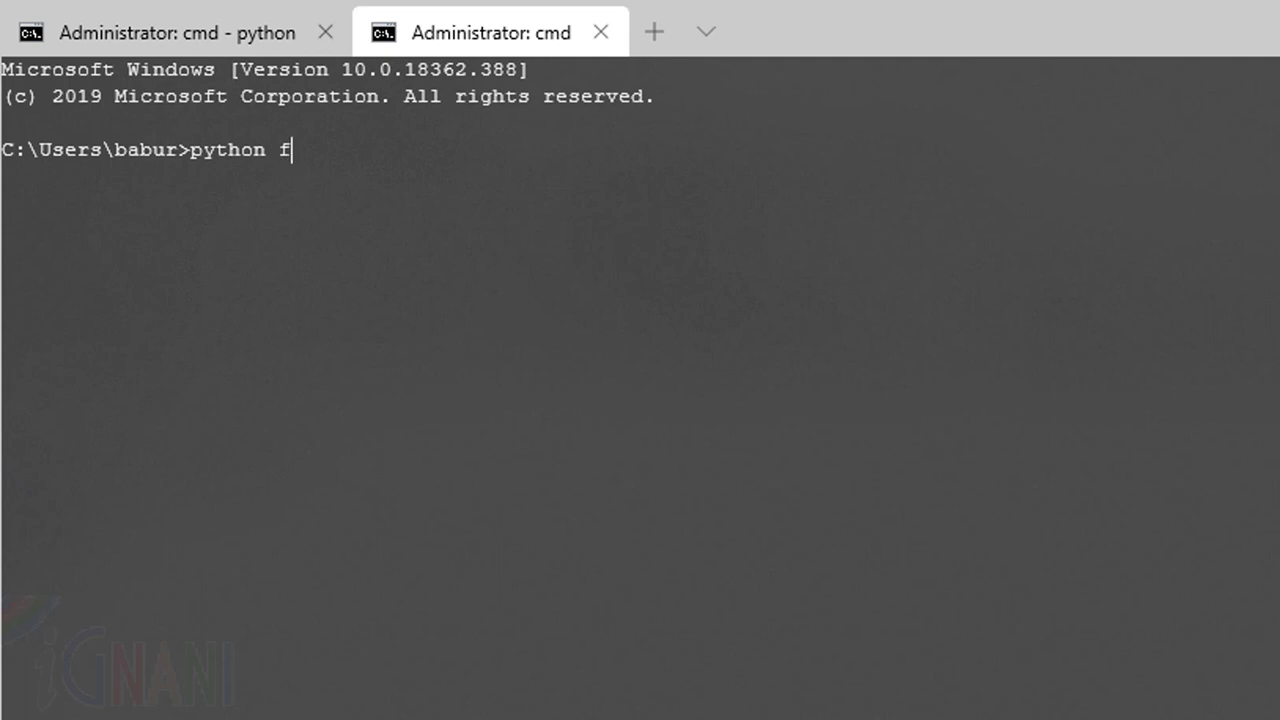
text(irst.)
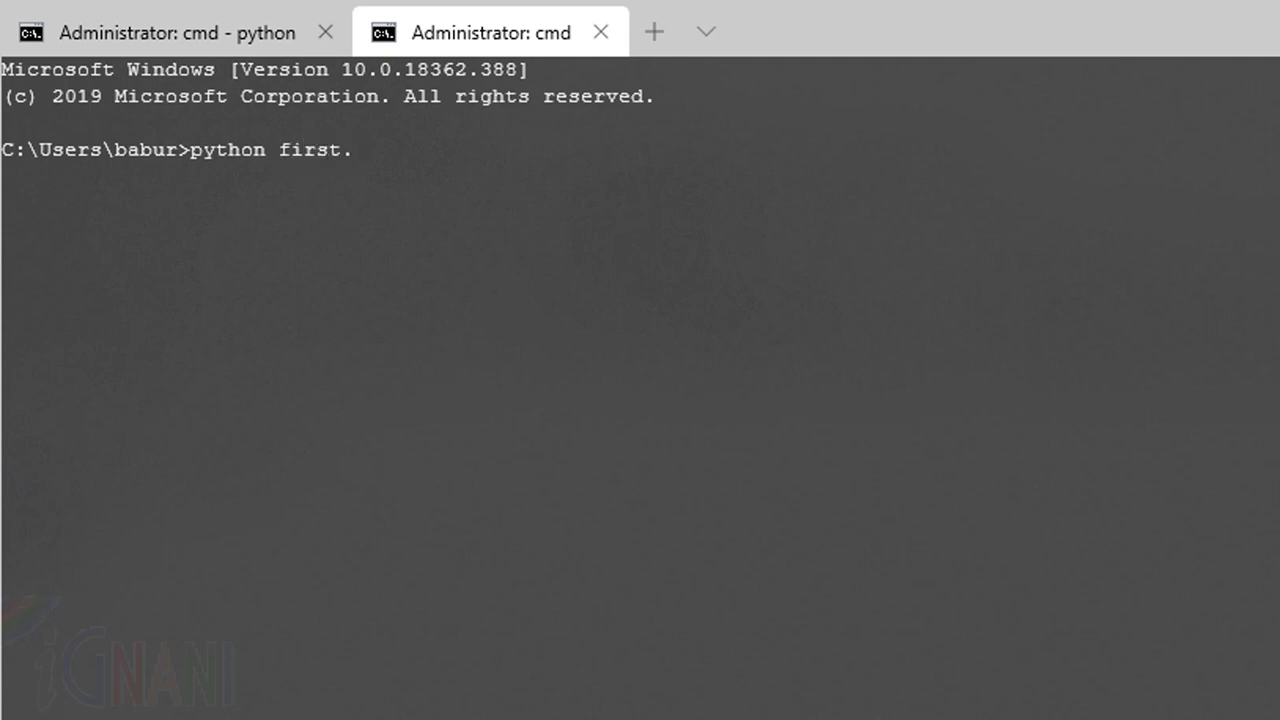
text(py)
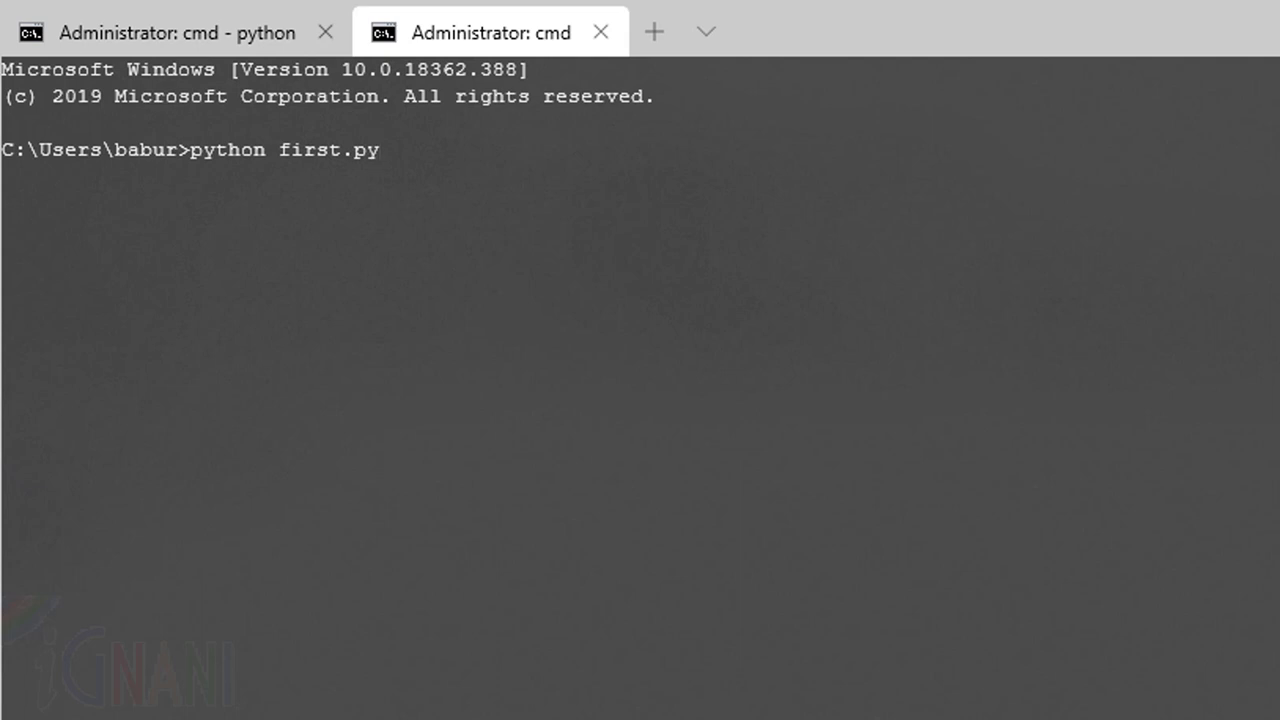
key(enter)
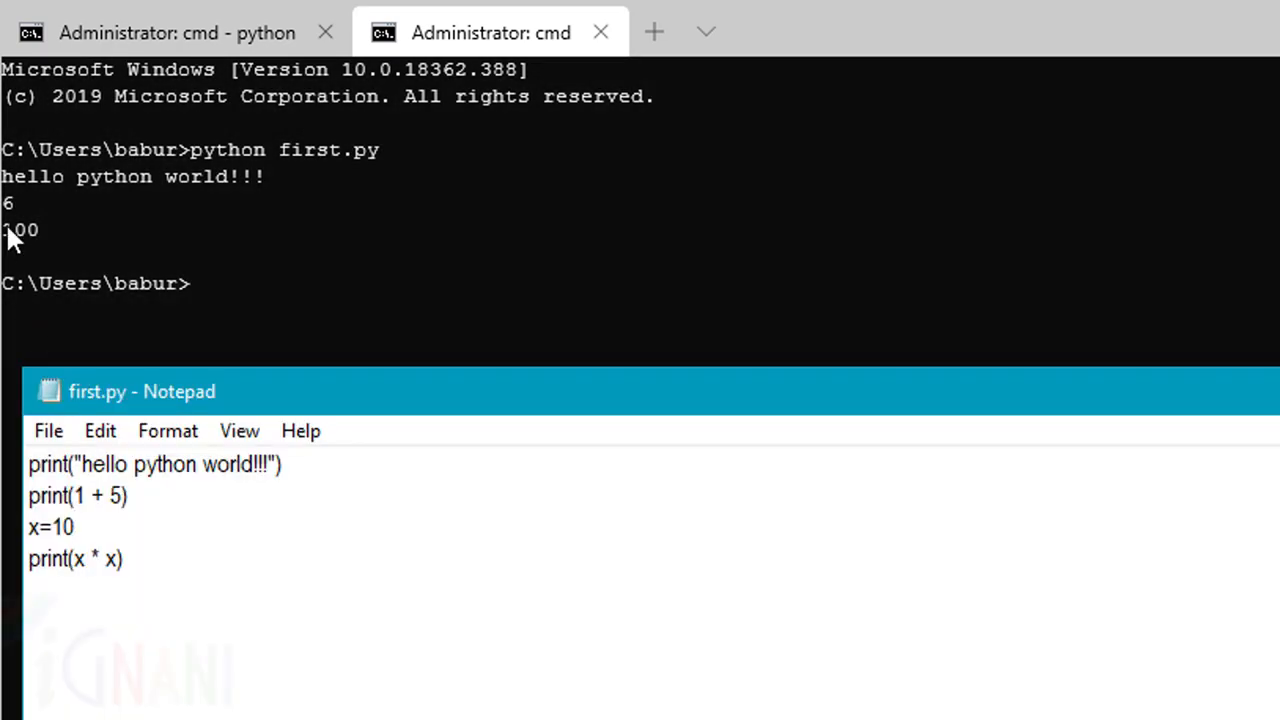
mouse_move(100, 555)
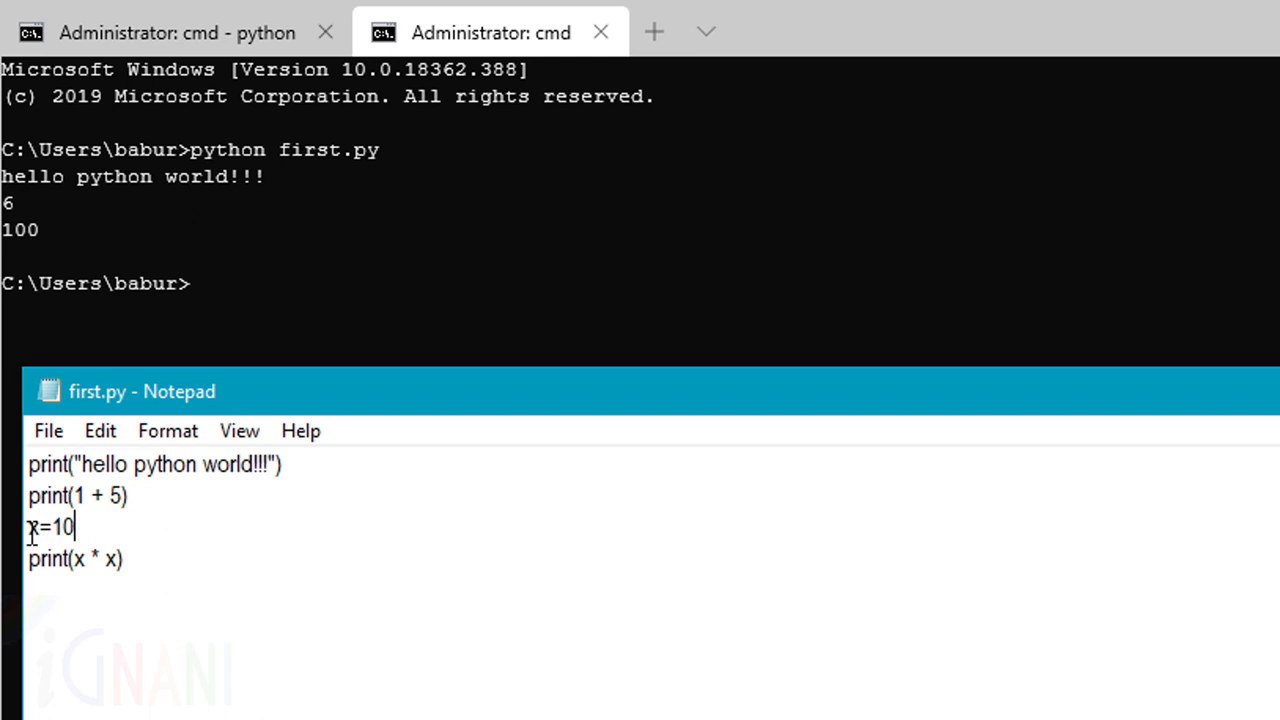
mouse_move(133, 559)
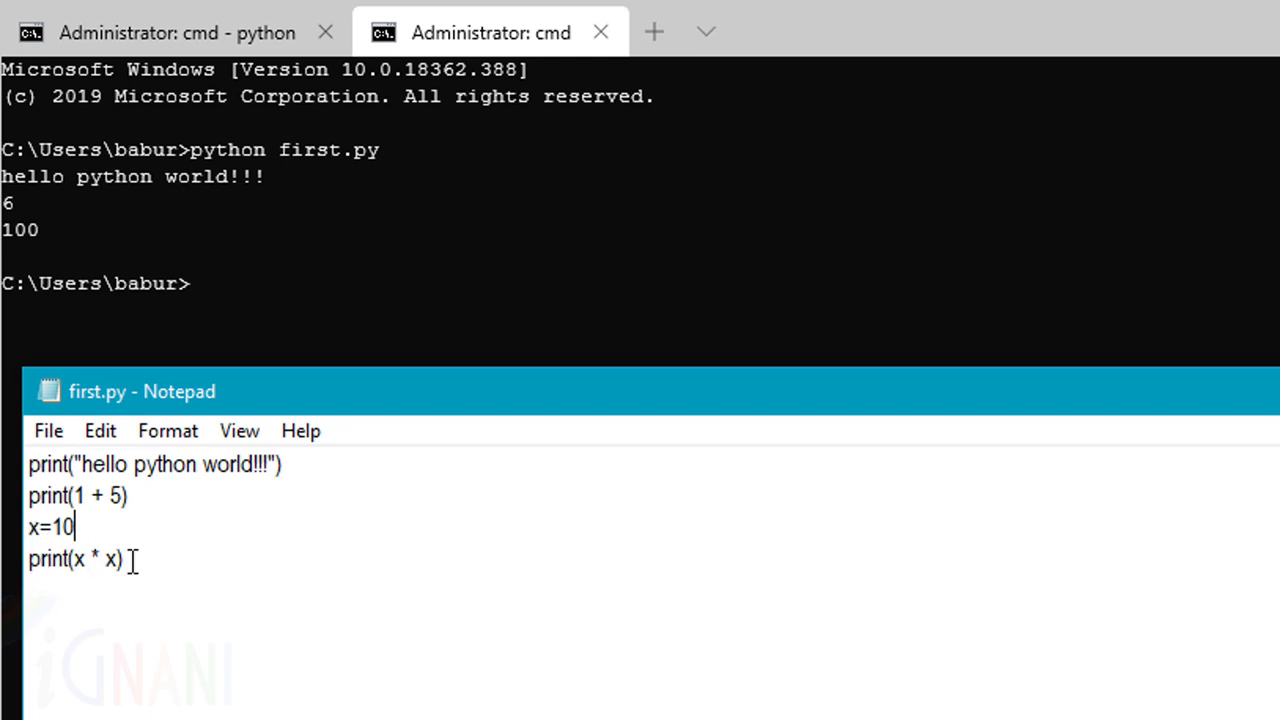
mouse_move(440, 280)
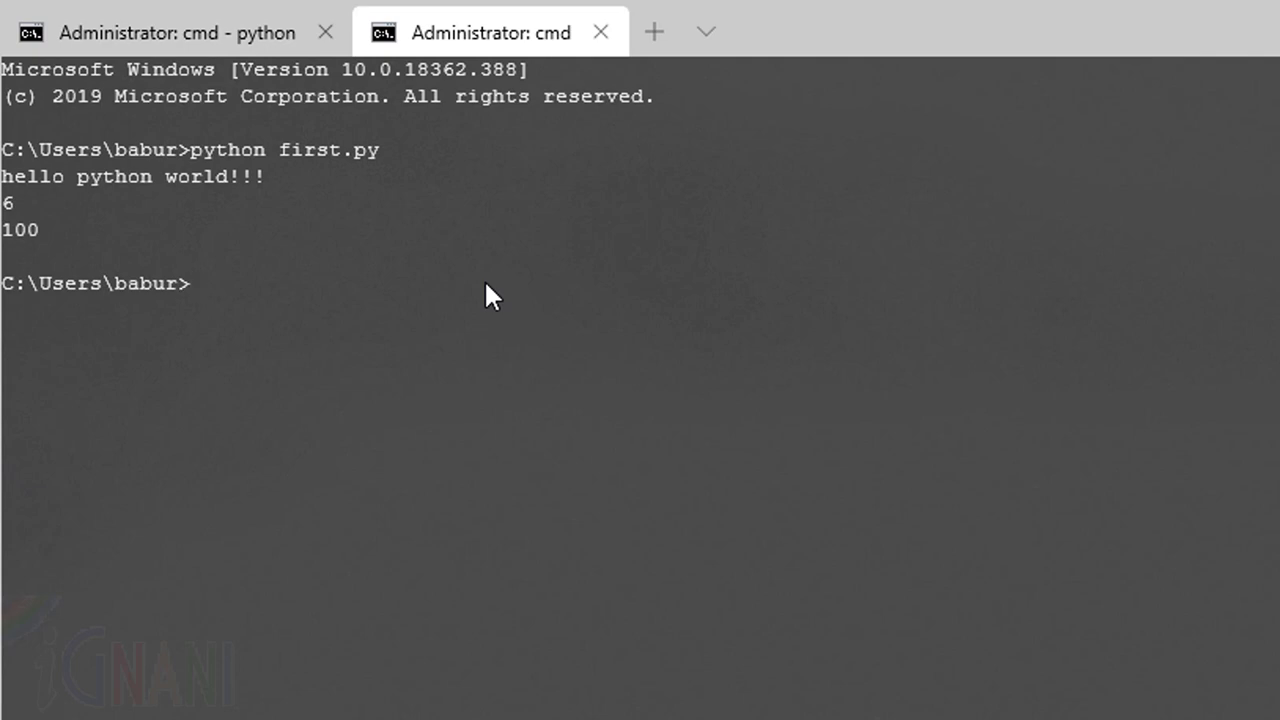
Run python first.py again, printing hello python world!!!, 6 and 100
text(python first.py)
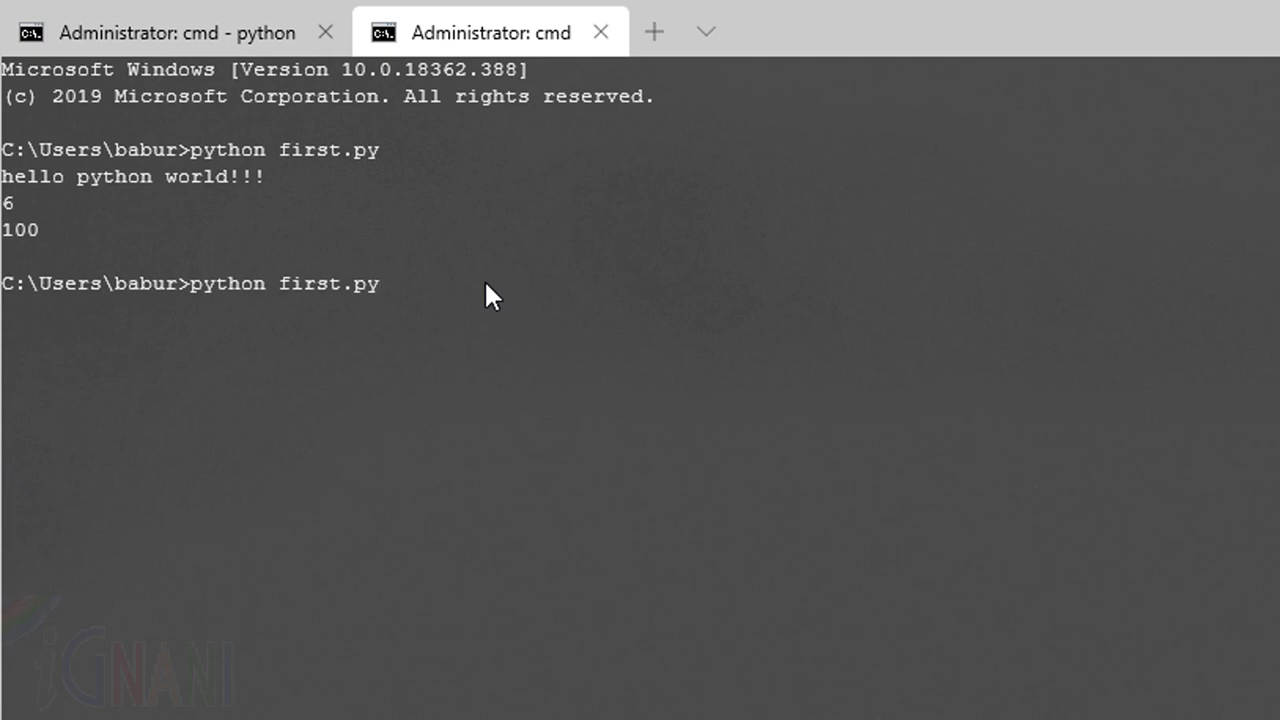
key(enter)
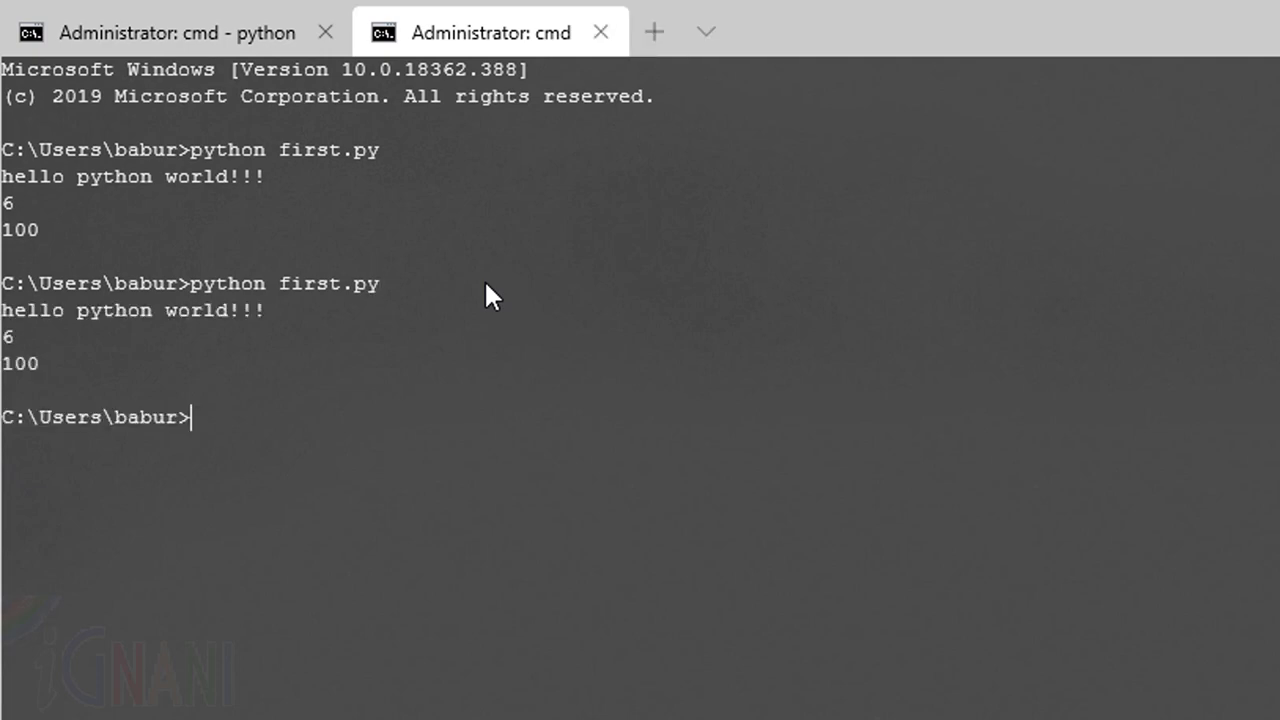